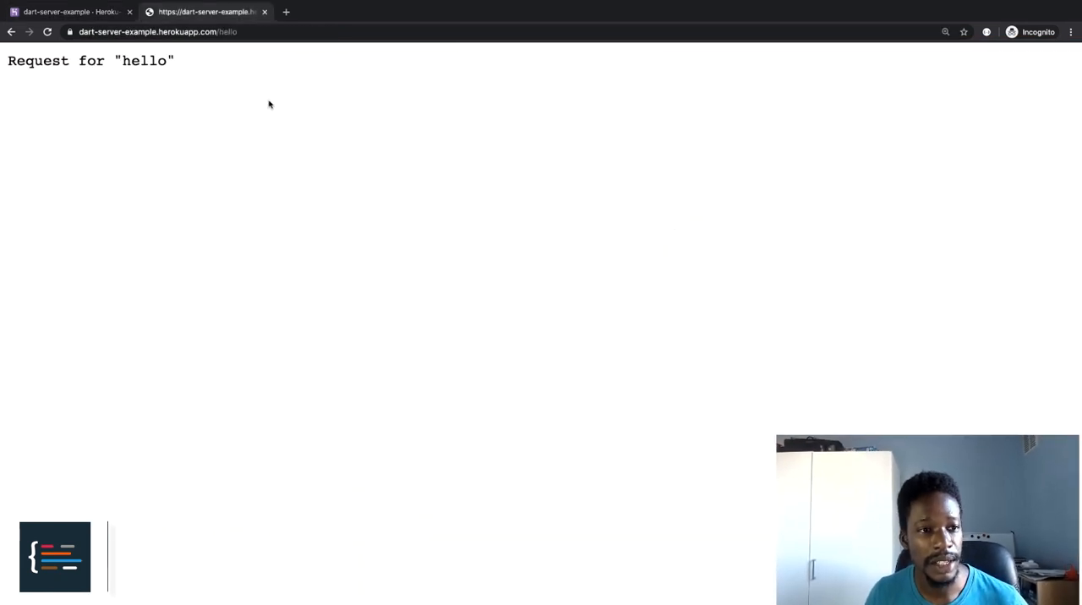
mouse_move(259, 98)
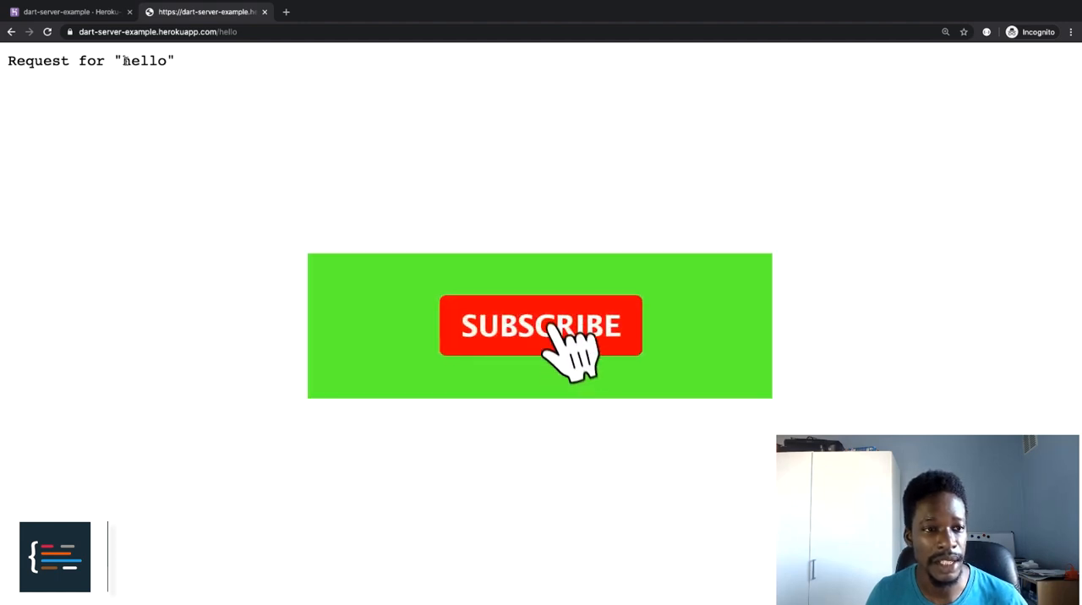
Load the deployed dart-server-example app at the /world path instead of /hello.
click(540, 327)
text(world)
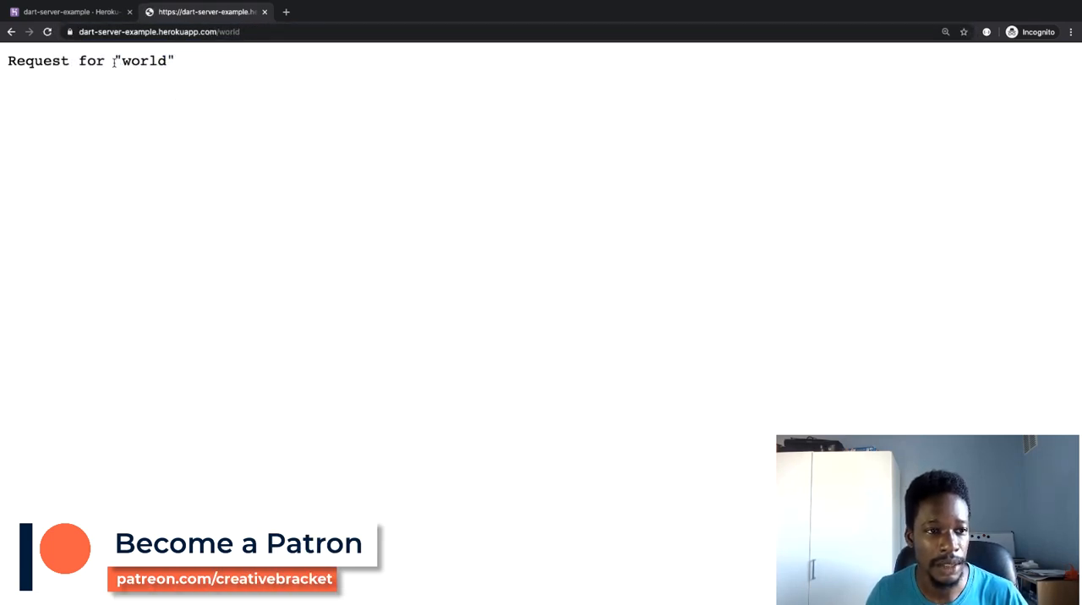
double_click(144, 60)
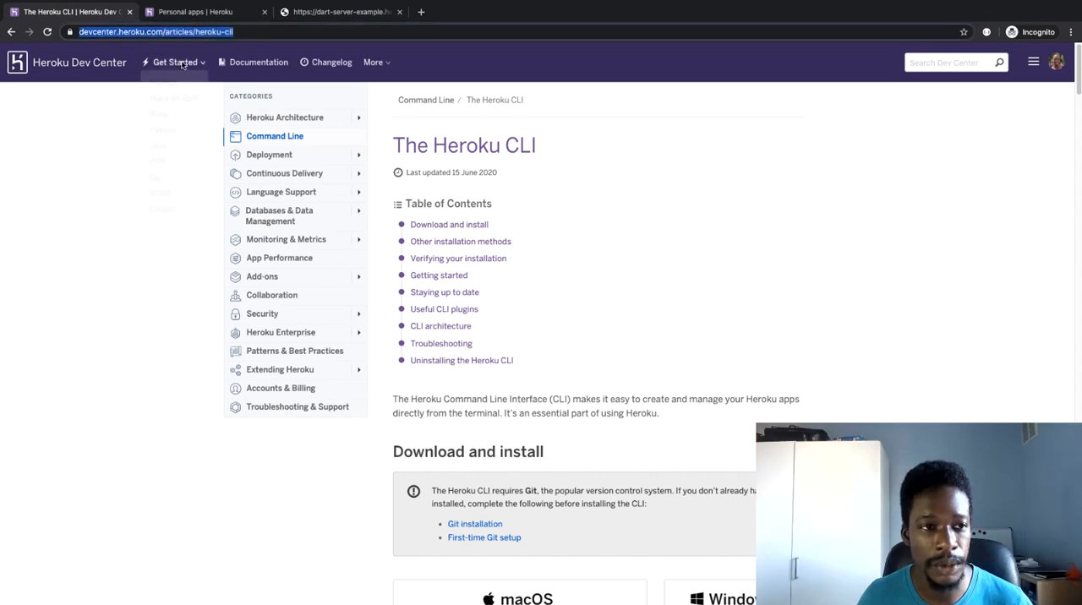
Copy the macOS 'brew tap heroku/brew && brew install heroku' command from Download and install.
scroll(down, 3)
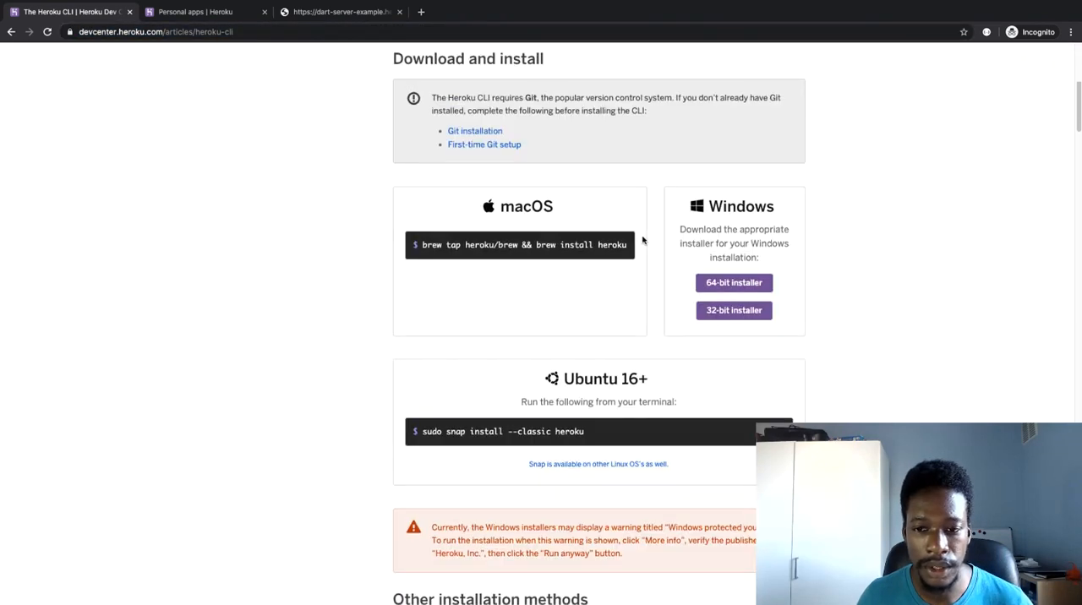
scroll(down, 3)
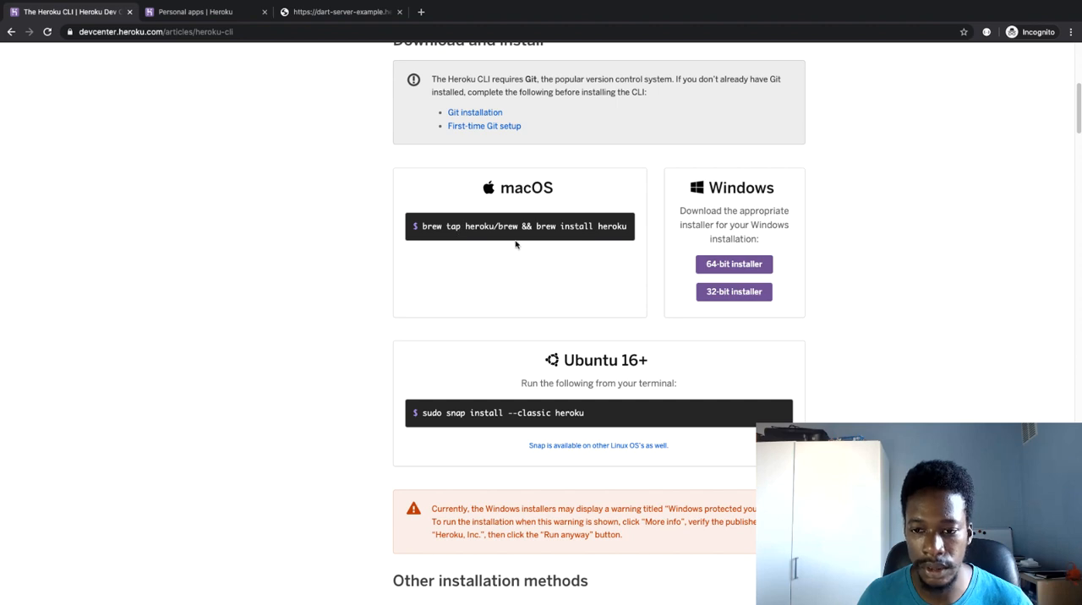
mouse_move(539, 260)
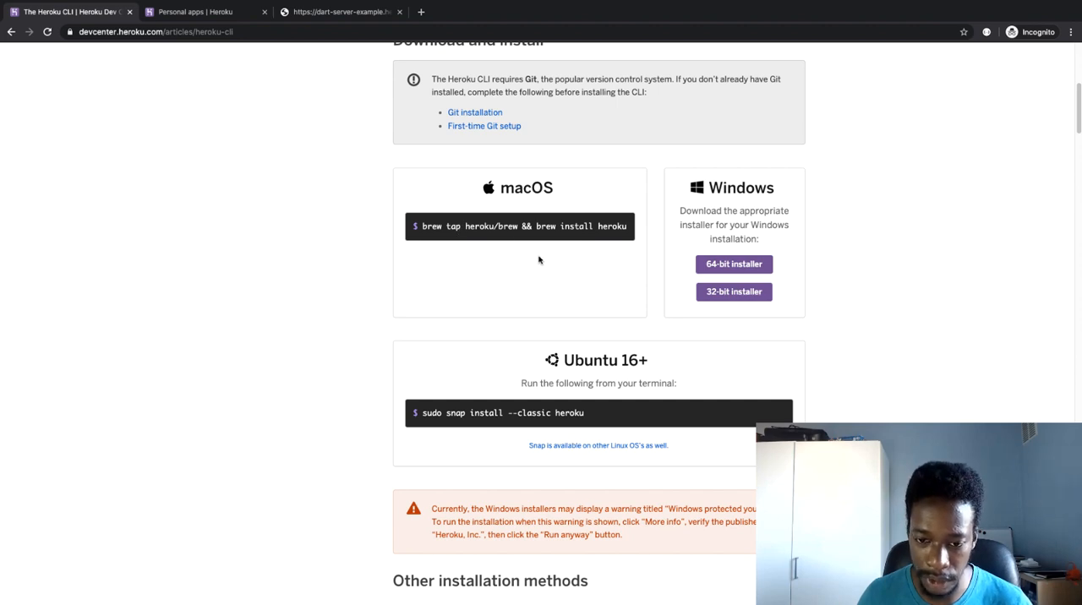
mouse_move(581, 240)
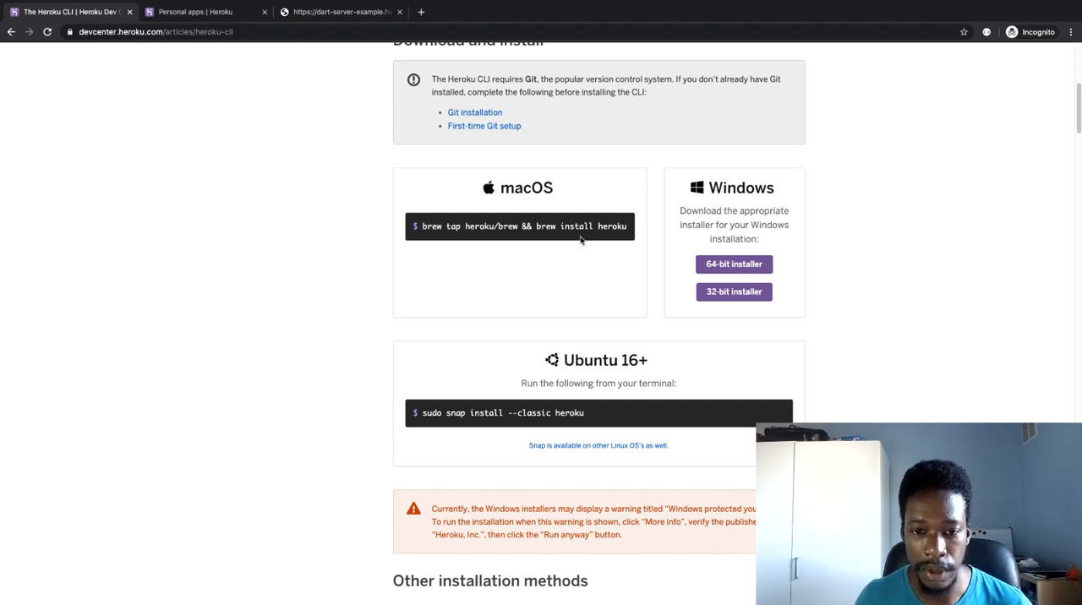
right_click(519, 226)
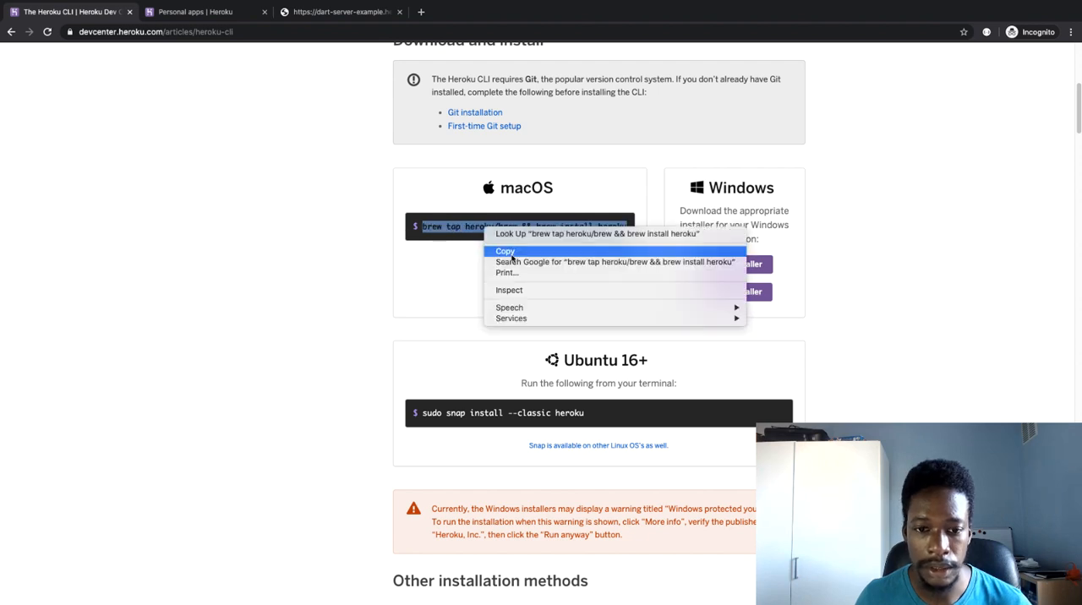
click(505, 251)
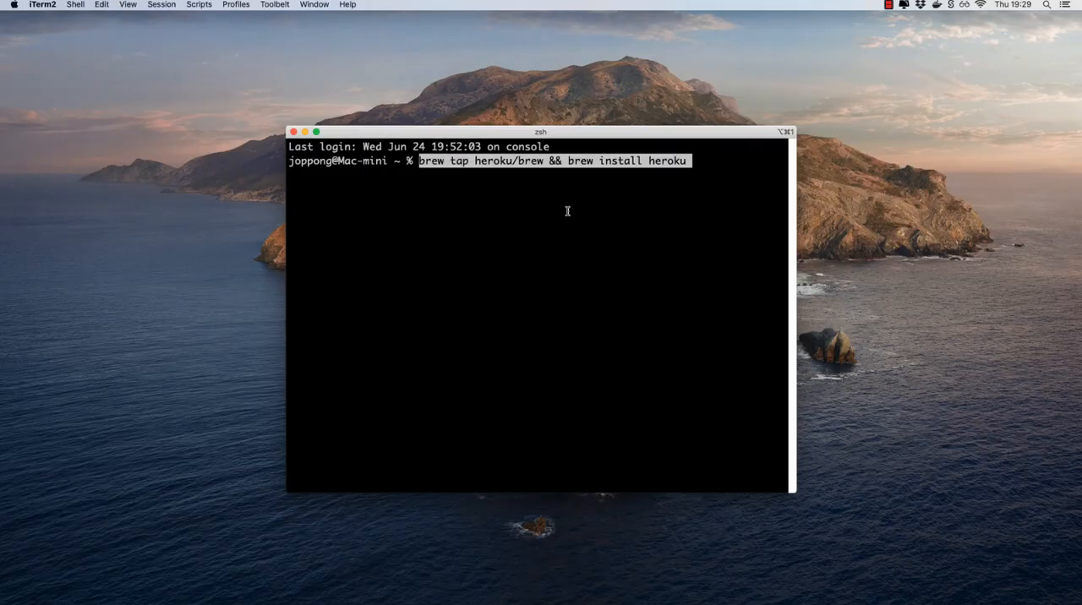
Run the pasted 'brew tap heroku/brew && brew install heroku' command in iTerm2.
key(Return)
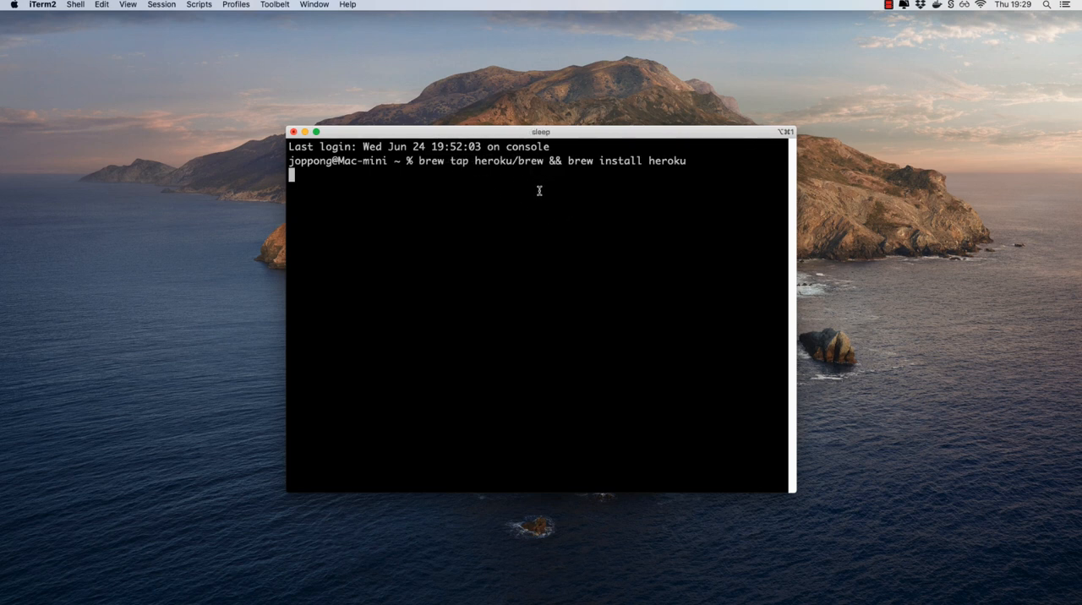
key(Return)
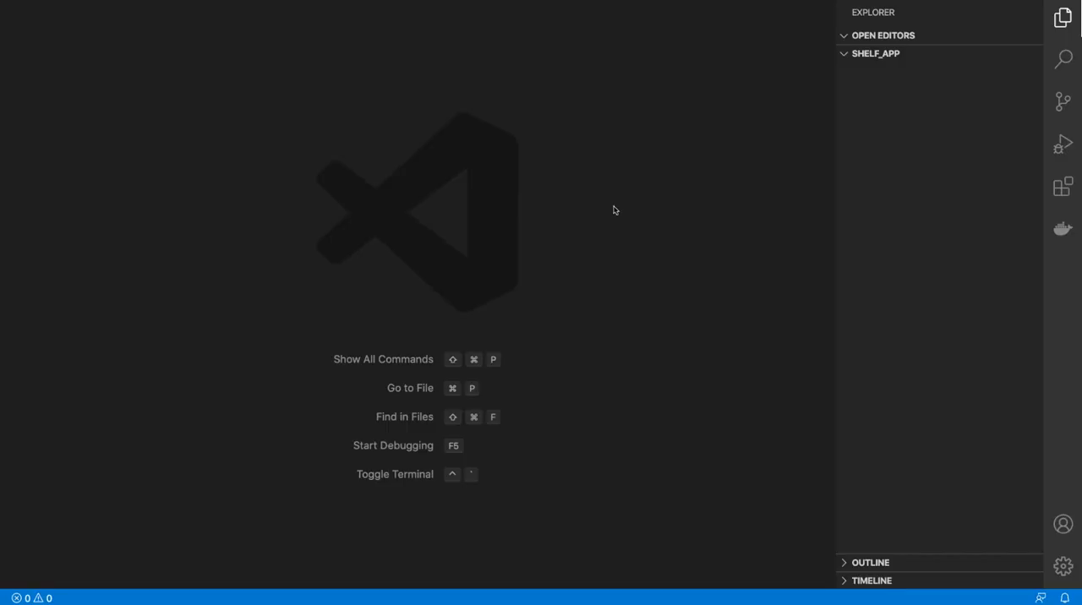
Generate a server-shelf project with stagehand in the VS Code terminal.
key(ctrl+`)
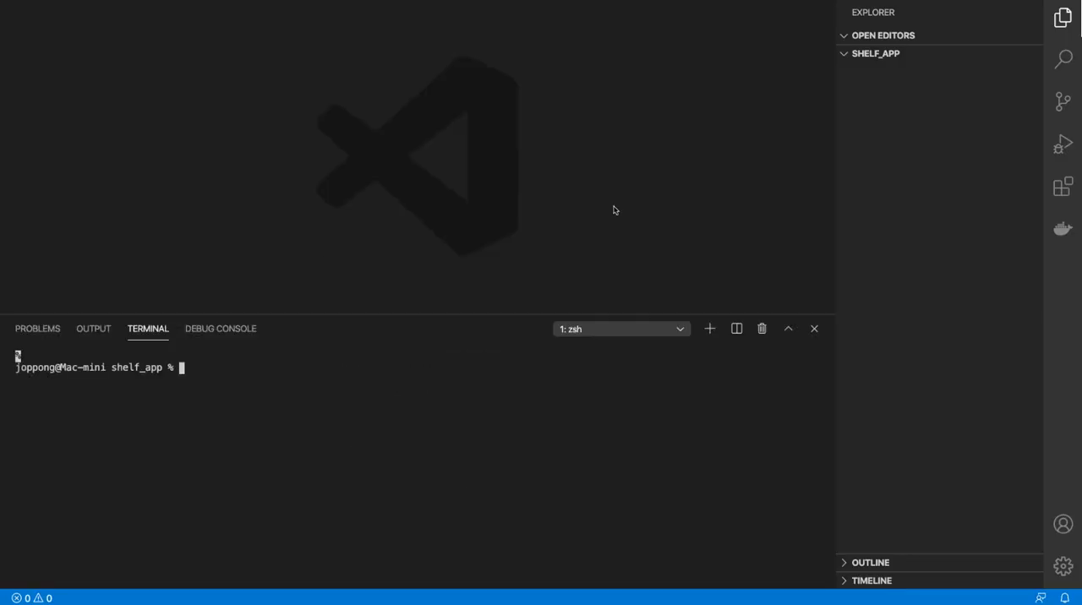
text(stage)
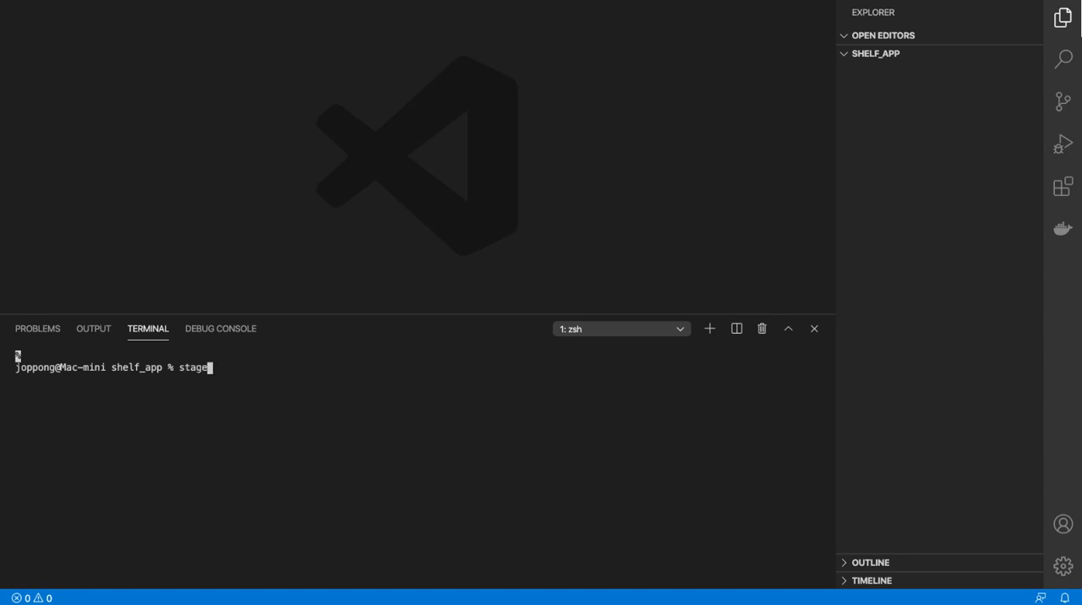
key(Return)
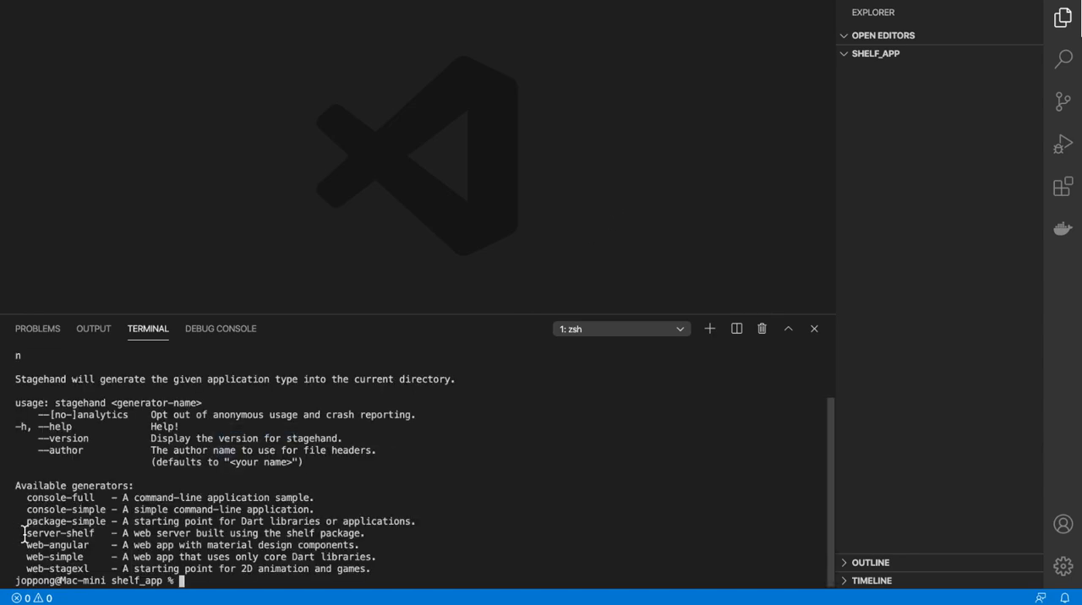
double_click(60, 534)
text(stagehand server-shelf)
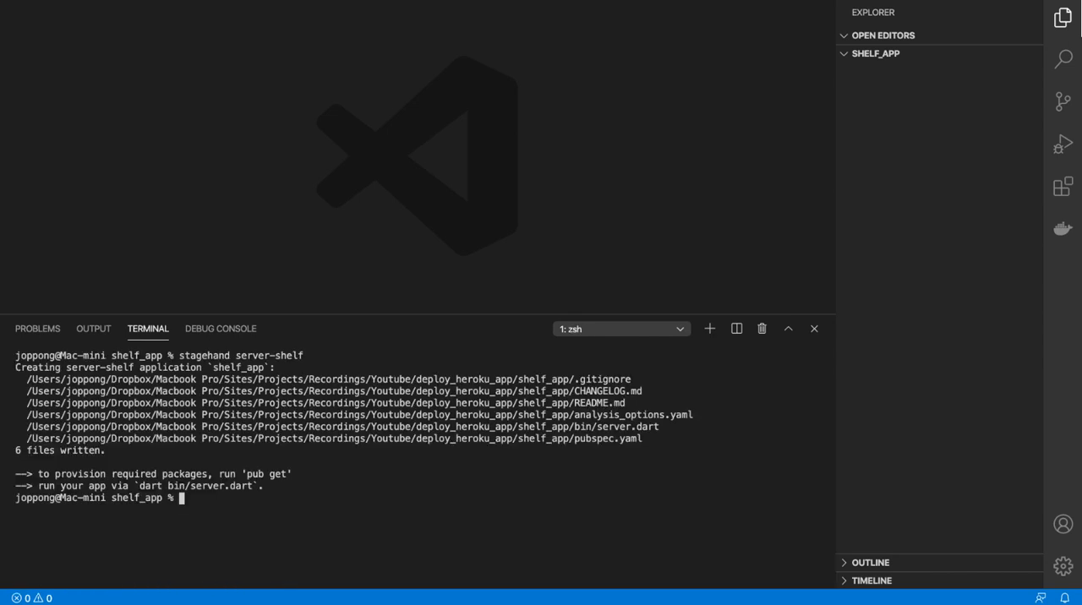
Fetch packages with pub get and start bin/server.dart on localhost:8080.
text(pub get)
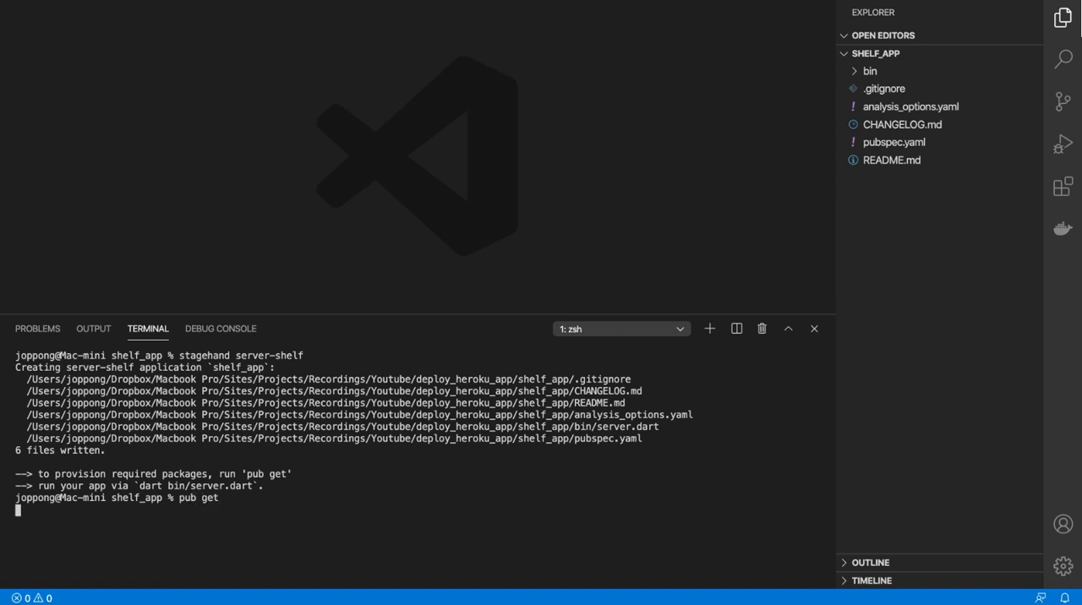
key(Return)
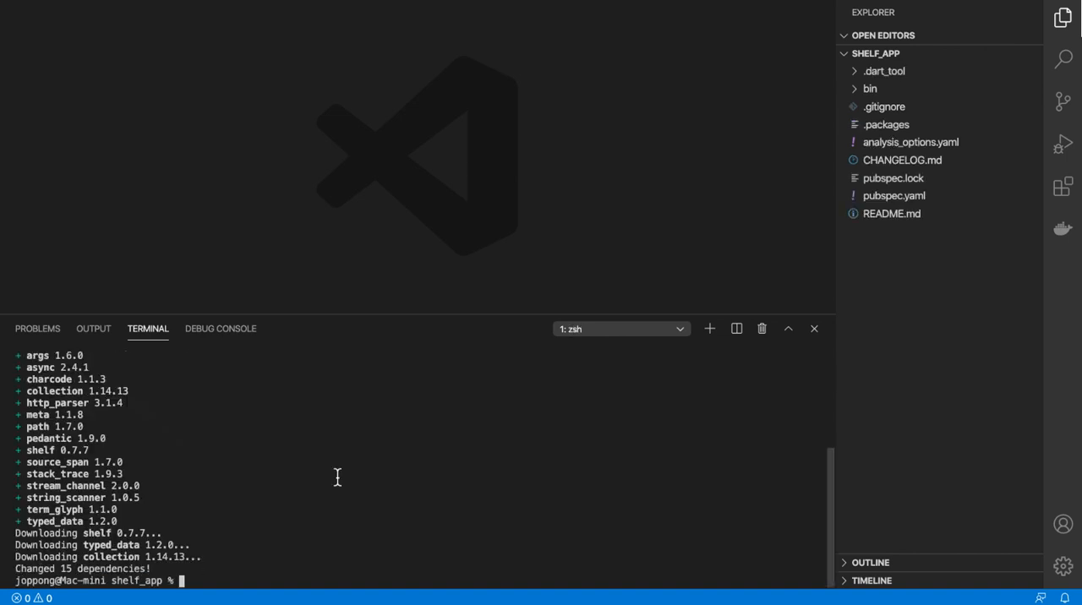
text(dart bin/main.dart)
text(dart bin/server.dart)
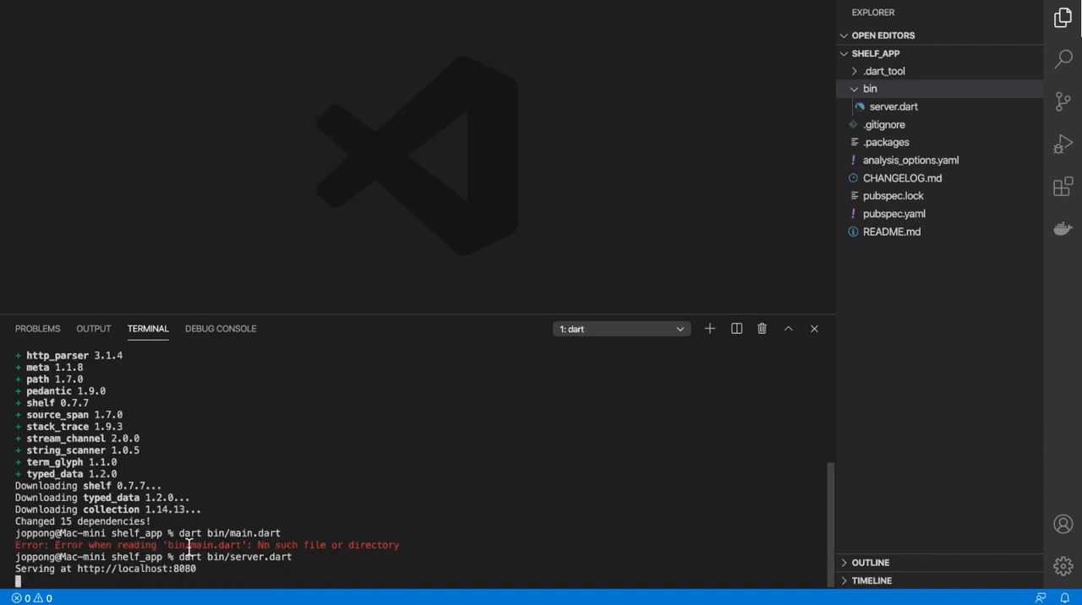
mouse_move(95, 569)
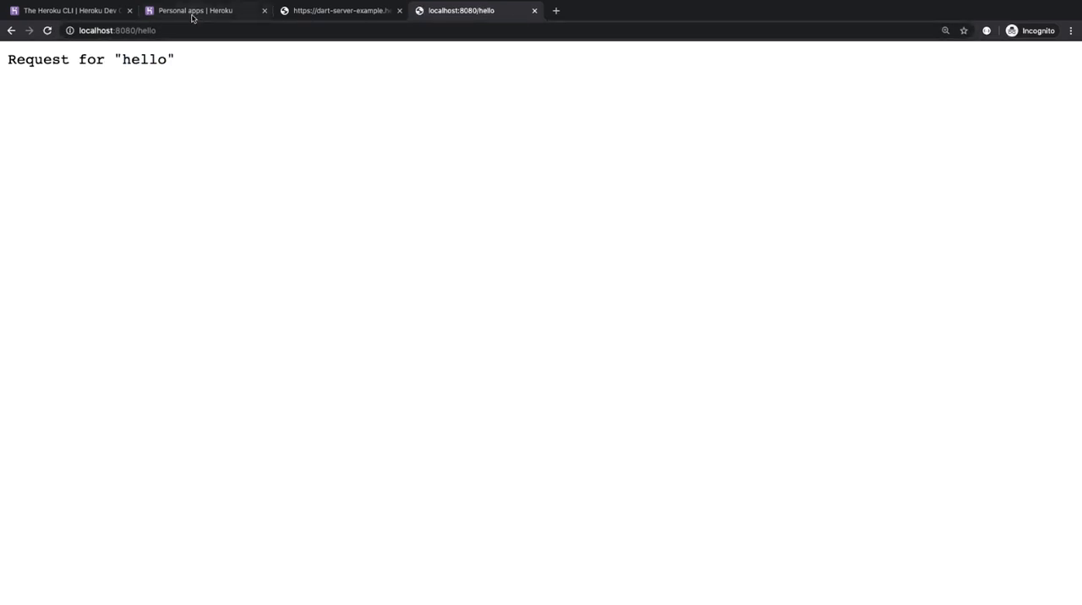
Create the Heroku app 'dart-server-shelf' and review its Heroku Git deploy instructions.
click(194, 10)
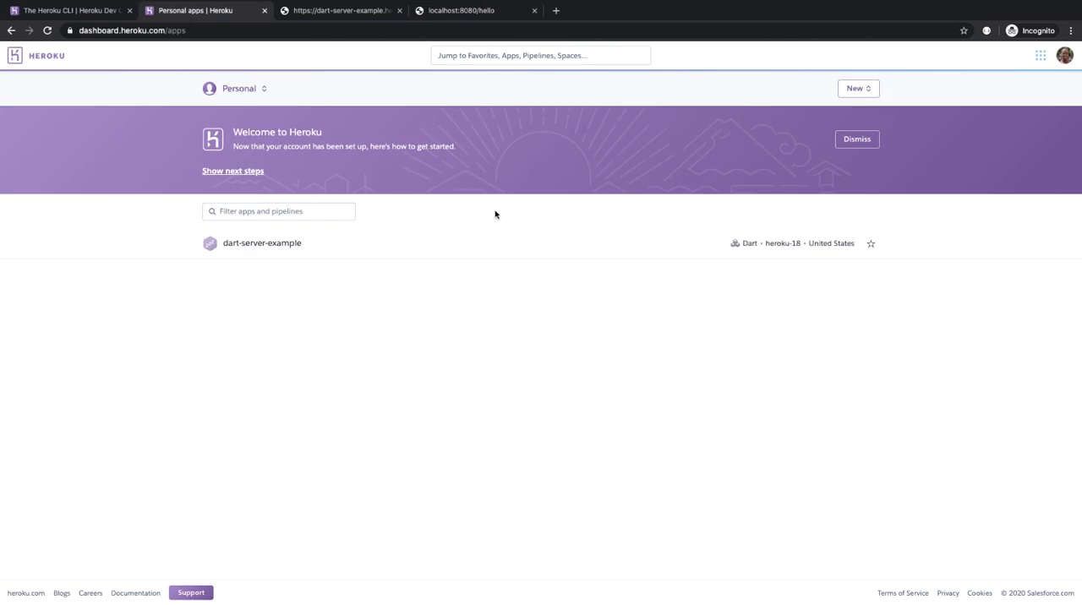
click(857, 88)
text(dart-server-shel)
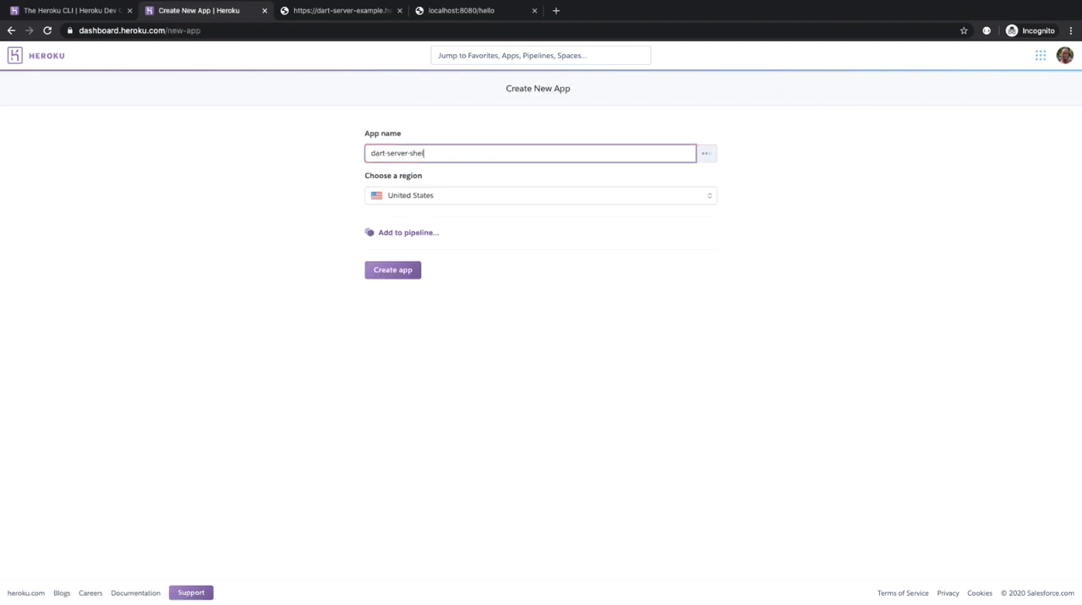
click(392, 270)
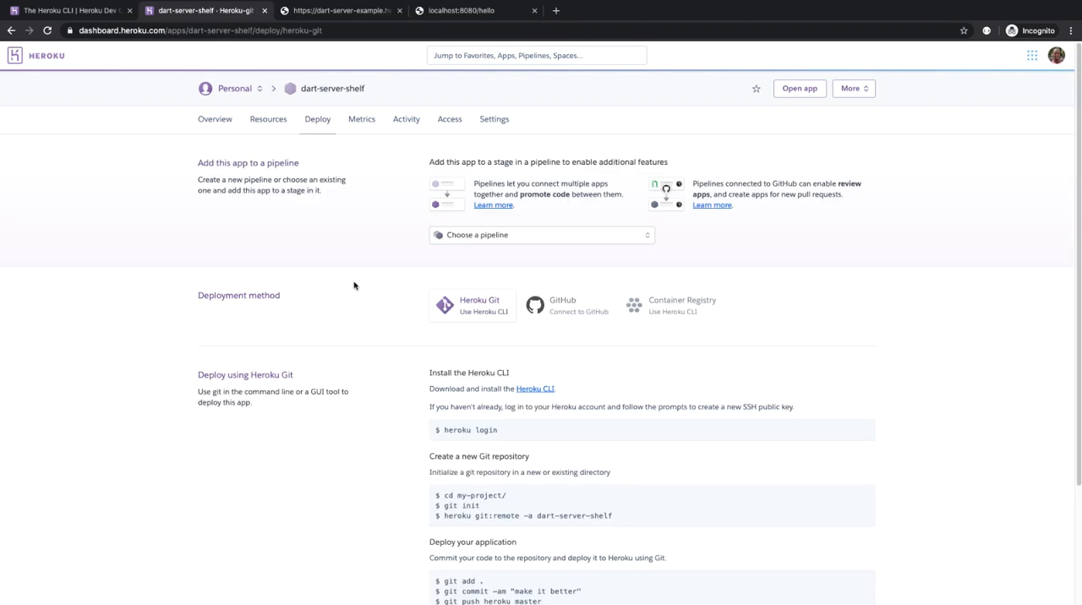
mouse_move(317, 116)
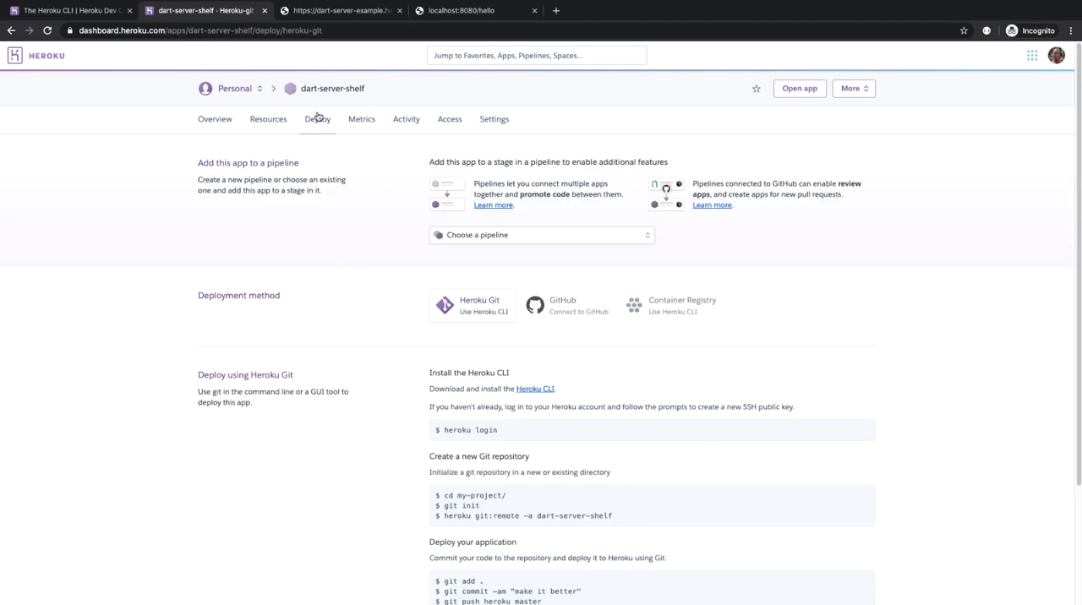
scroll(down, 3)
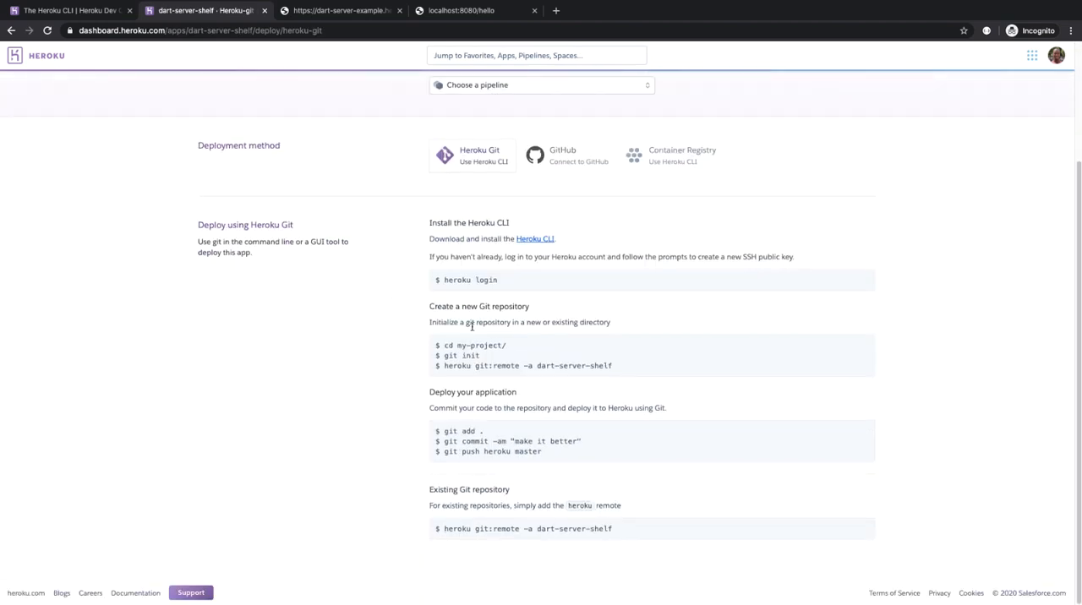
mouse_move(354, 340)
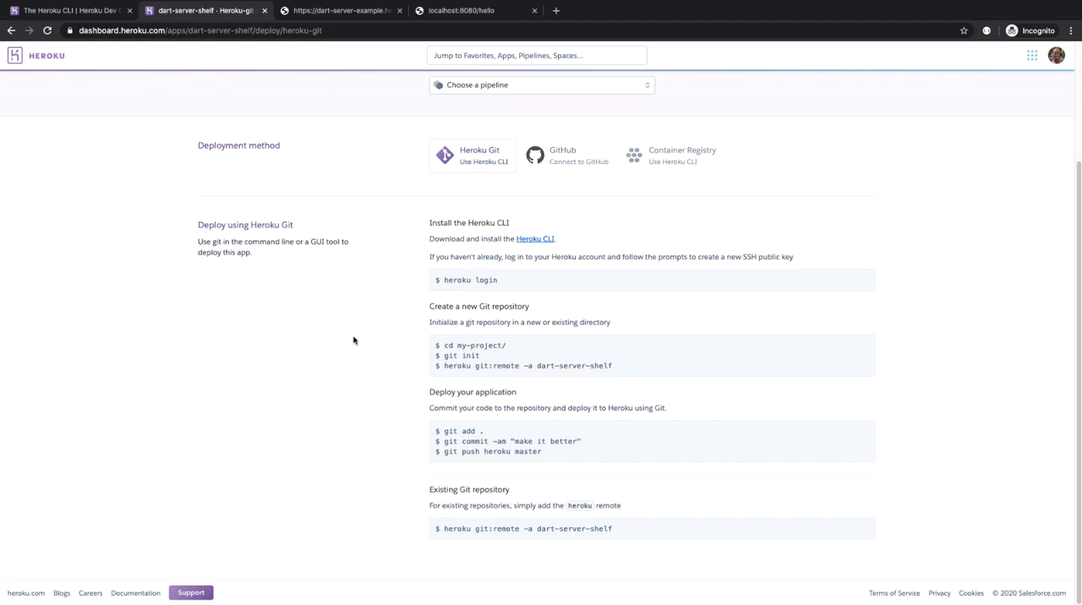
mouse_move(352, 315)
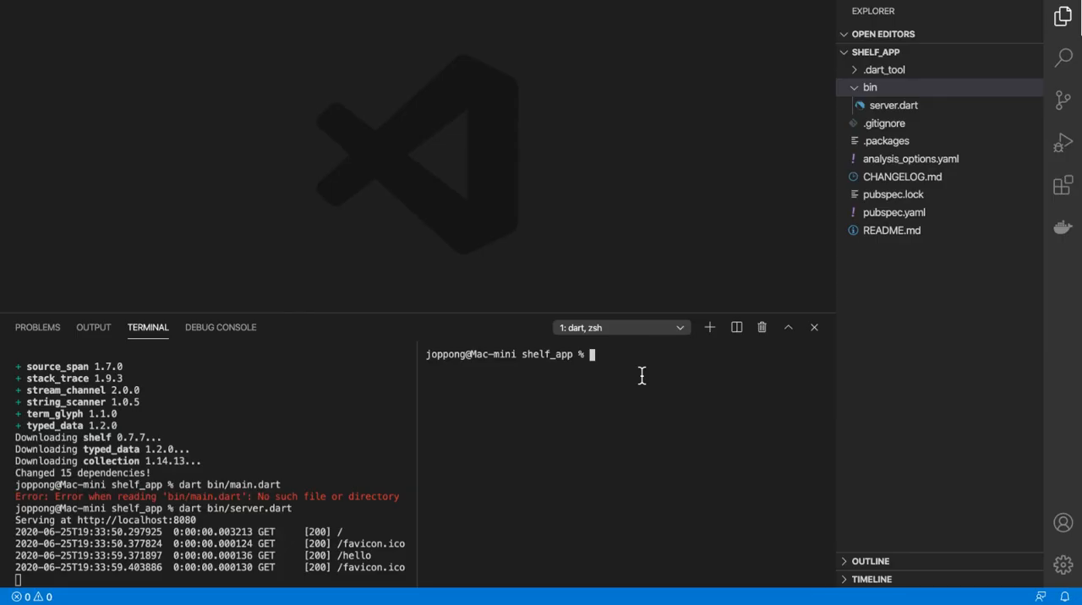
Run git init, commit with message 'Initial commit.', and start heroku login.
text(git init)
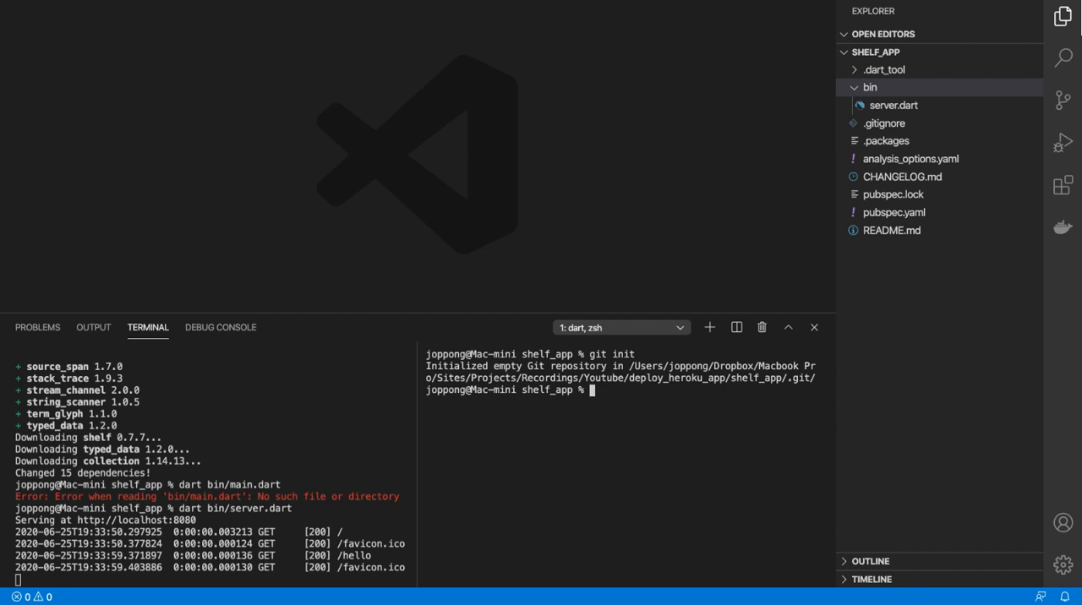
text(git add .)
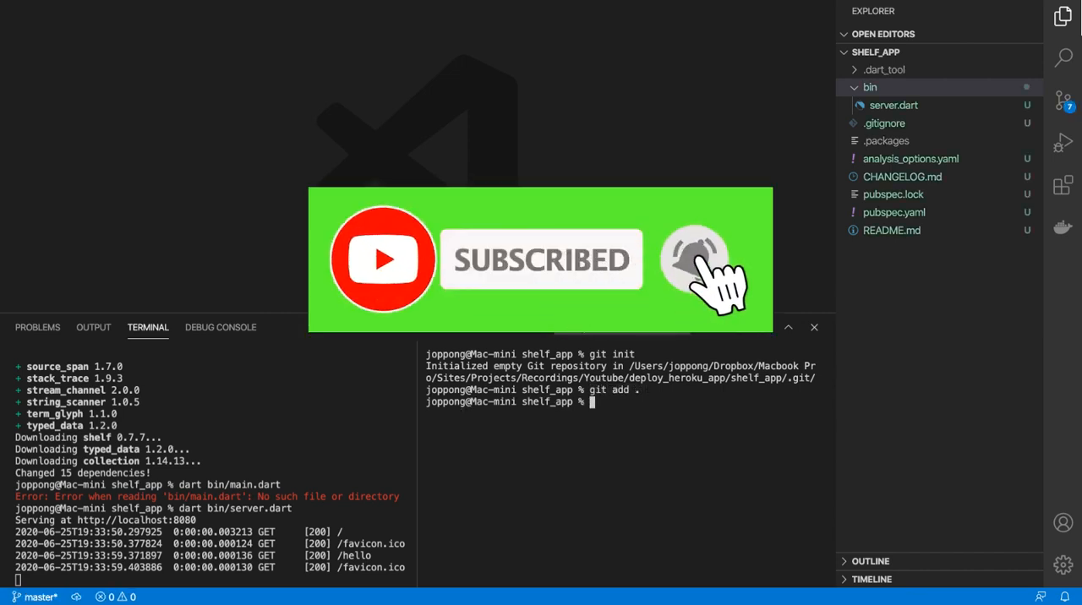
text(git commit -m "Initial commit.")
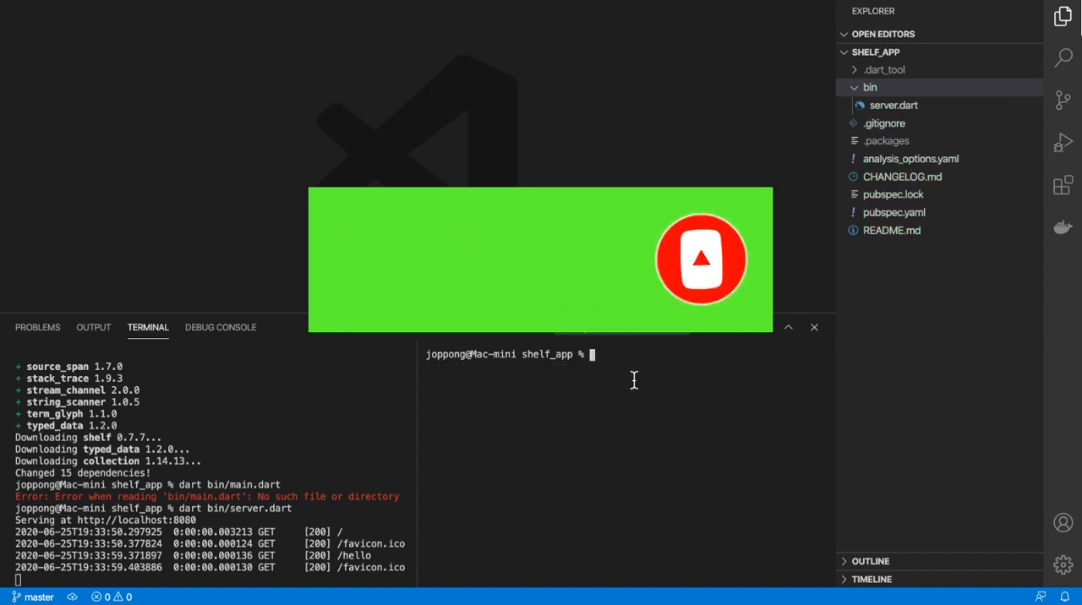
text(heroku login)
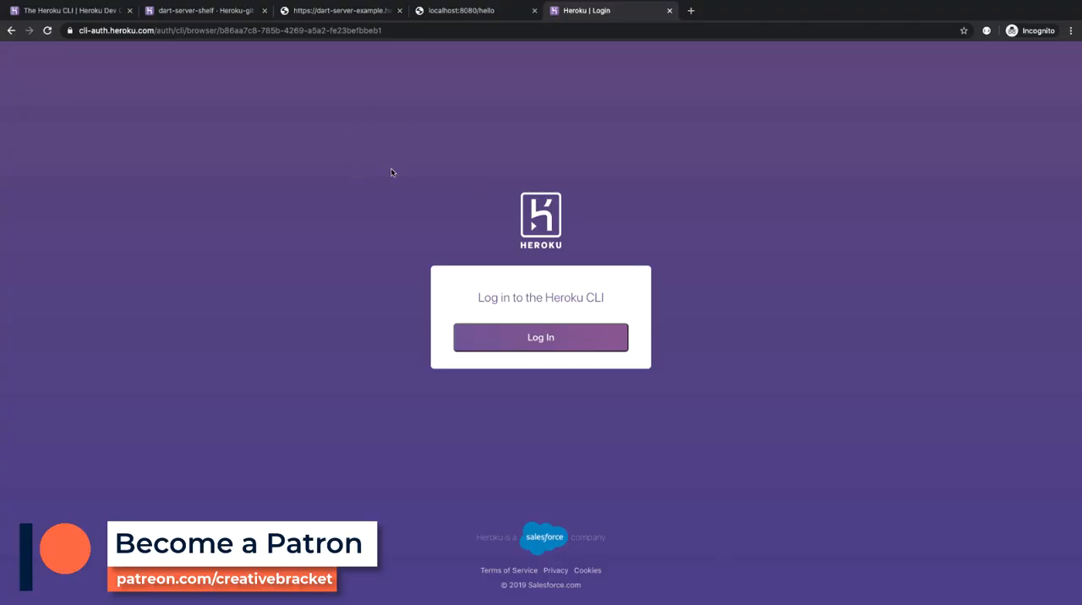
Log in to the Heroku CLI in Chrome and close the Logged In tab.
click(540, 337)
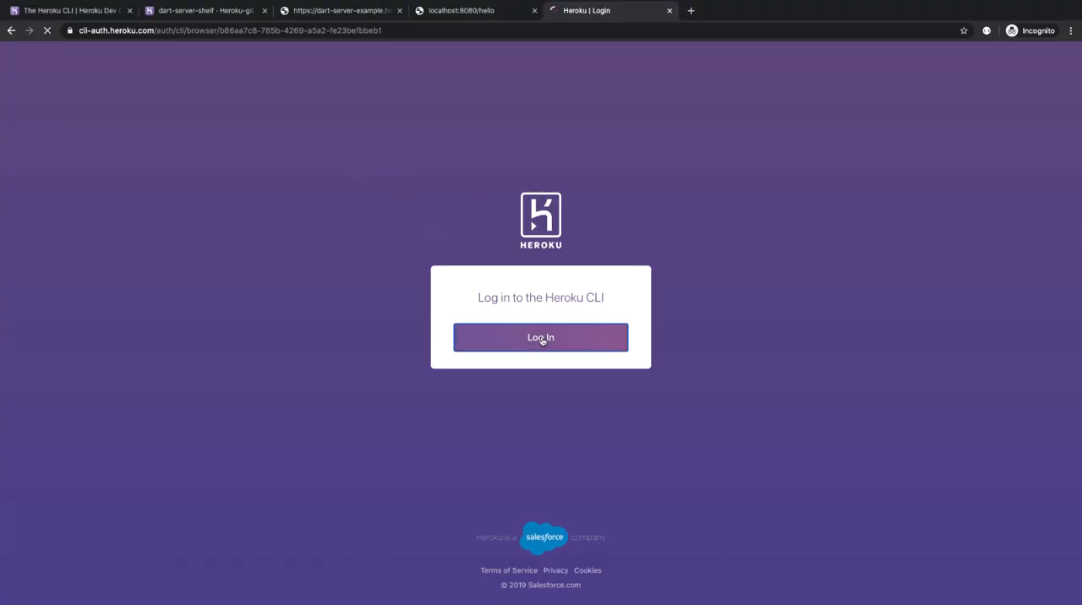
click(540, 337)
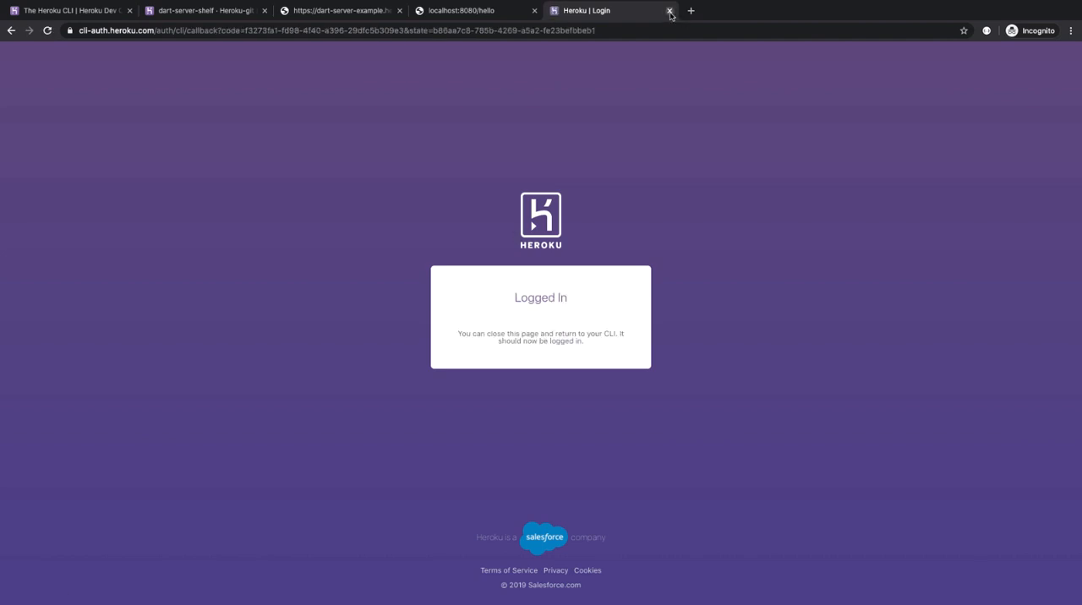
click(669, 10)
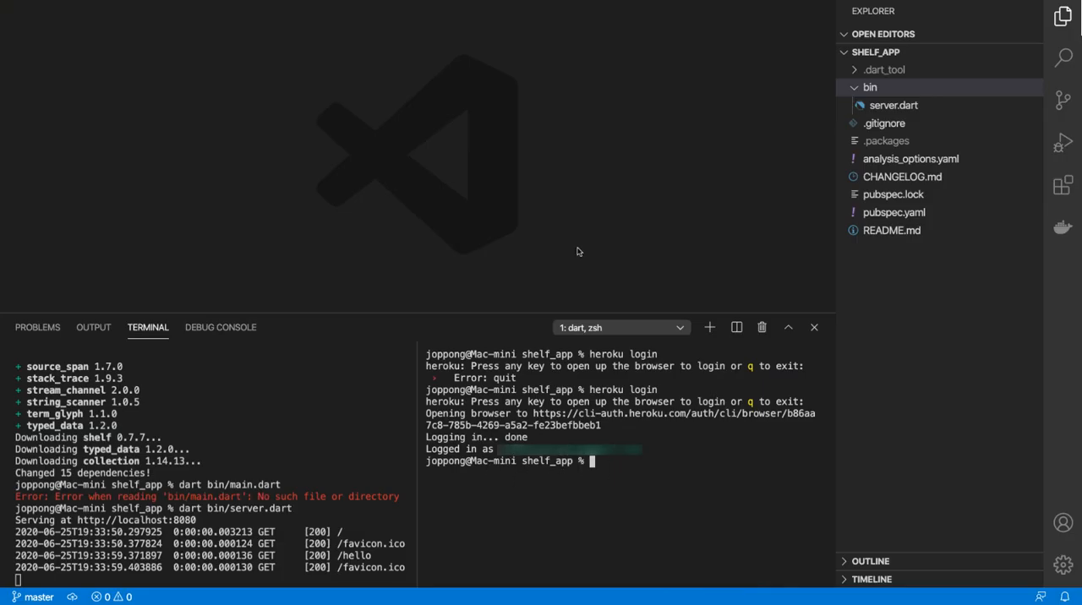
Add the dart-server-shelf heroku git remote and push master, rejected for no buildpack.
text(h)
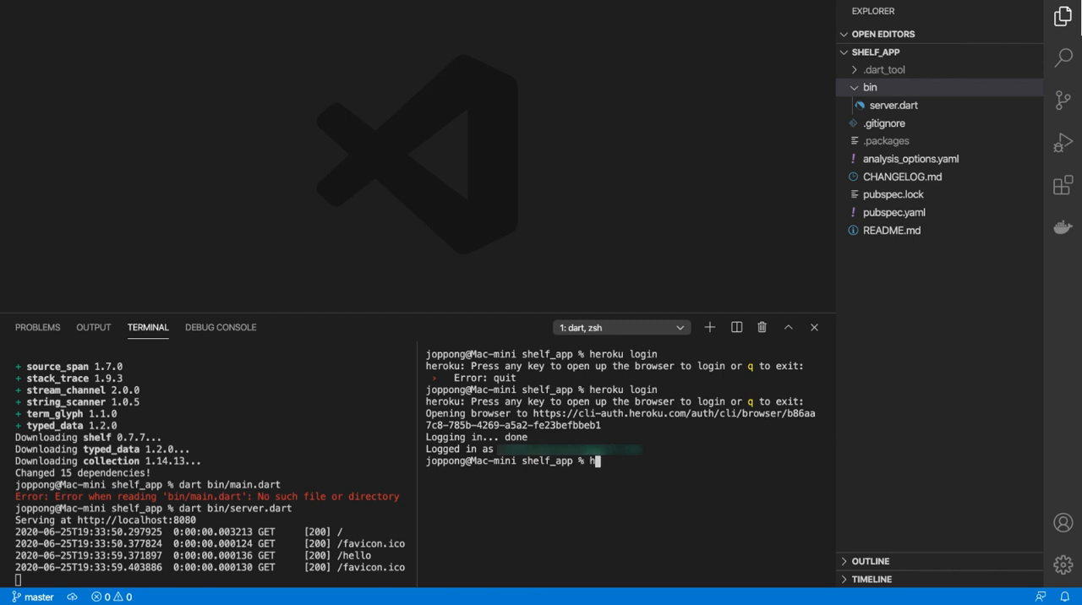
text(eroku)
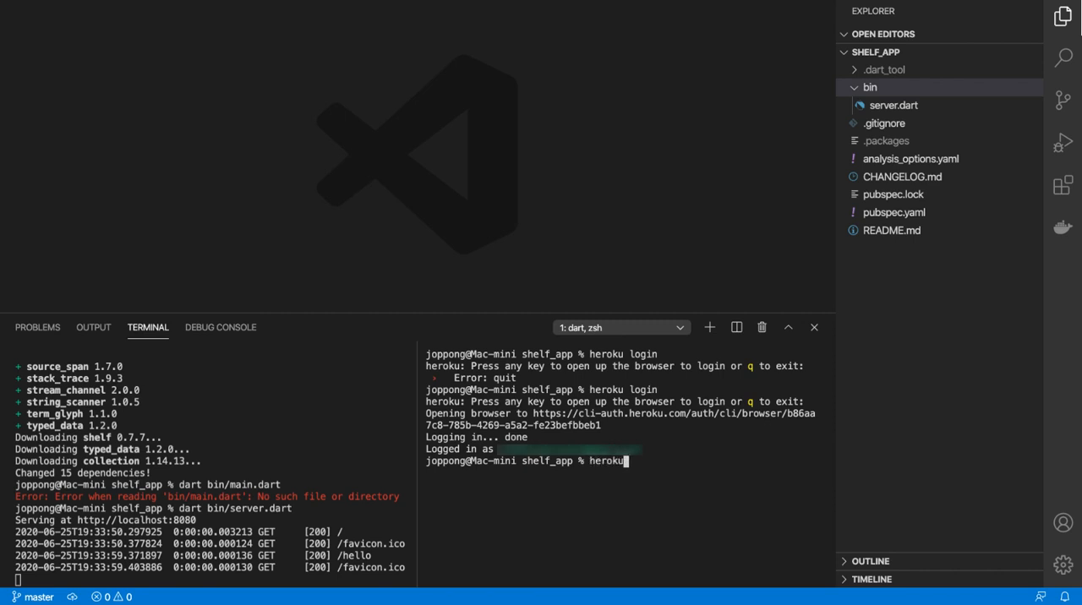
text(g)
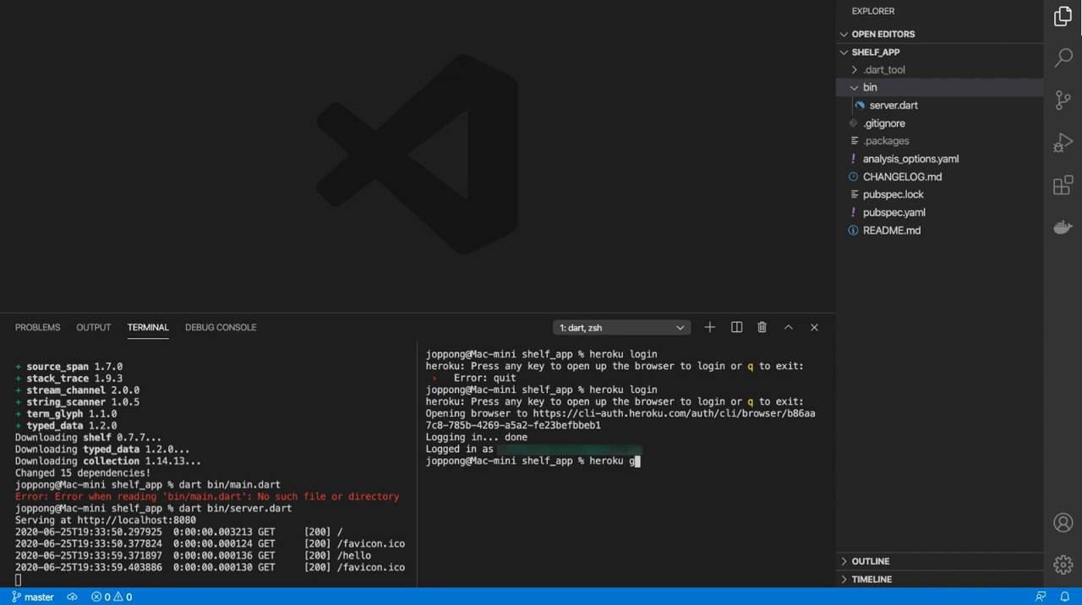
text(it:remote)
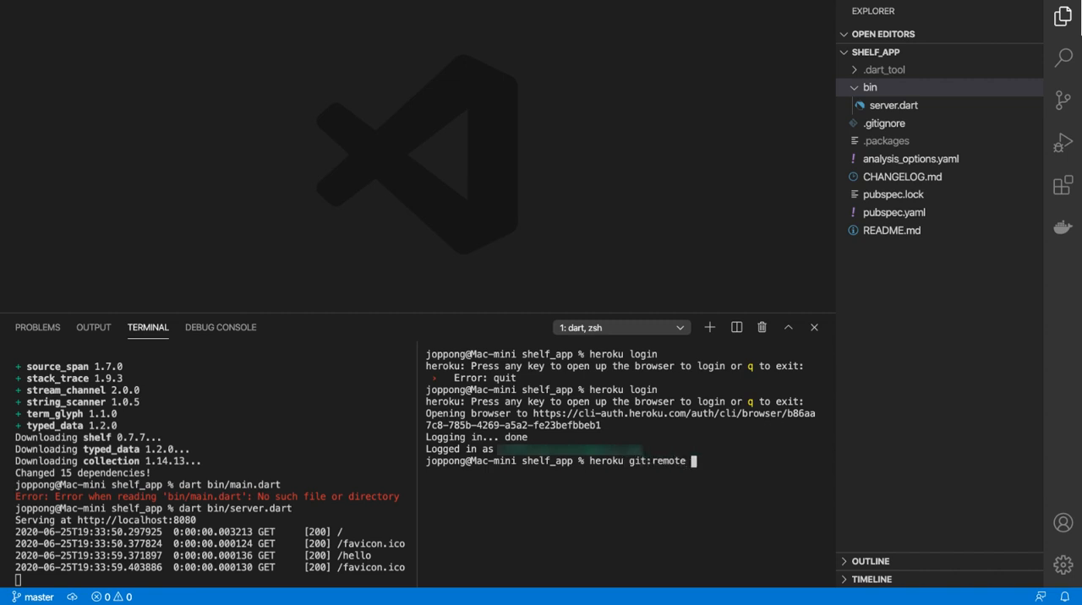
text(-a)
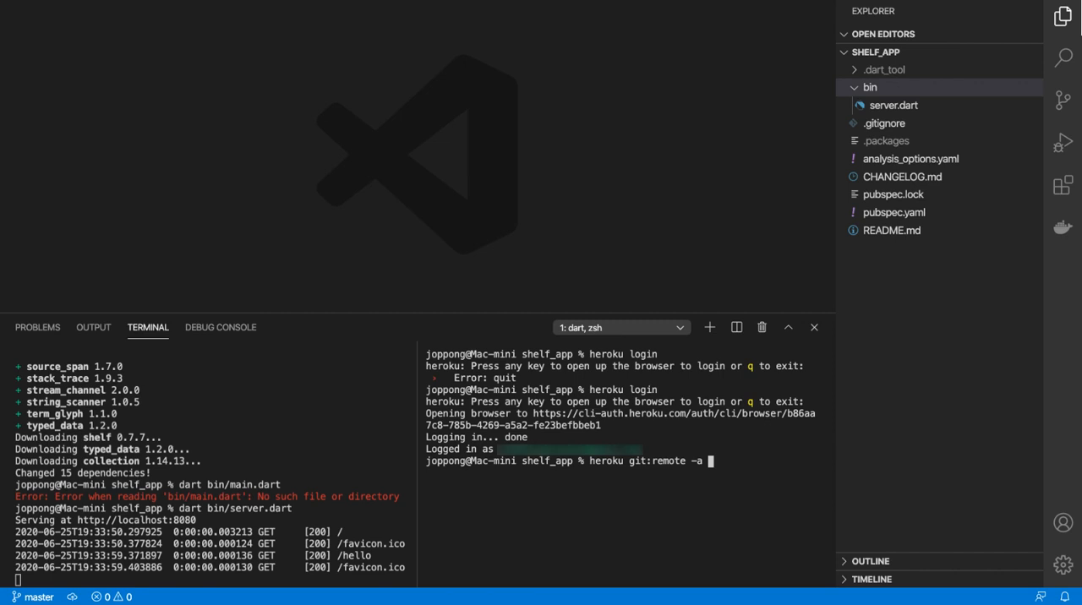
text(dart-server-shelf)
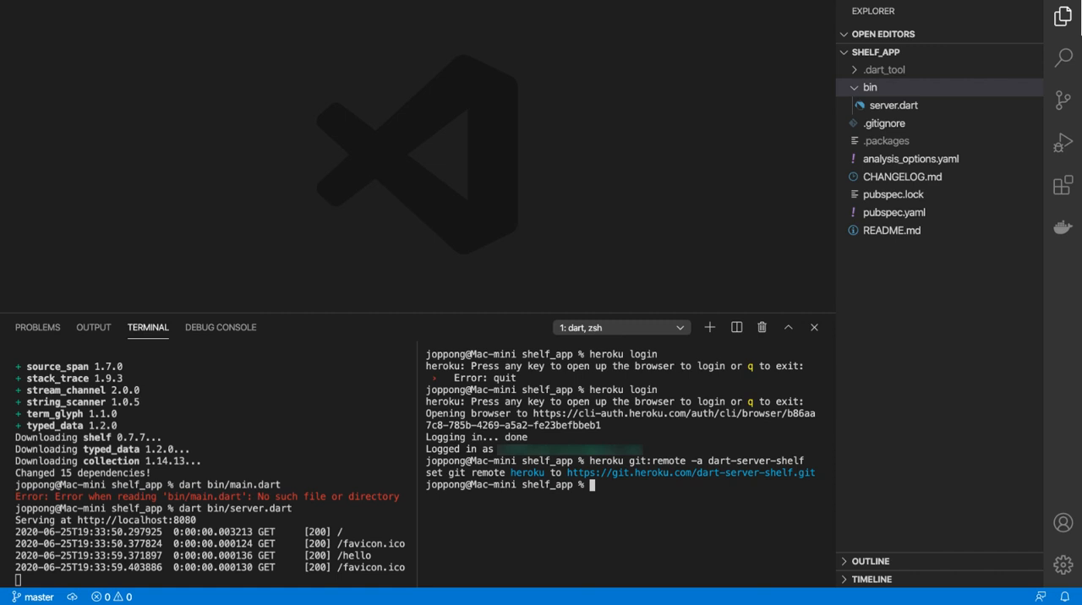
text(git push heroku)
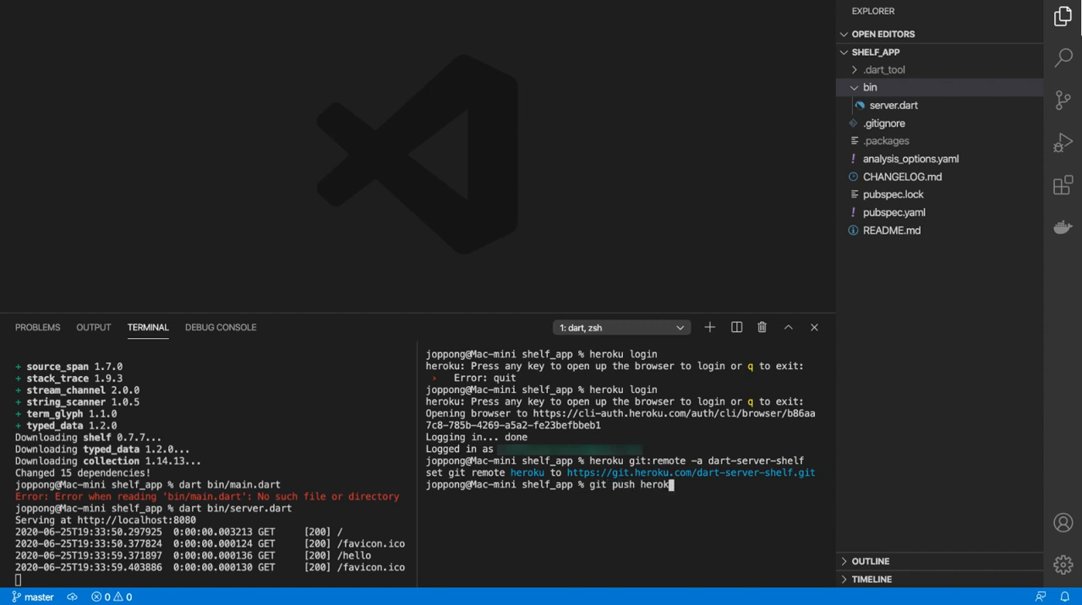
text(master)
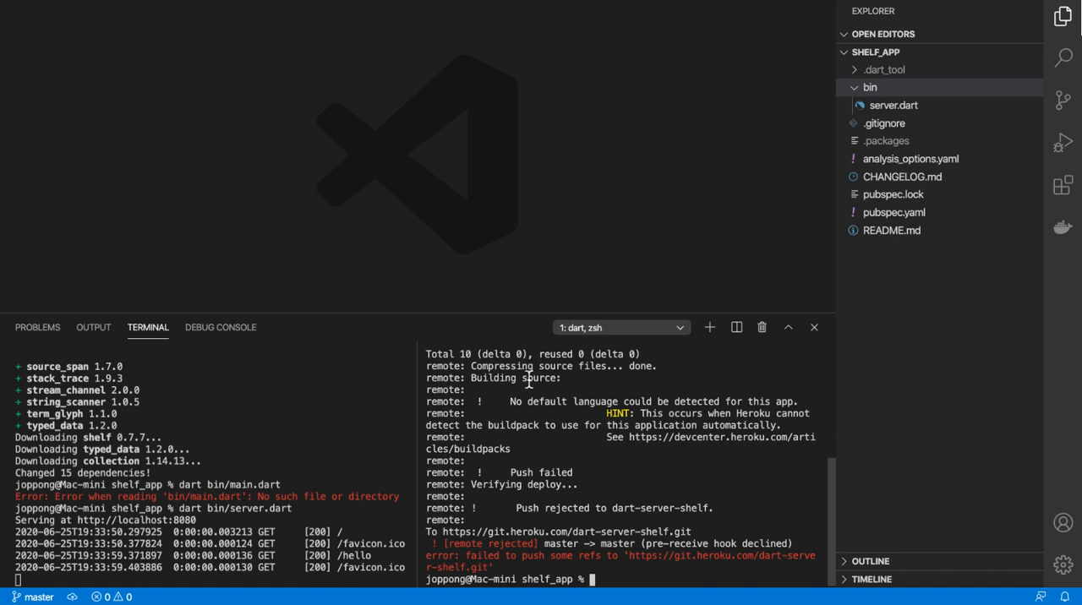
mouse_move(555, 444)
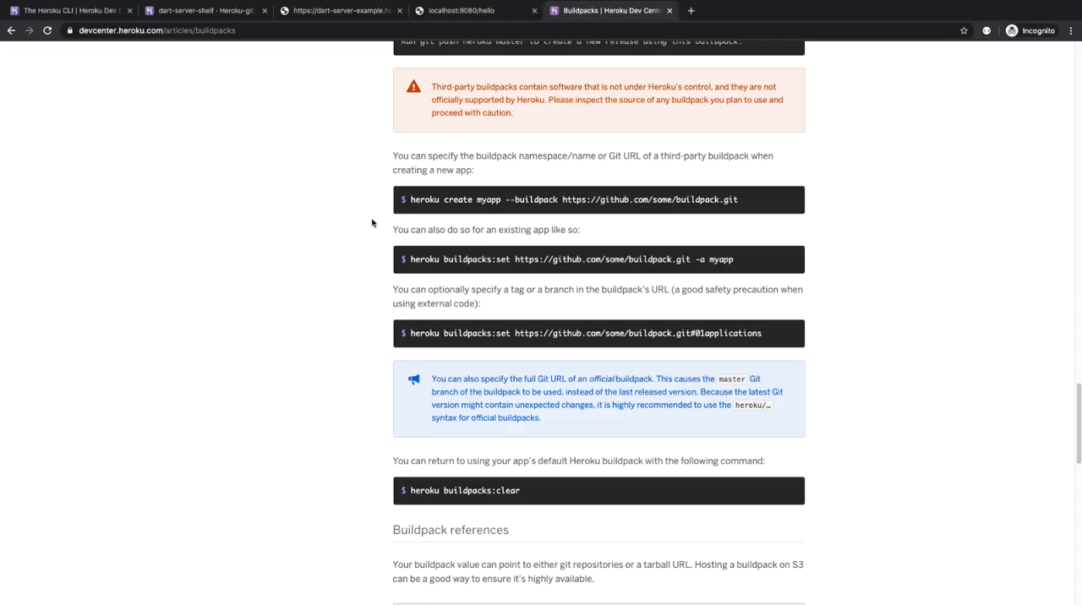
mouse_move(408, 234)
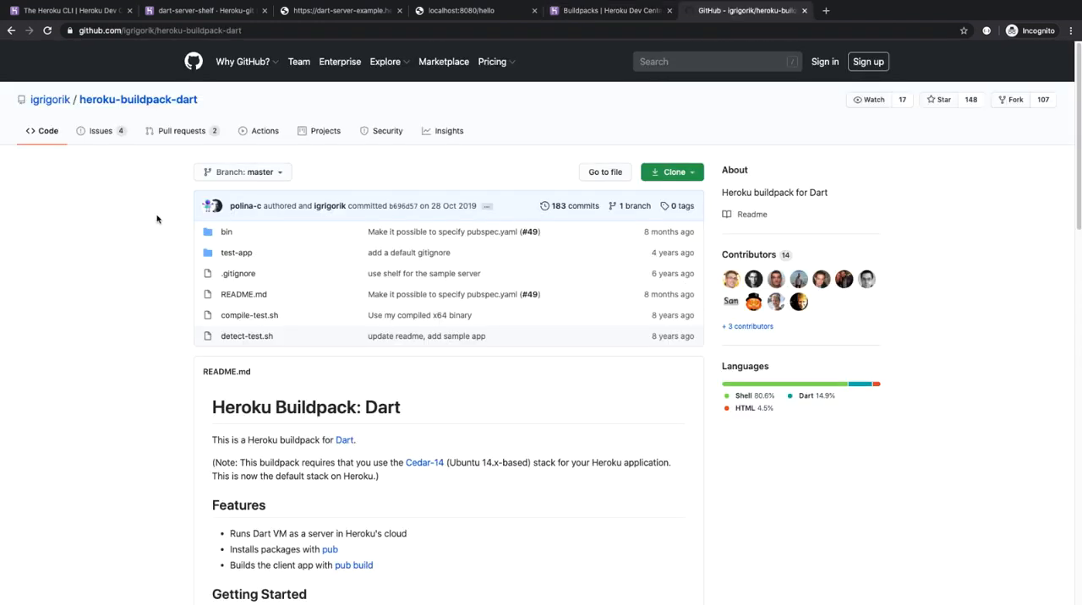
mouse_move(130, 328)
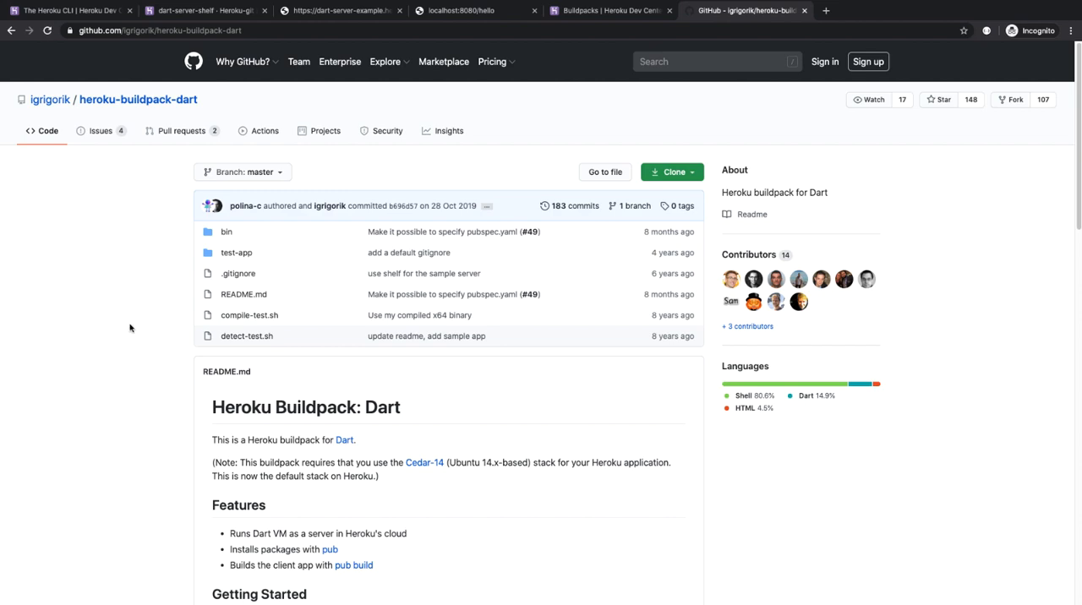
Scroll the heroku-buildpack-dart README down to its Getting Started instructions.
scroll(down, 3)
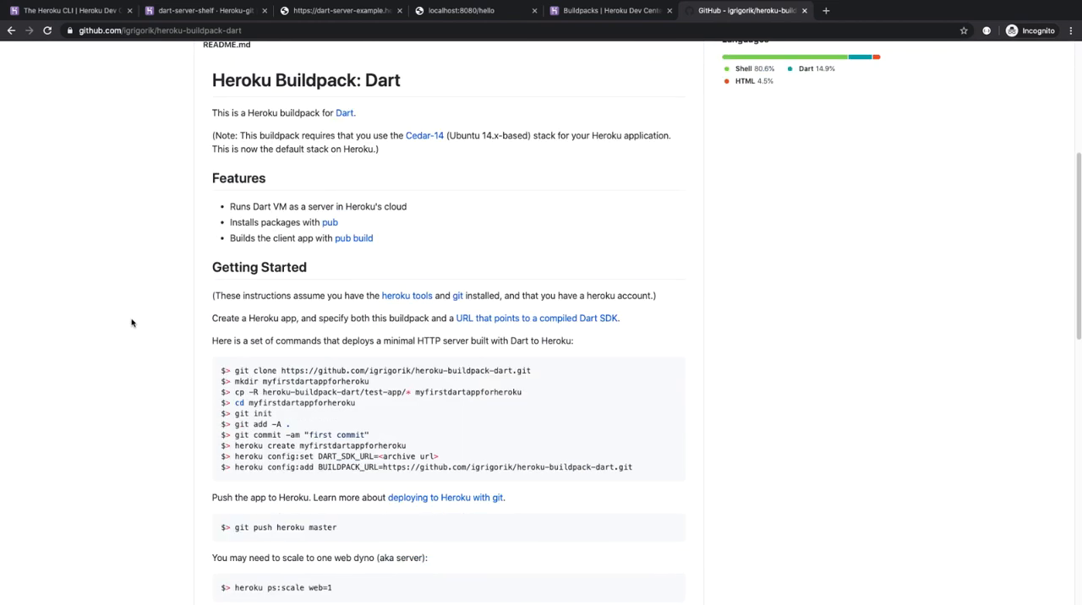
scroll(down, 3)
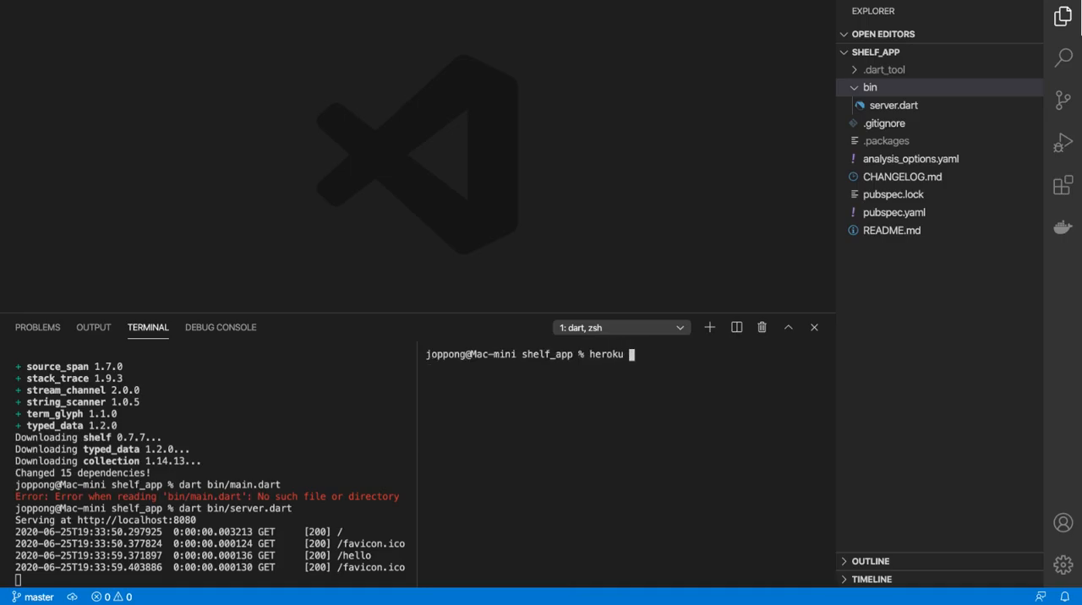
Set the igrigorik heroku-buildpack-dart buildpack, push master again, and copy DART_SDK_URL from the error.
text(buildpacks:set)
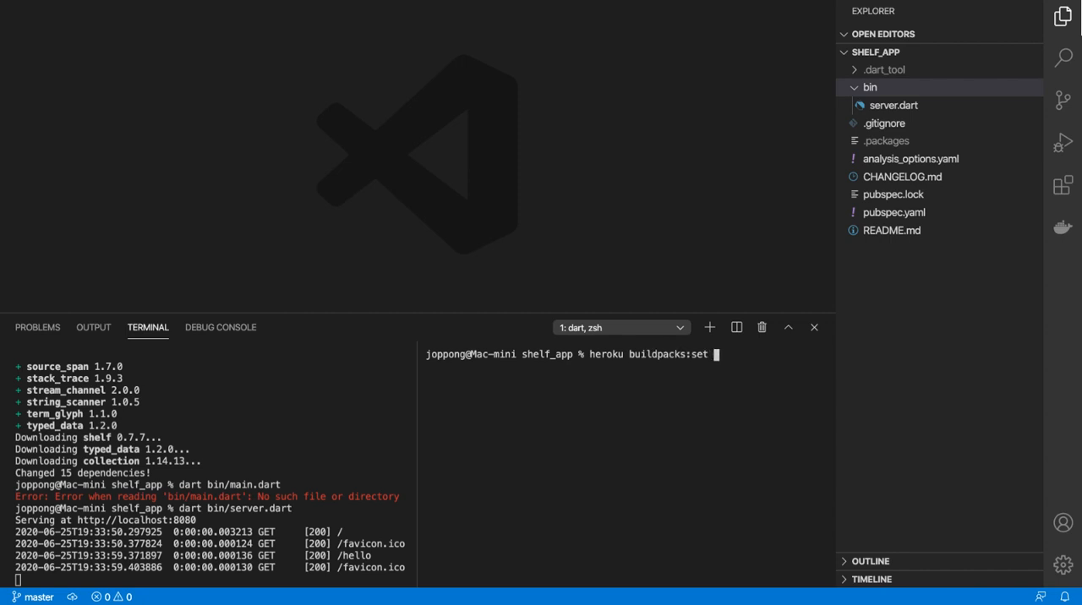
text(https://github.com/igrigorik/heroku-buildpack-dart.git)
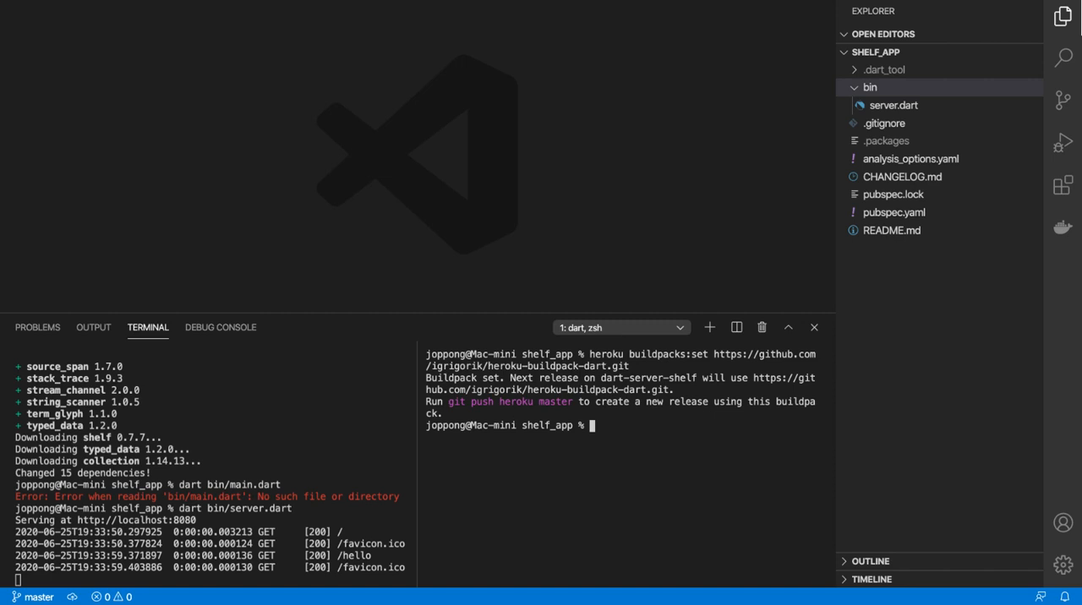
text(git push heroku master)
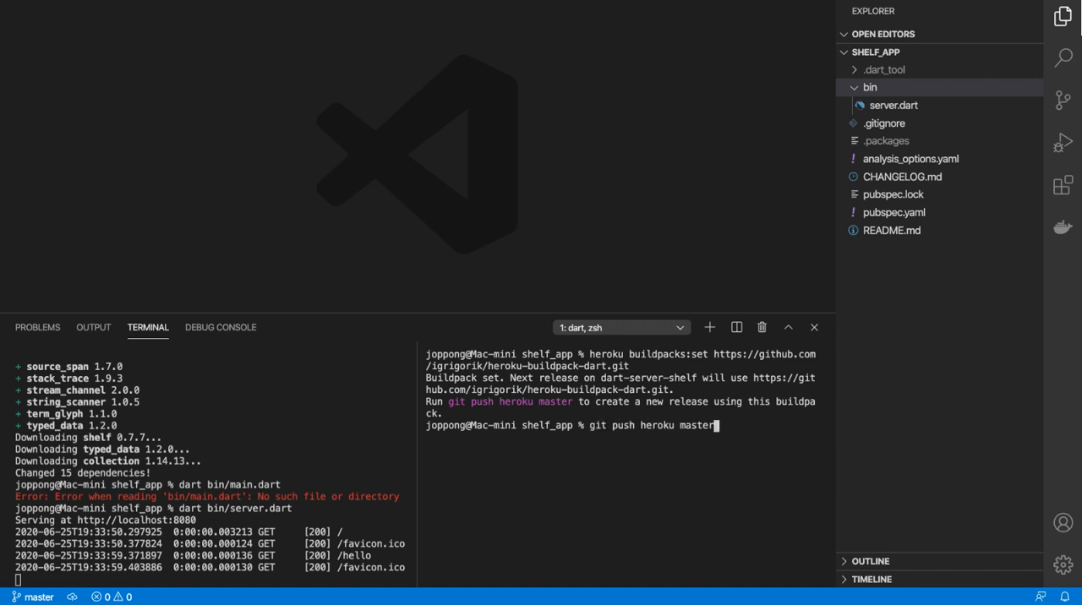
key(enter)
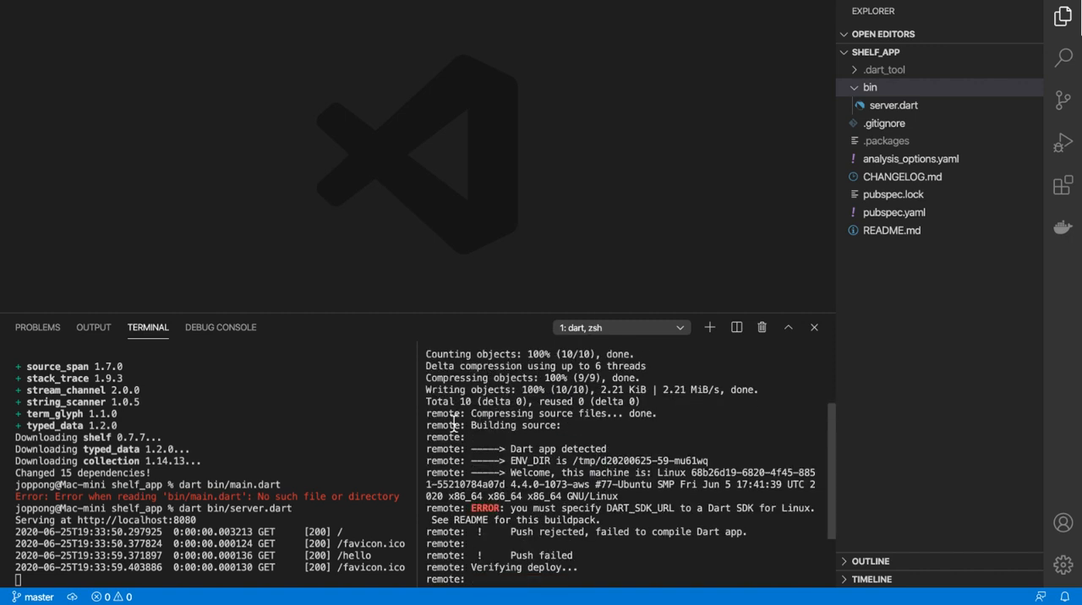
scroll(down, 3)
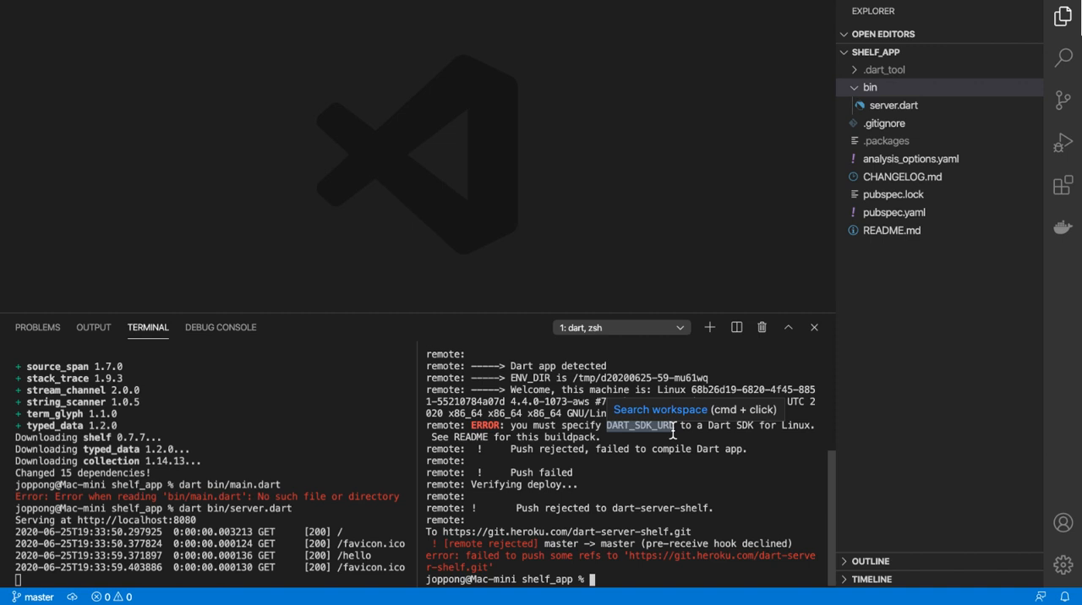
right_click(671, 431)
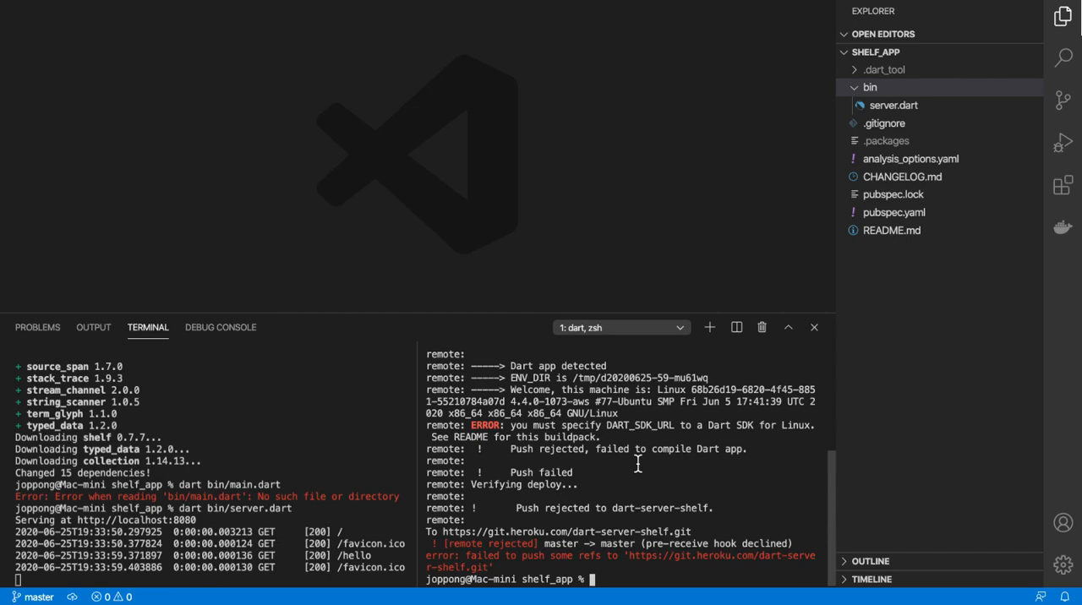
Open the dart-server-shelf Config Vars and enter the key DART_SDK_URL.
click(203, 11)
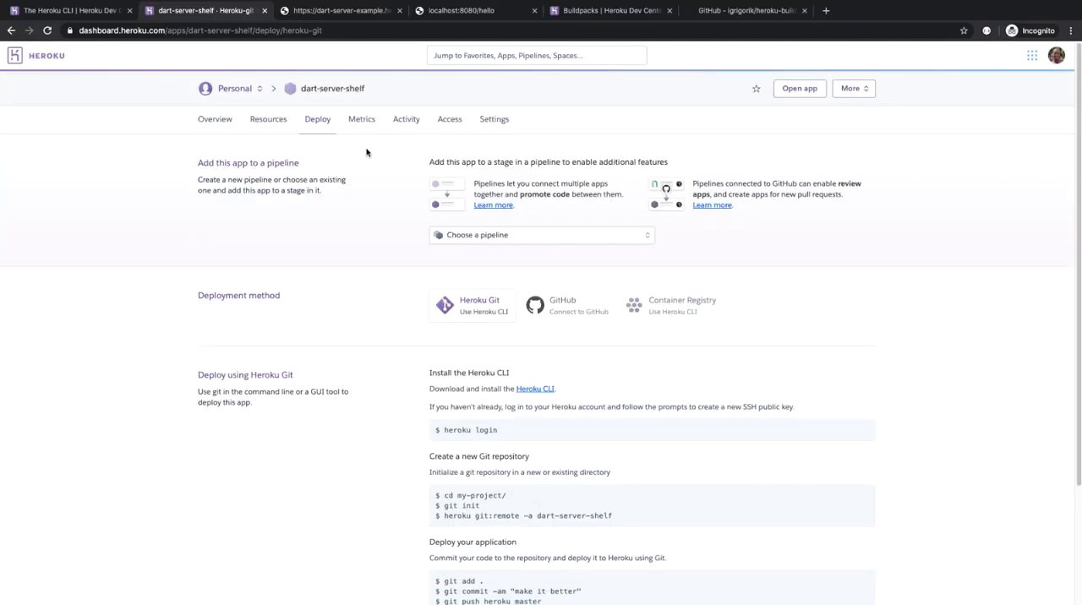
click(493, 119)
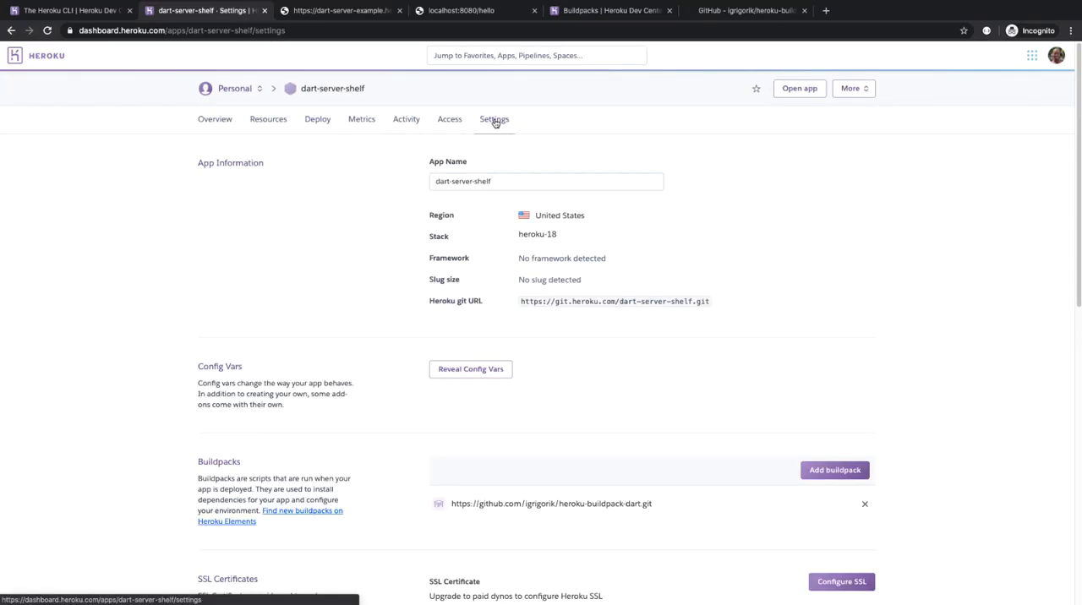
click(469, 368)
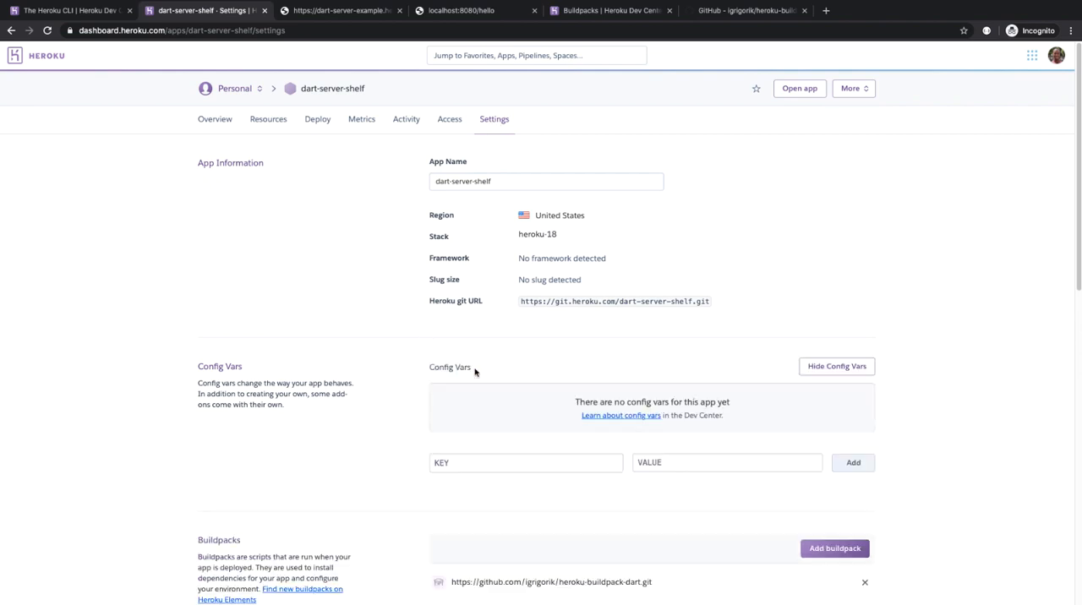
mouse_move(488, 417)
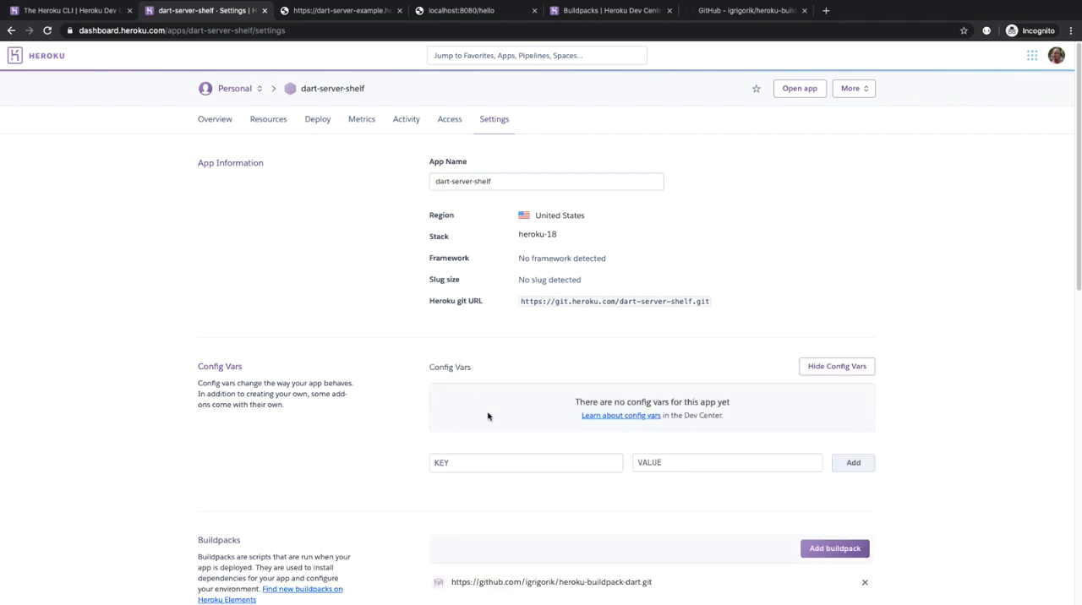
text(DART_SDK_URL)
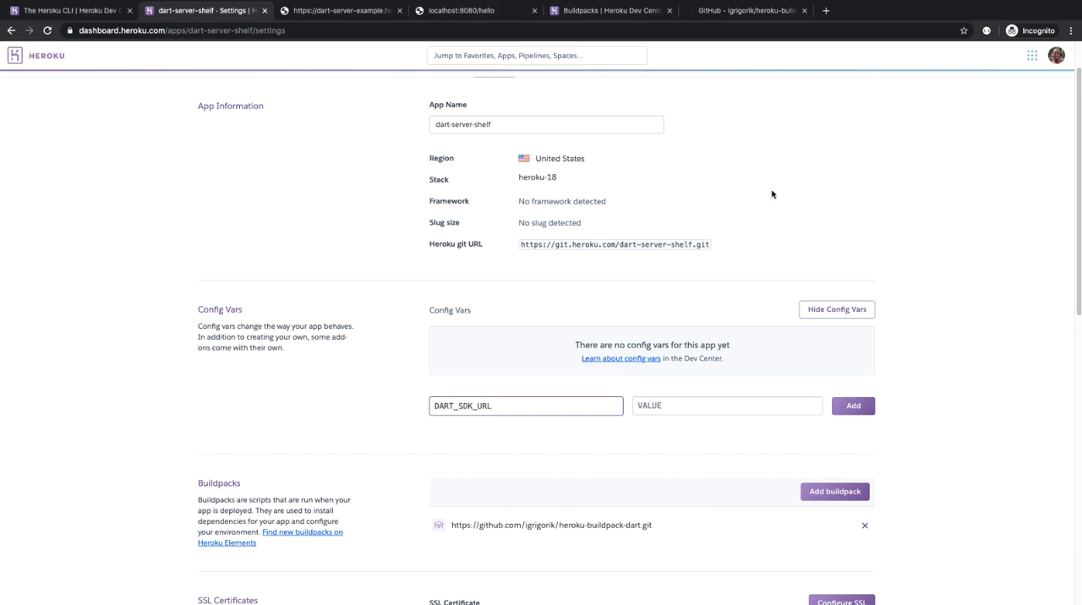
Copy the Linux x64 SDK download link from the Dart SDK archive.
click(879, 10)
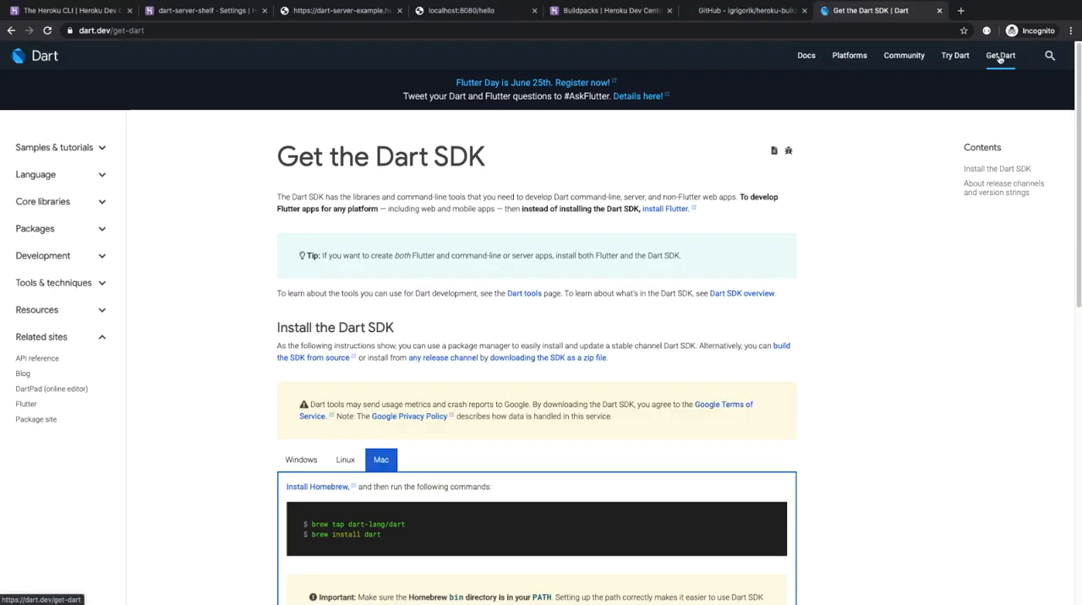
scroll(down, 3)
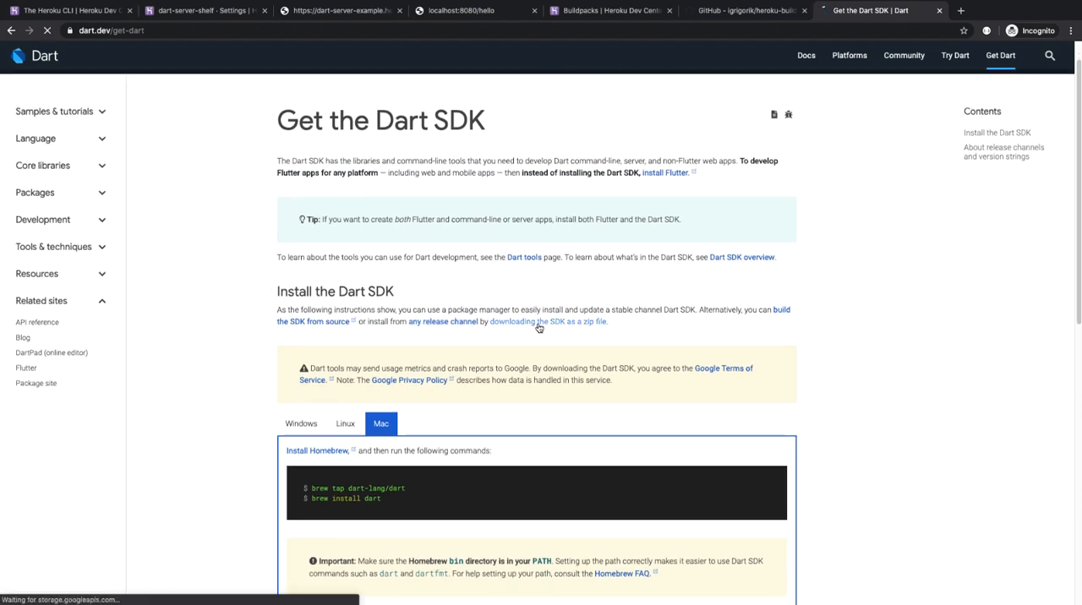
click(548, 322)
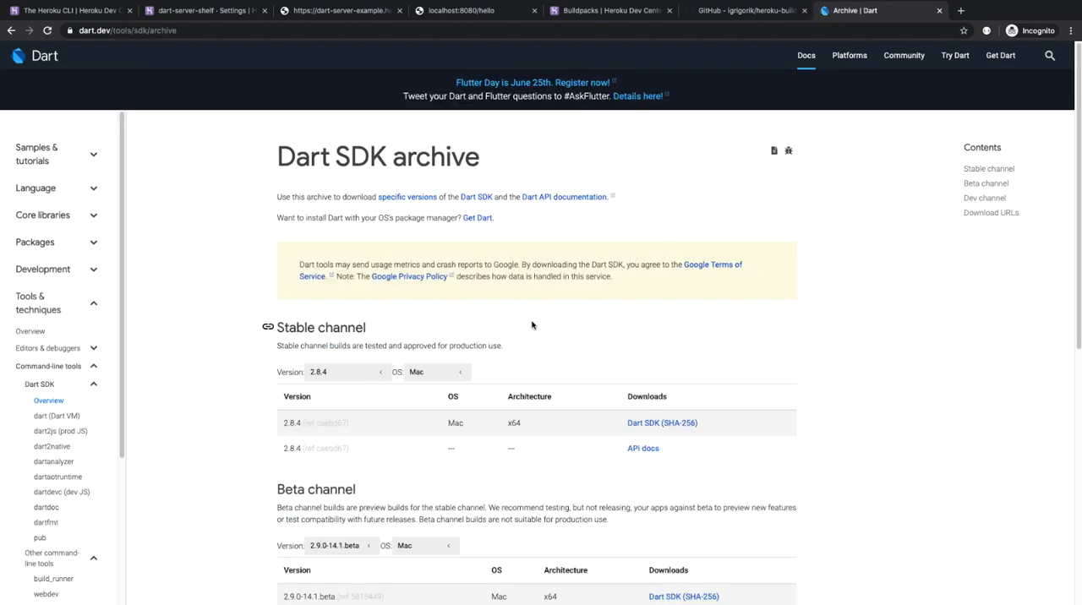
scroll(down, 3)
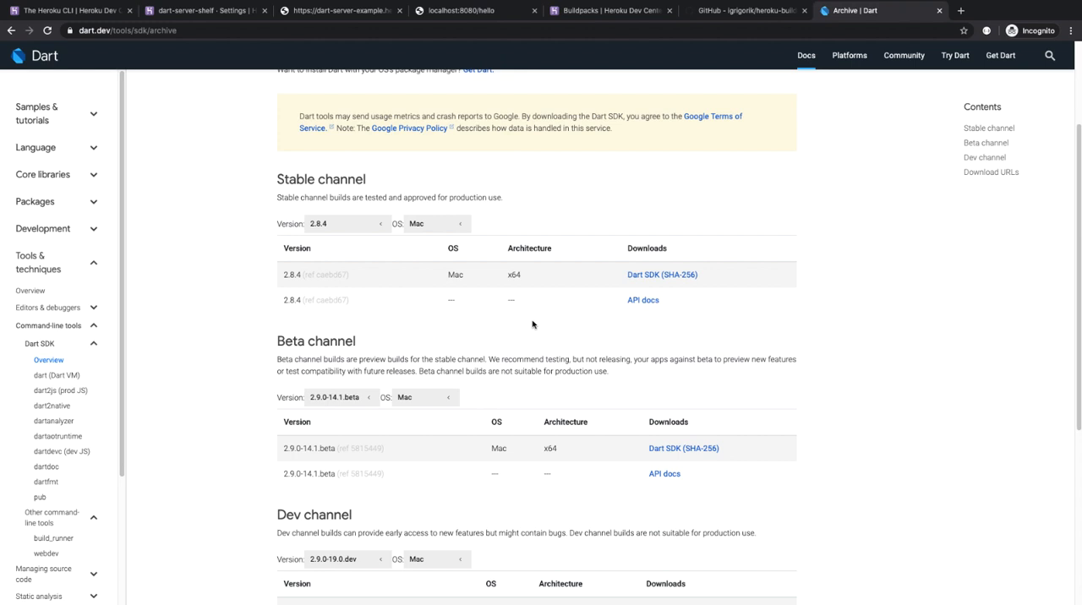
click(416, 223)
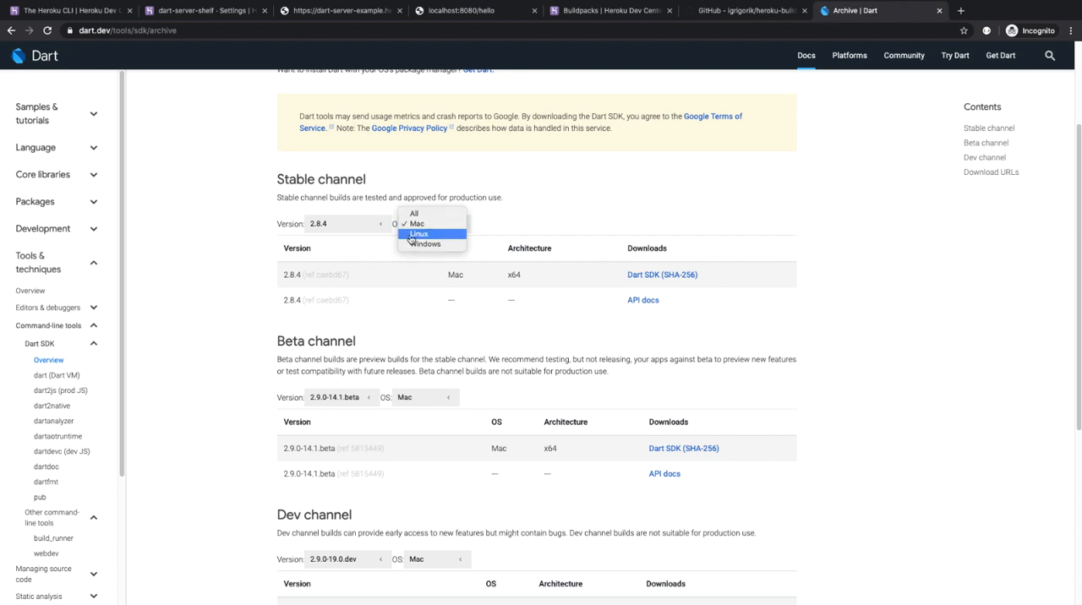
click(420, 233)
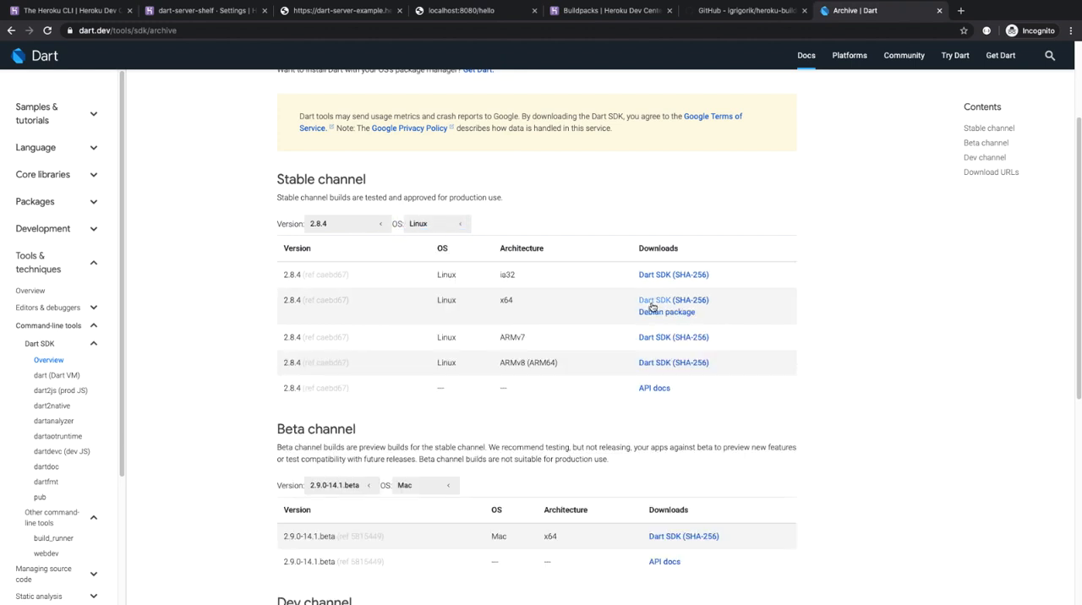
right_click(673, 300)
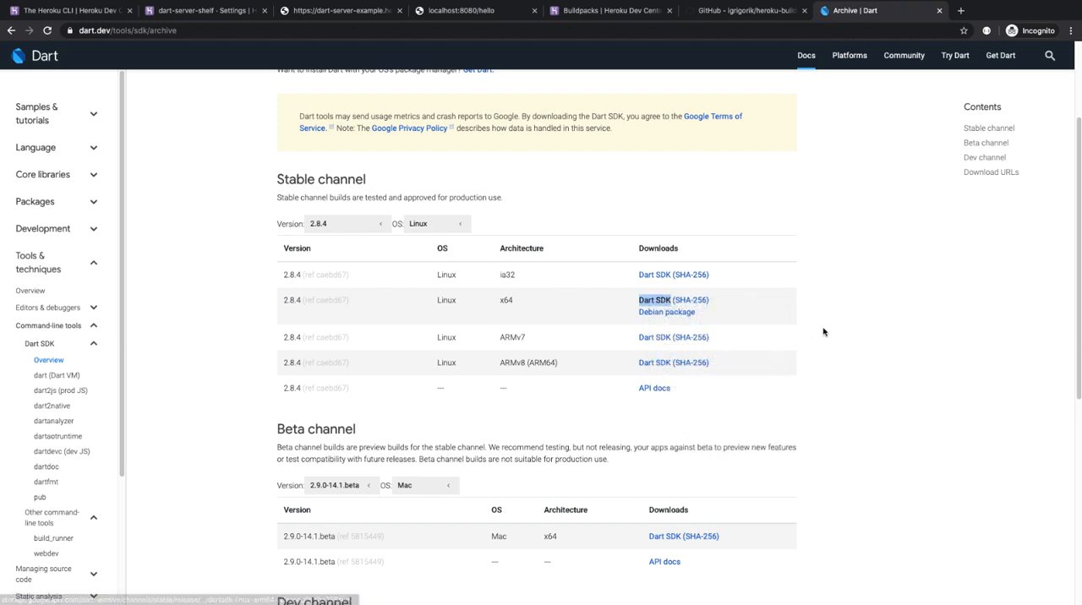
Enter the 2.8.4 dartsdk-linux-x64-release.zip link as the value and add the var.
click(206, 10)
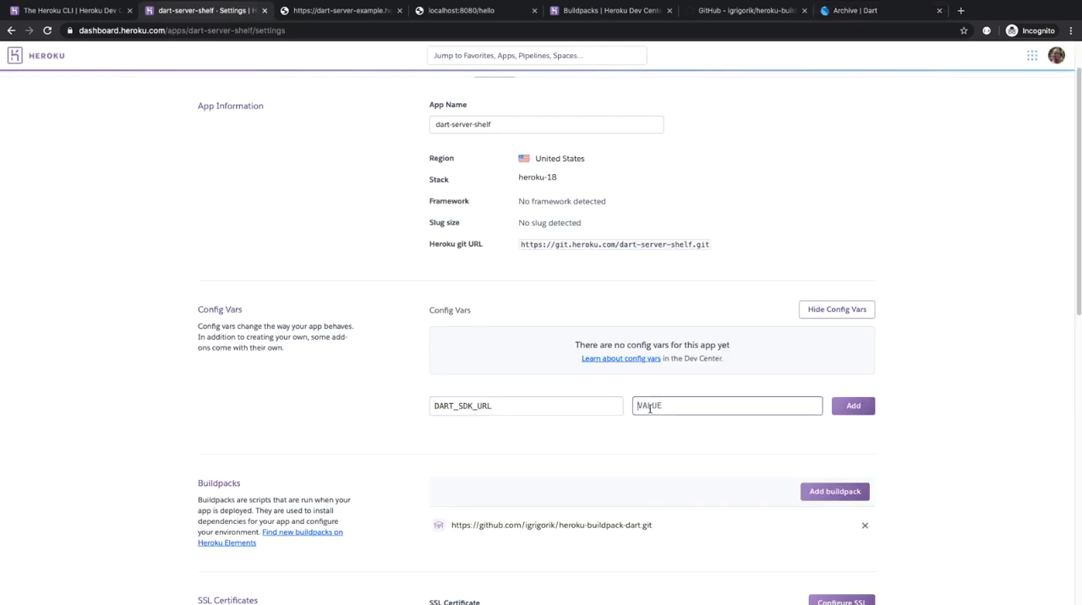
text(/2.8.4/sdk/dartsdk-linux-x64-release.zip)
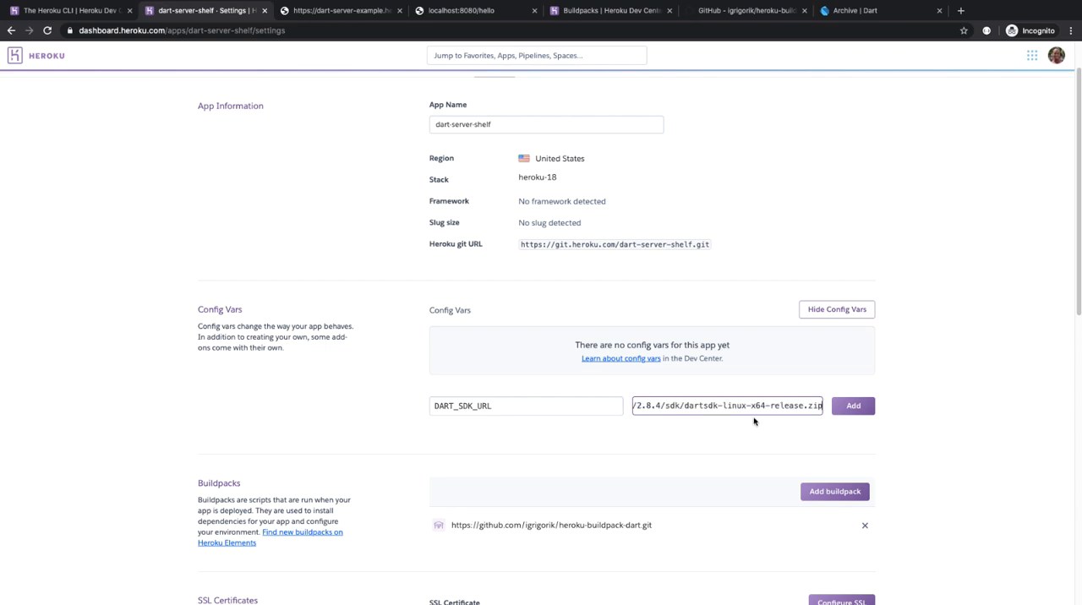
click(852, 405)
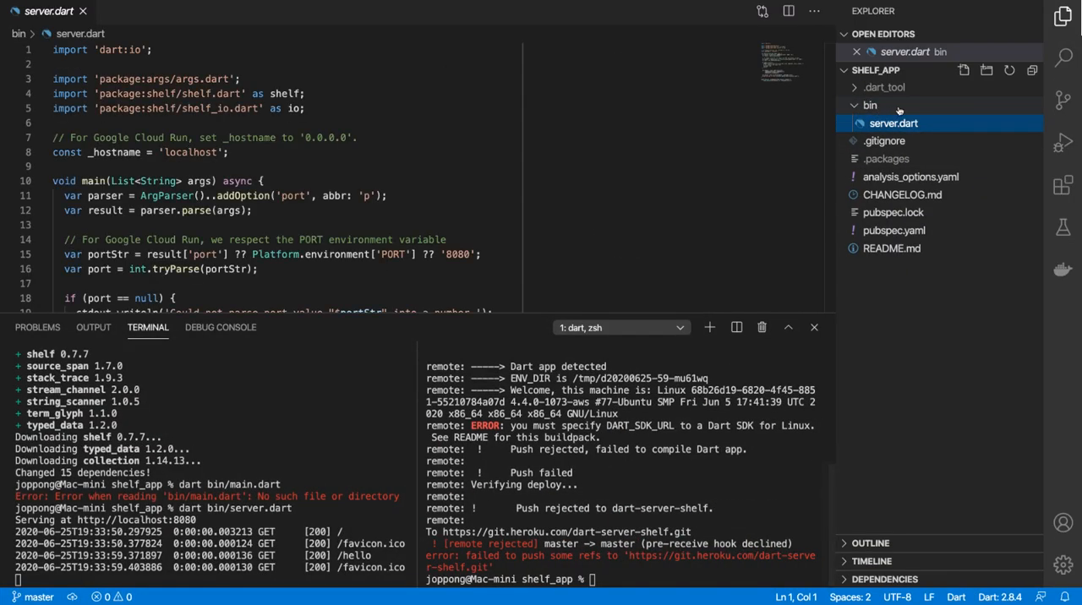
Review the full bin/server.dart source, including PORT handling and the shelf handler.
click(814, 328)
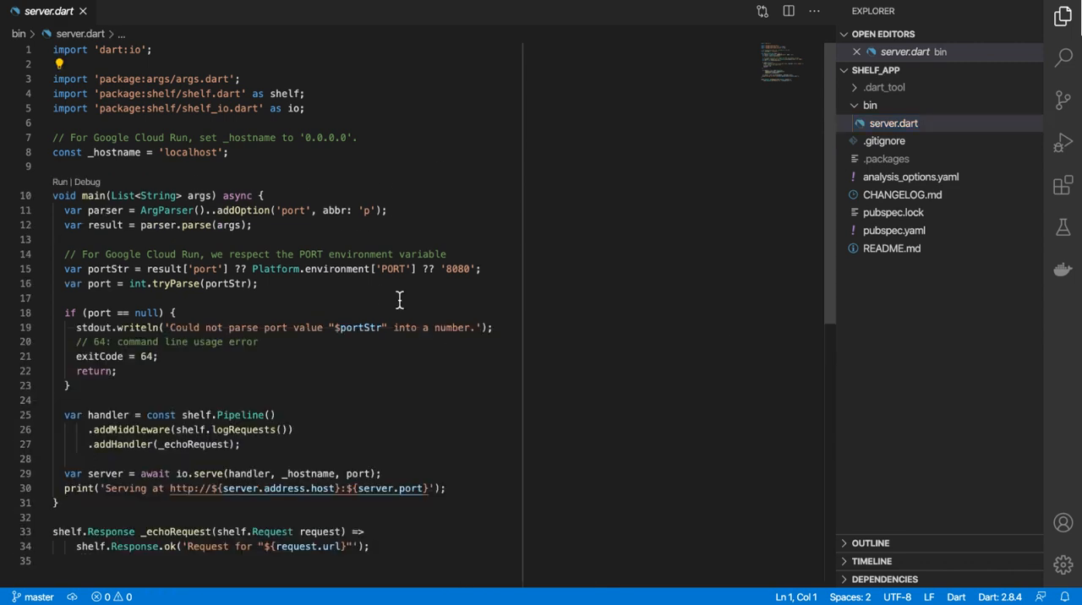
mouse_move(203, 297)
text(0.0.0.0)
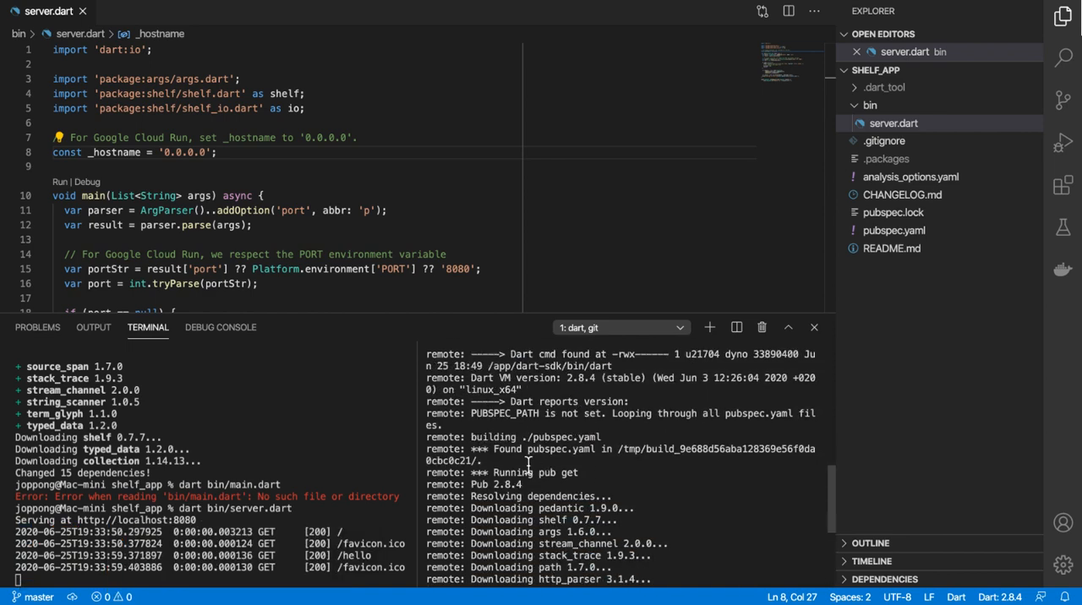
mouse_move(534, 472)
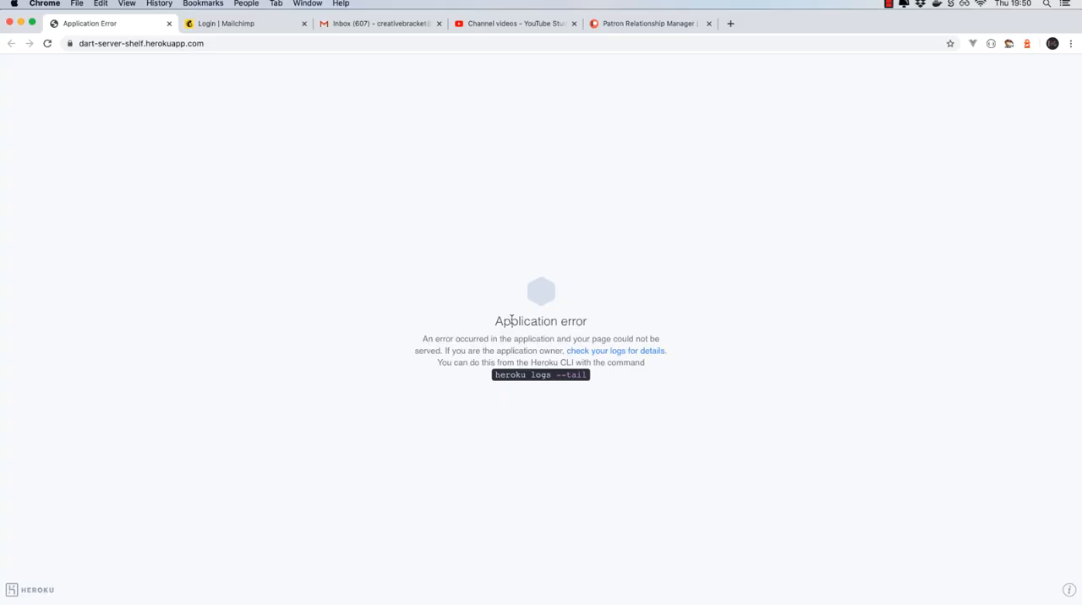
Select the suggested heroku logs --tail command on the application error page.
double_click(540, 375)
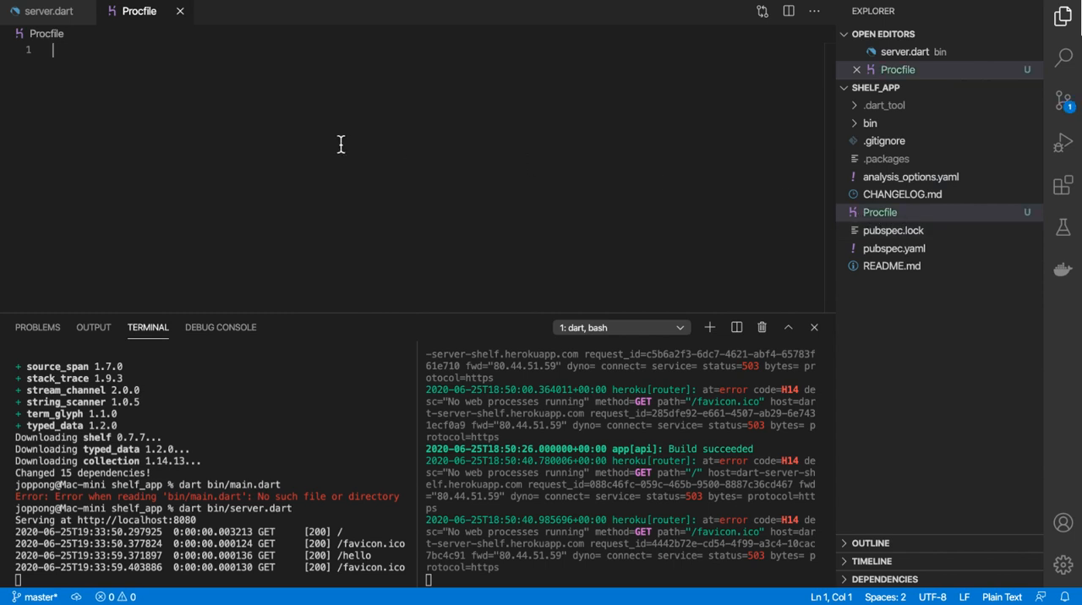
mouse_move(343, 144)
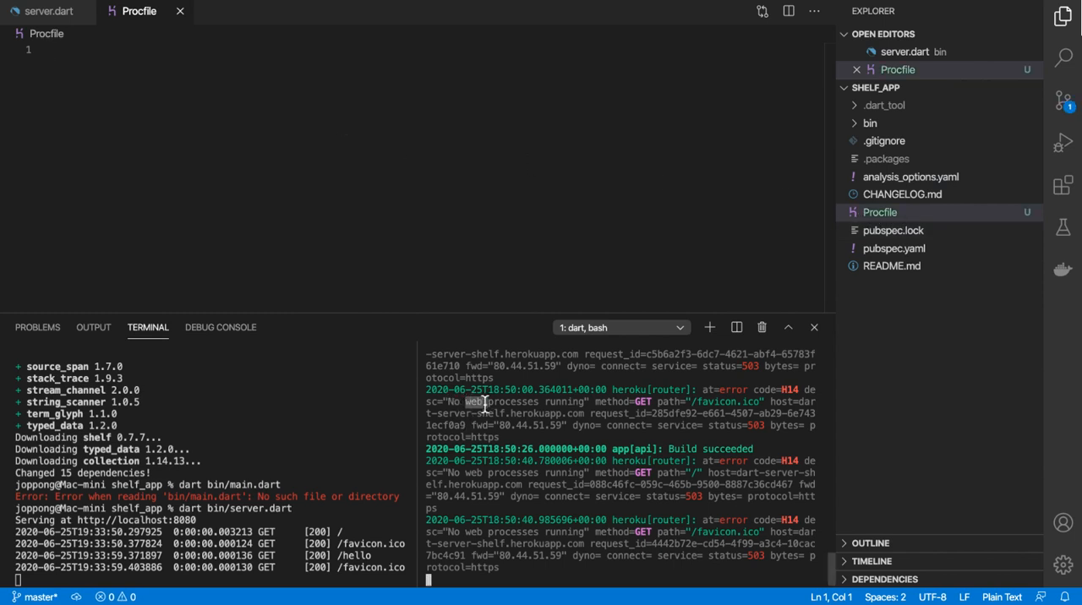
Write 'web: ./dart-sdk/bin/dart bin/server.dart' into the new Procfile.
text(web:)
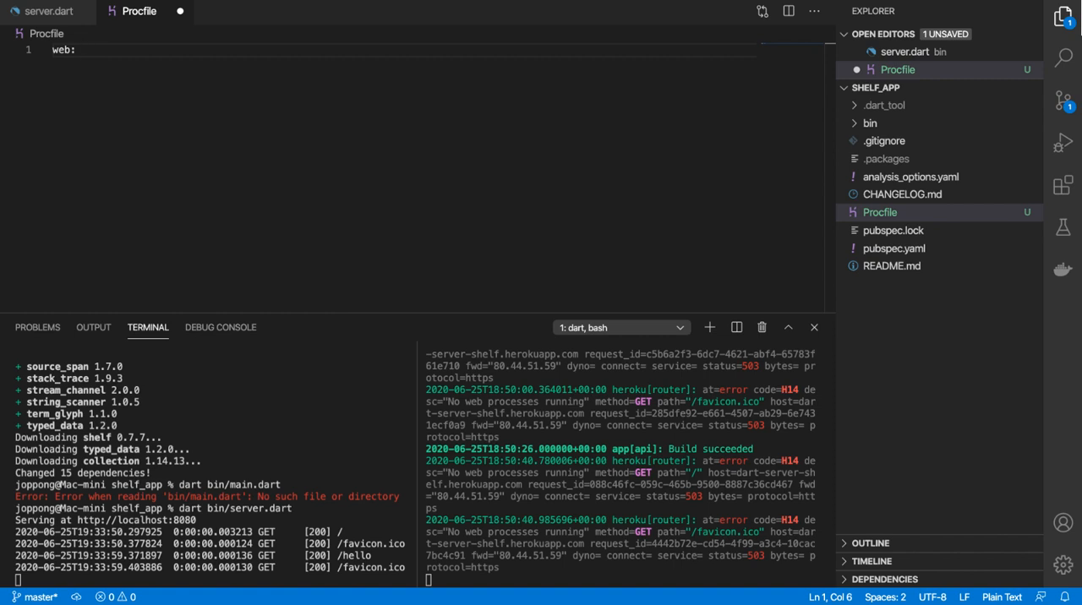
click(81, 50)
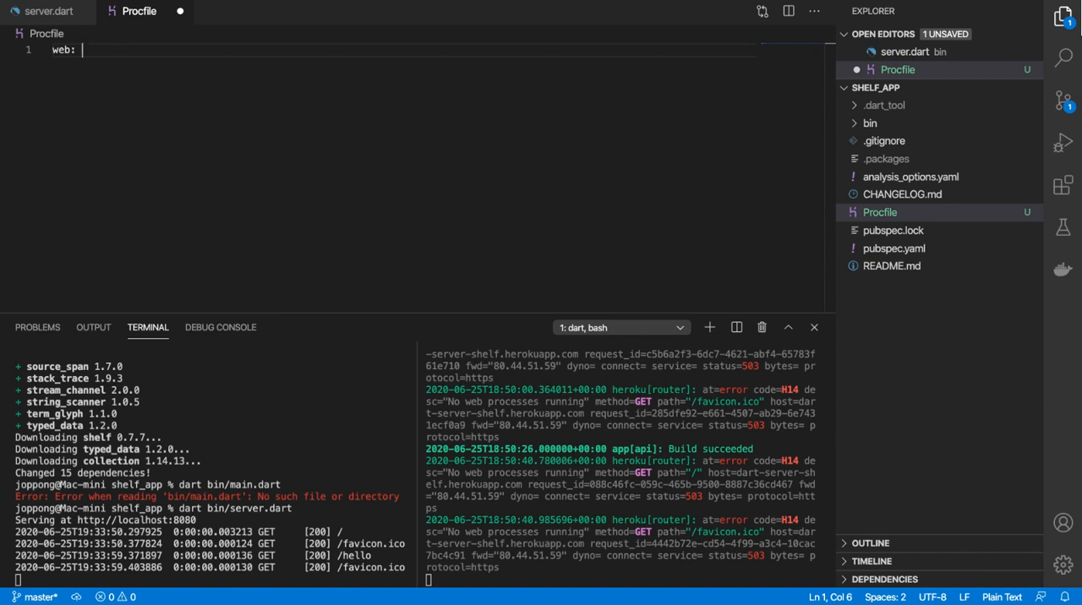
text(./dart-sdk)
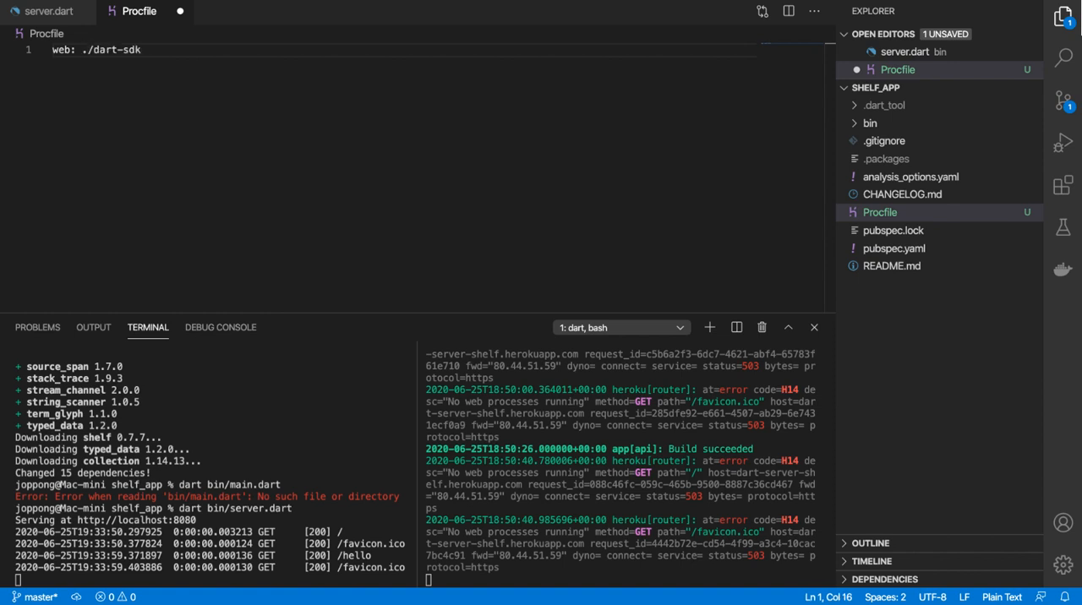
text(/bin/dart bin/serv)
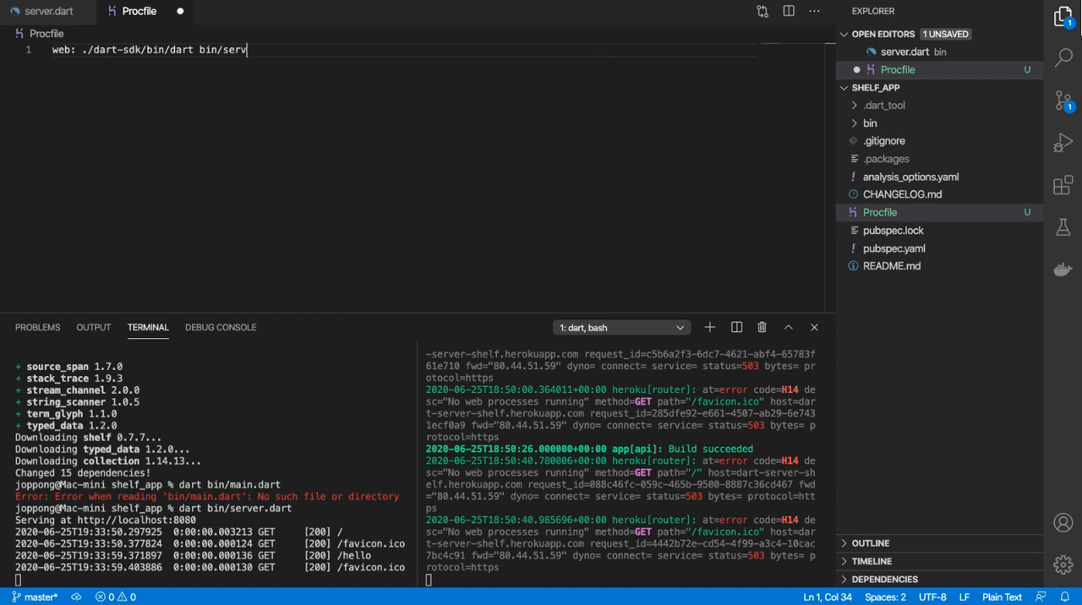
text(er.dart)
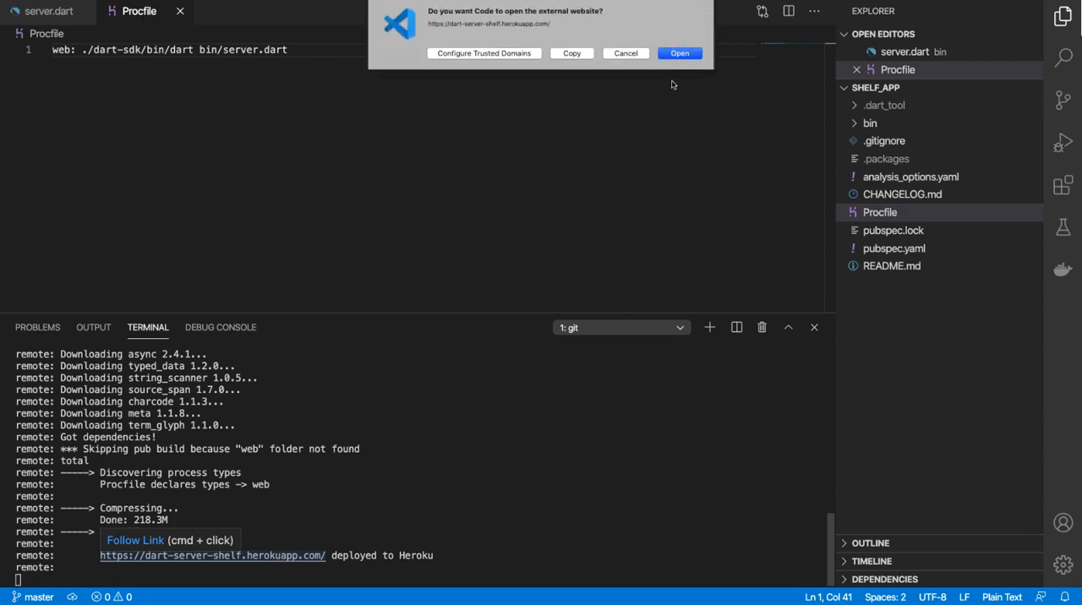
Load dart-server-shelf.herokuapp.com/hello and see the Request for "hello" response.
click(679, 53)
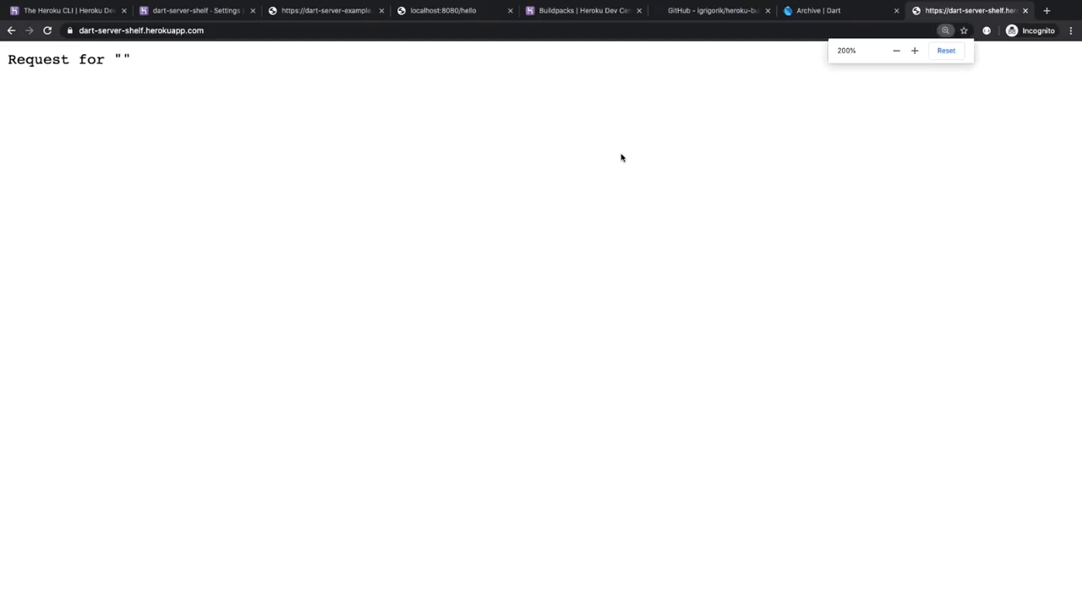
click(946, 50)
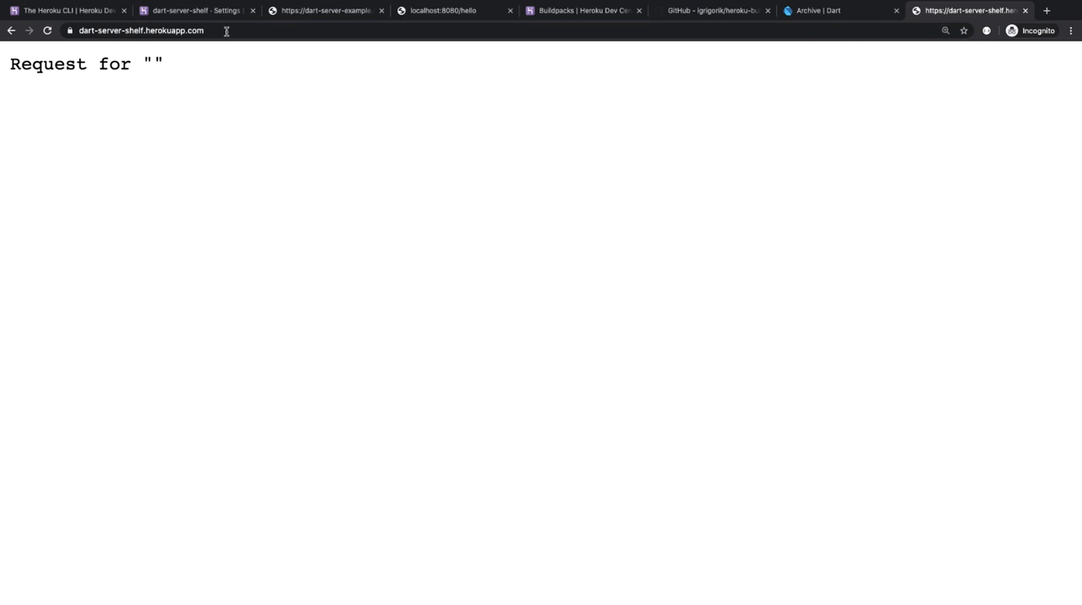
text(/hello)
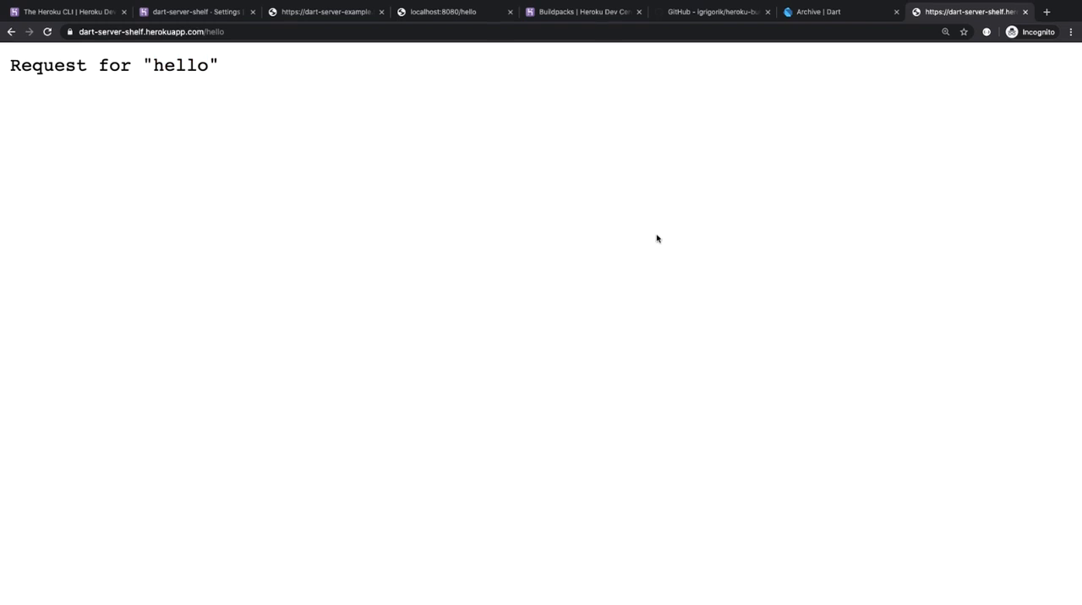
mouse_move(653, 230)
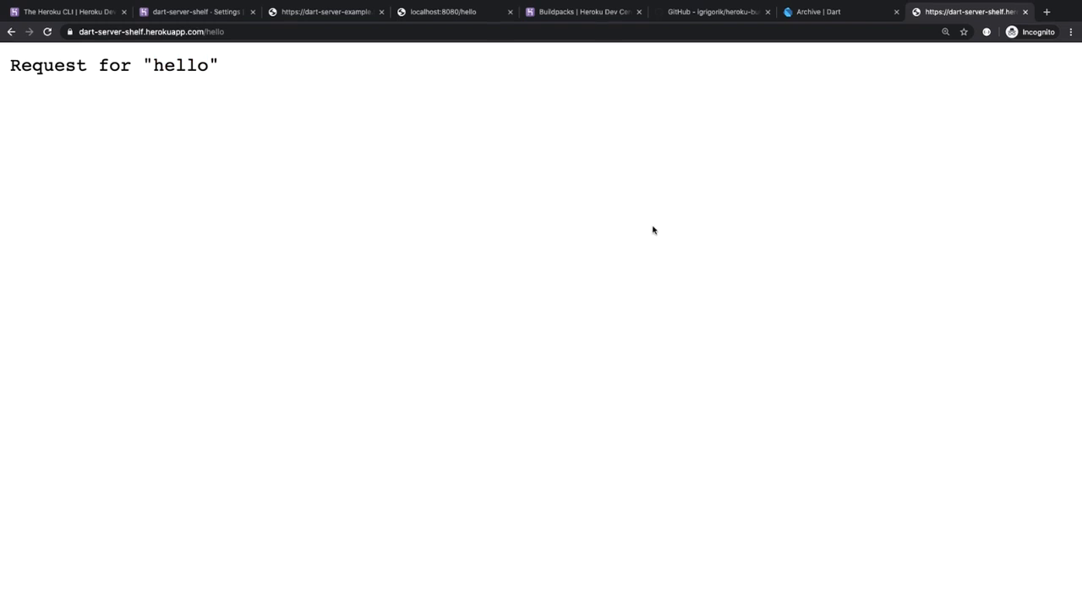
mouse_move(655, 227)
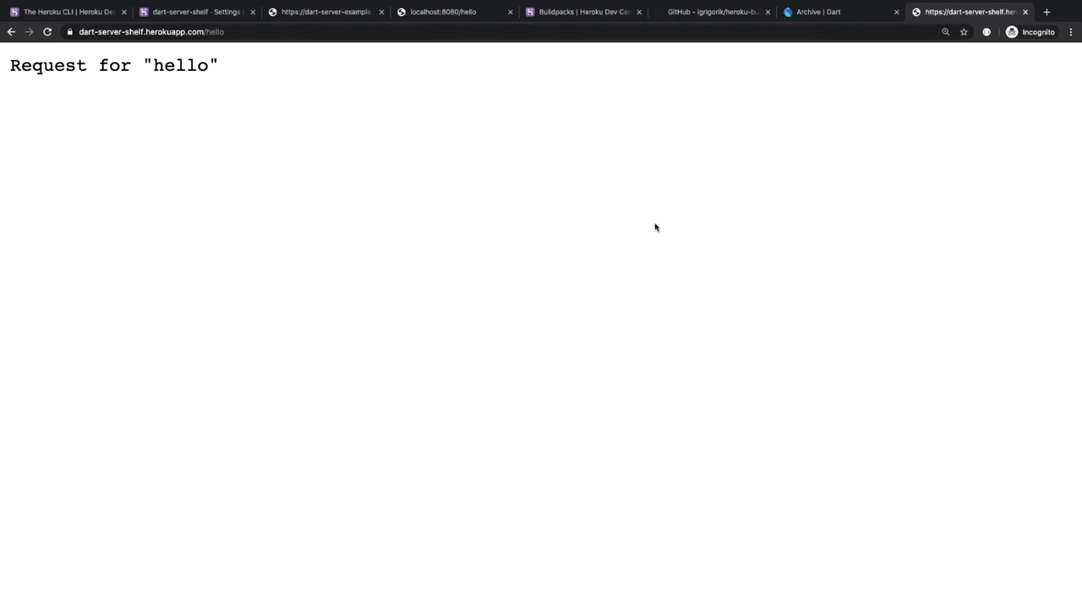
mouse_move(511, 227)
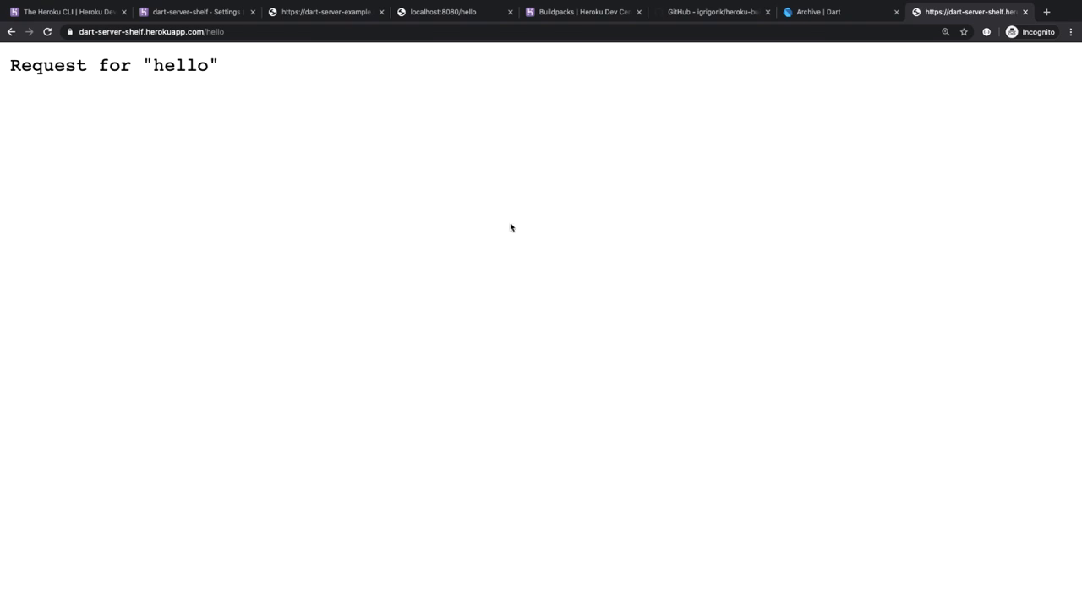
mouse_move(266, 116)
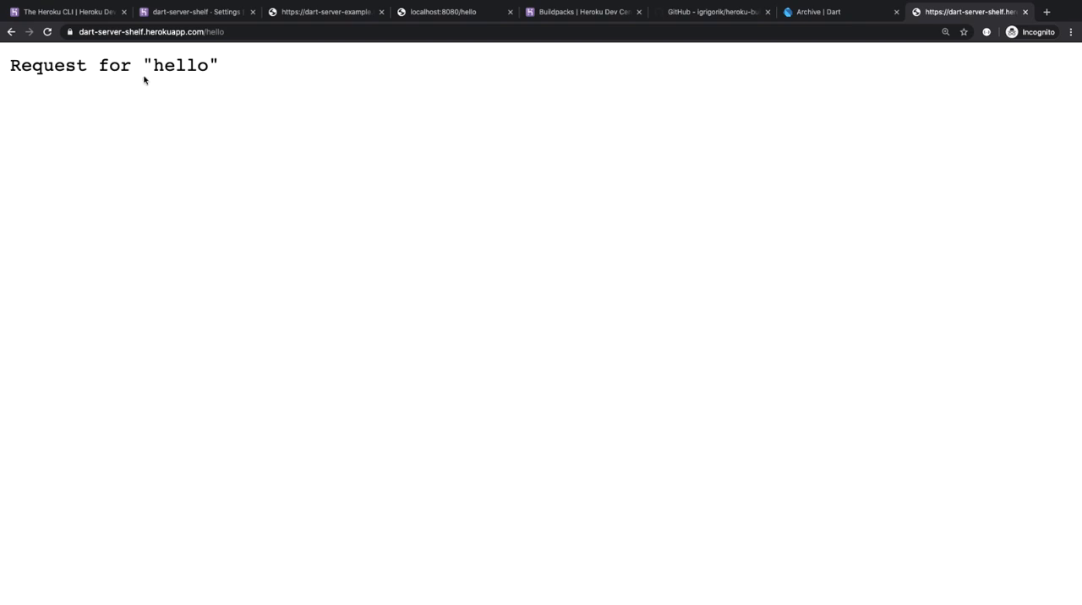
mouse_move(225, 98)
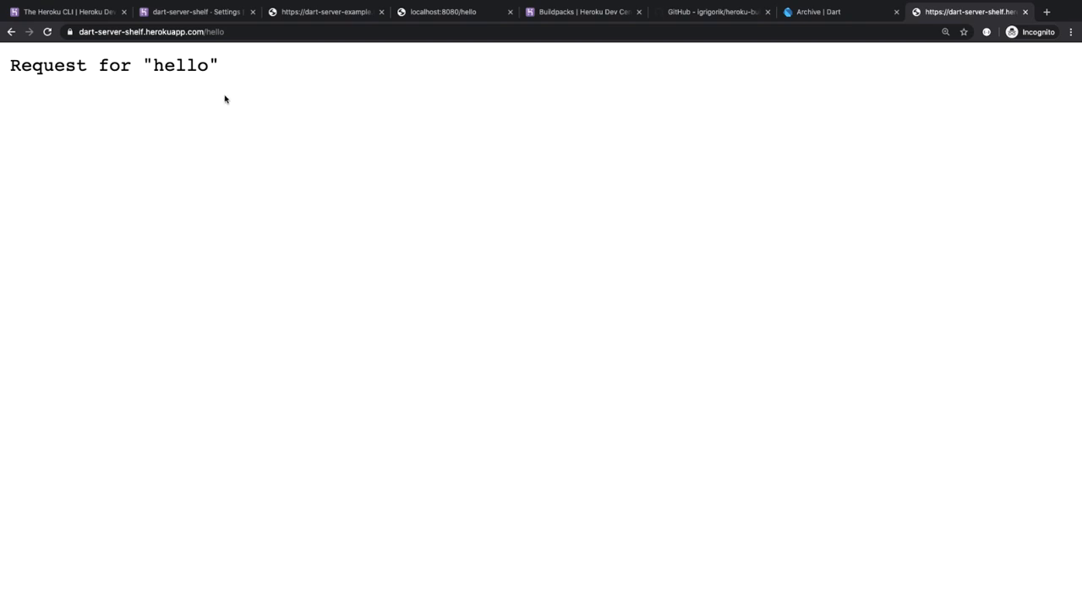
mouse_move(580, 138)
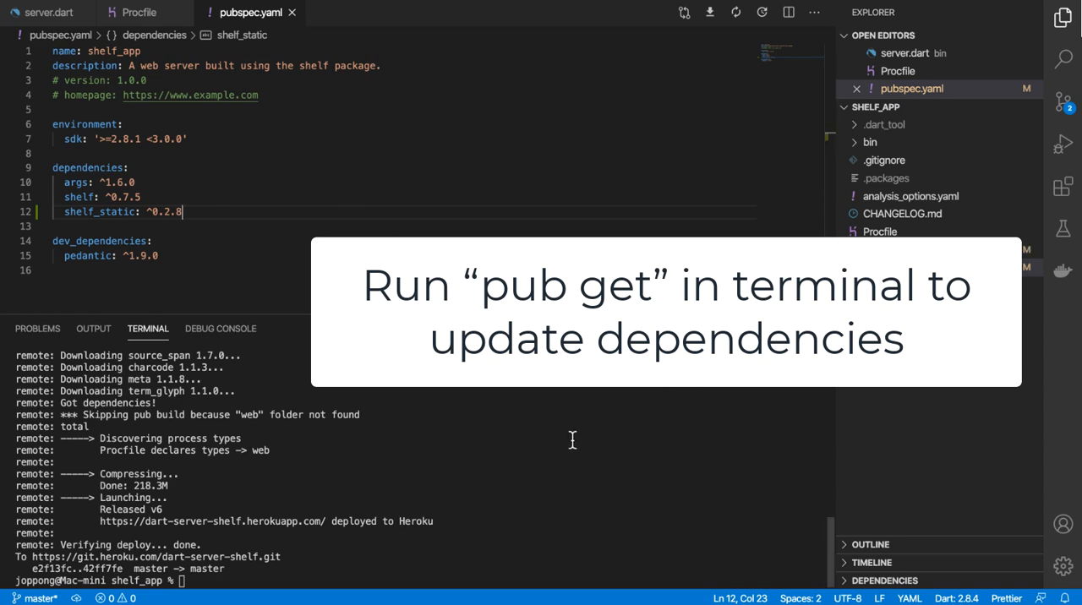
Comment out the old pipeline handler and add a static handler serving 'build'.
click(48, 12)
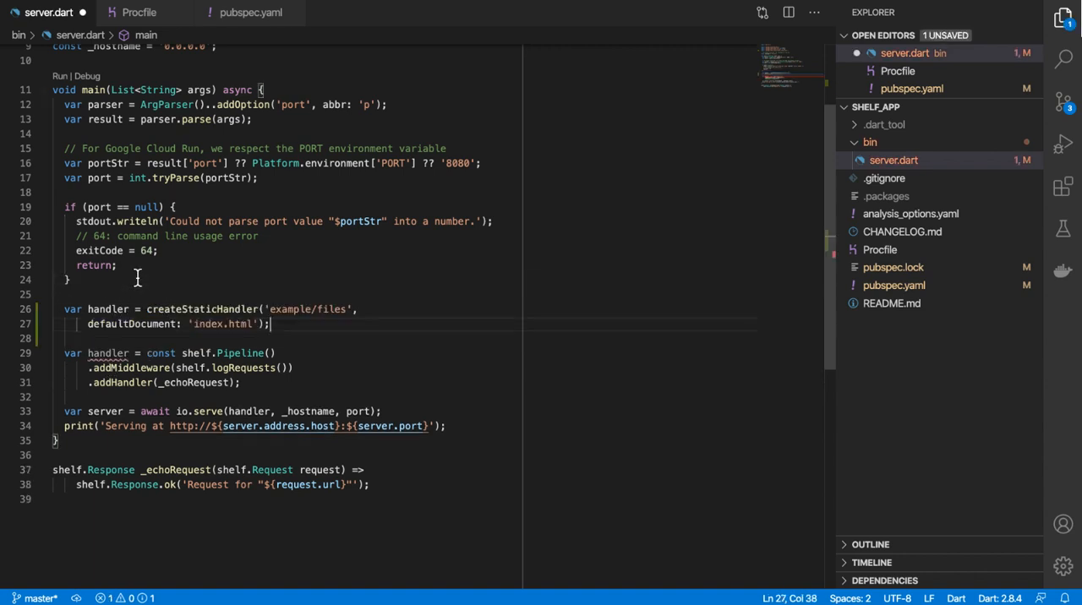
drag(102, 352, 130, 382)
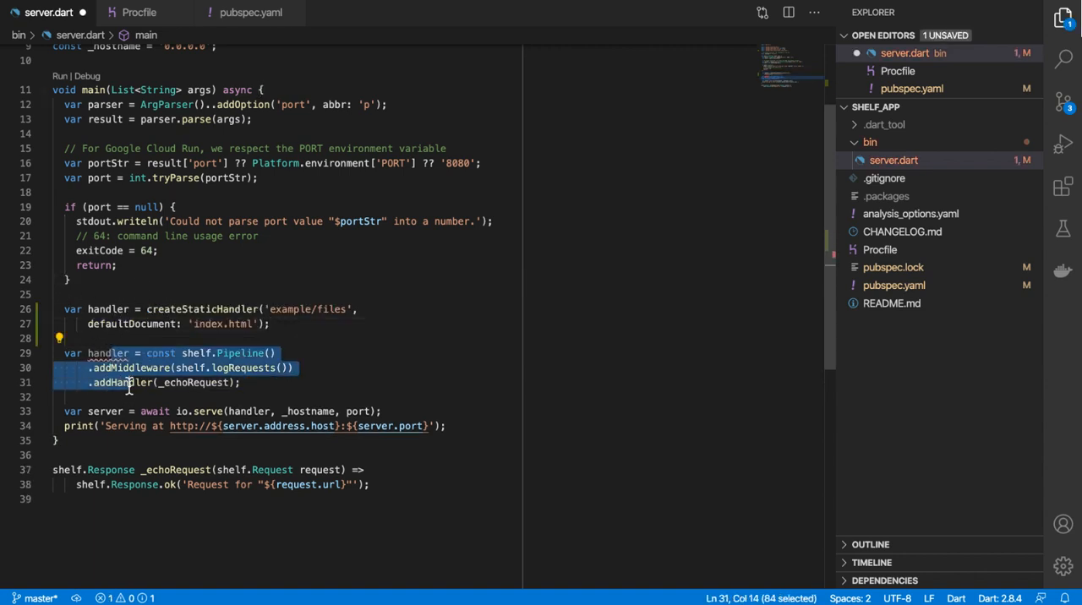
key(ctrl+/)
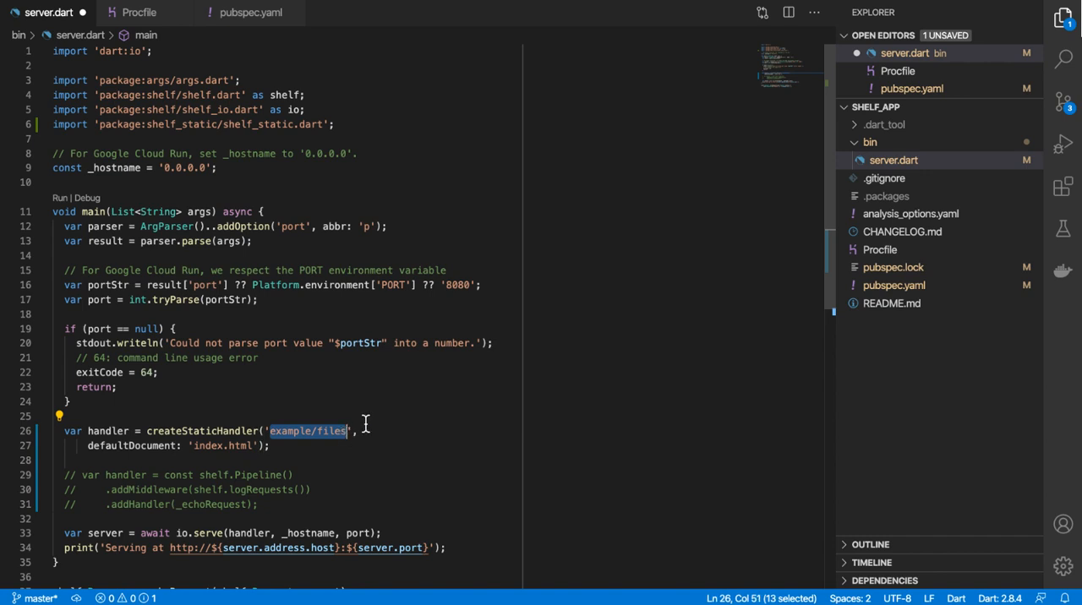
text(build)
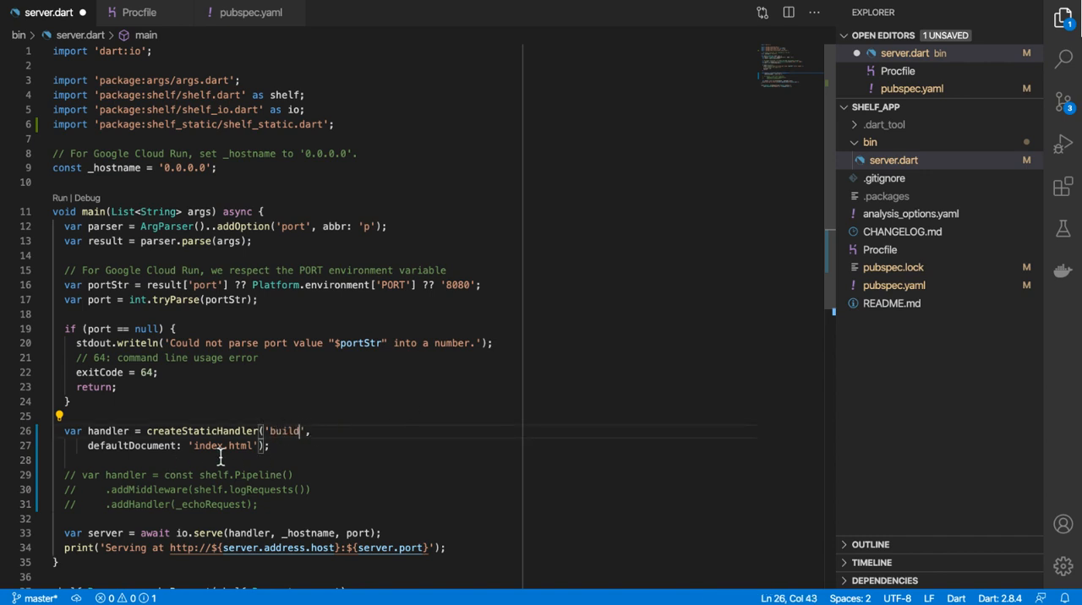
mouse_move(239, 454)
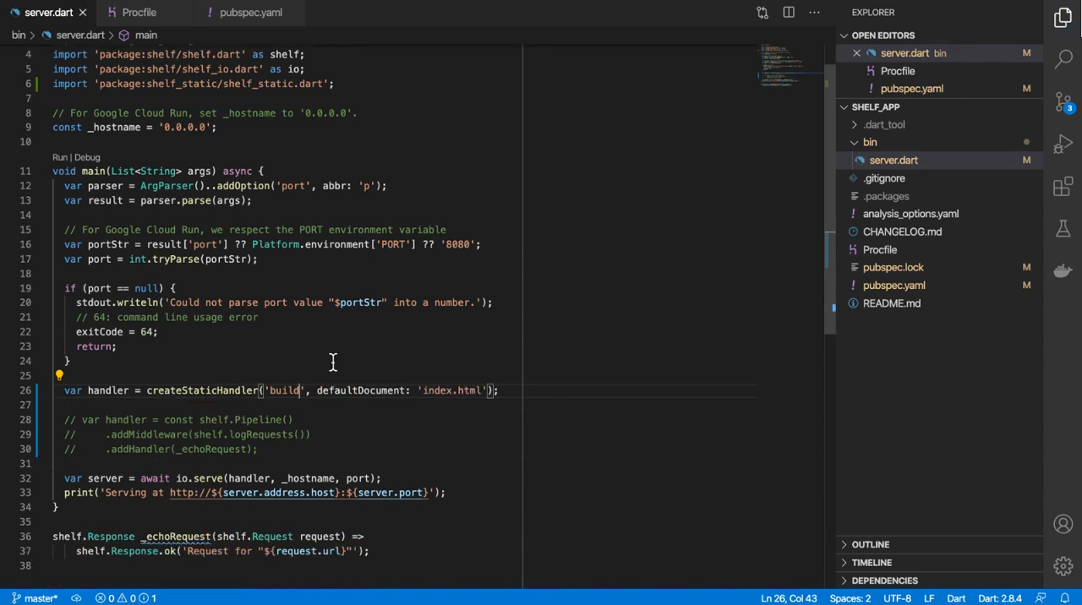
Collapse the bin folder and start adding a new project folder.
click(870, 142)
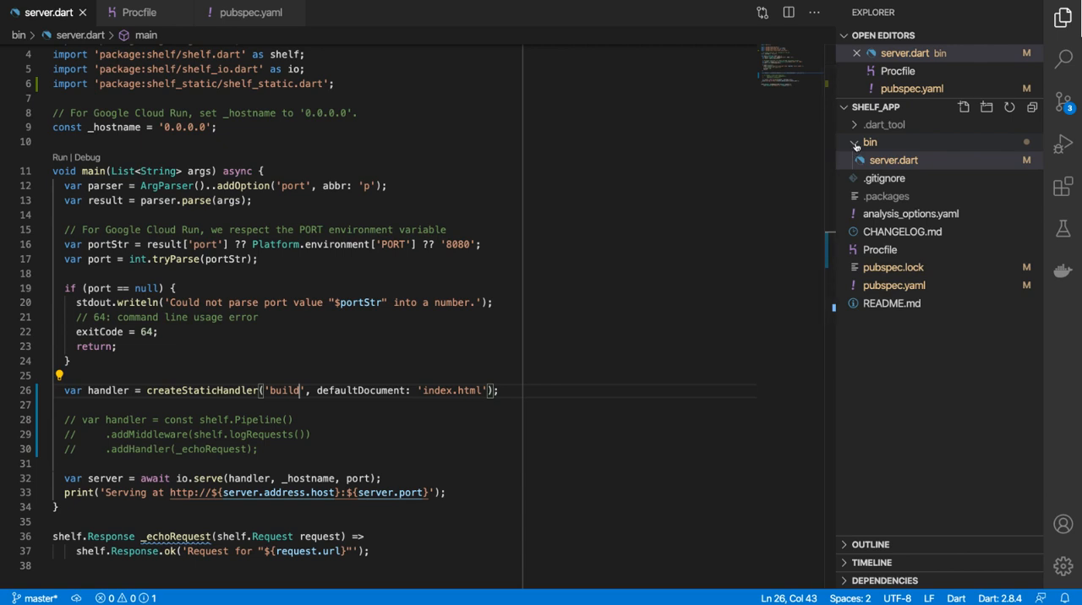
click(870, 142)
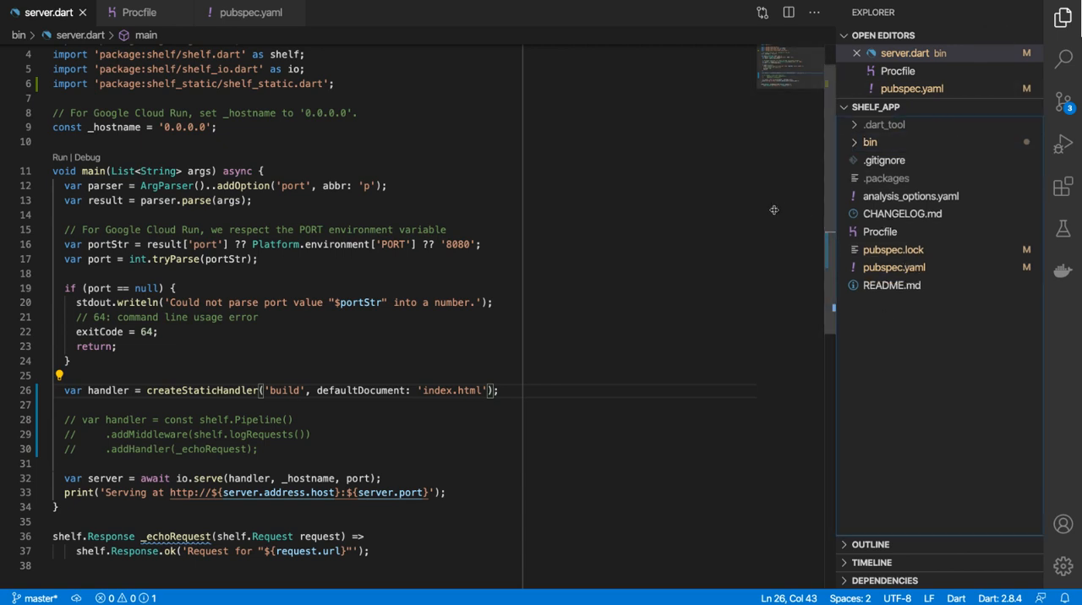
click(964, 106)
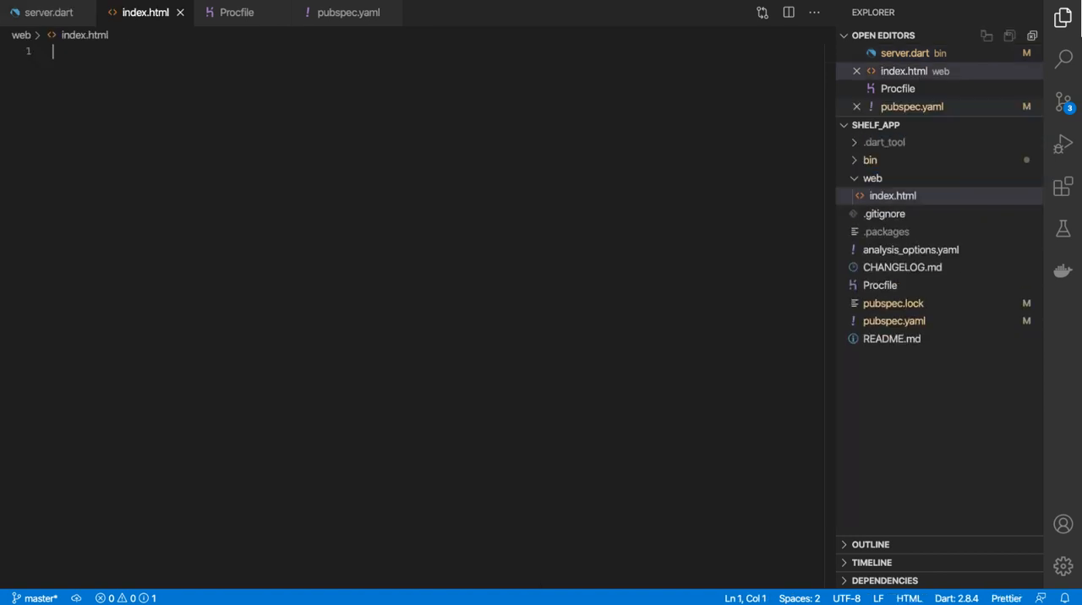
Fill web/index.html with html boilerplate and an <H1>Hello, Heroku!</H1> heading.
text(h)
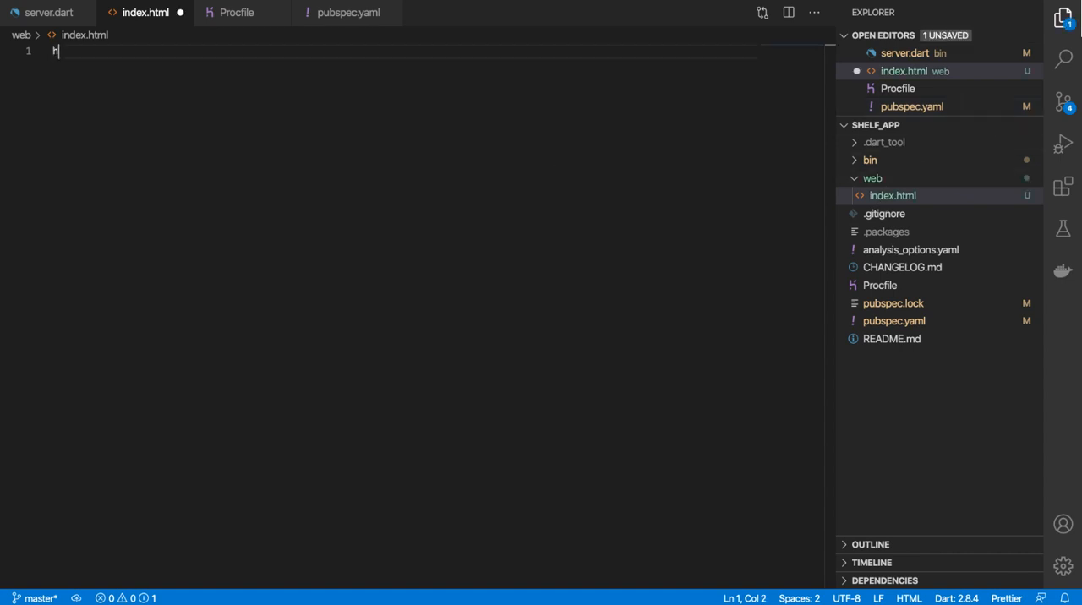
text(tml>)
text(scrip)
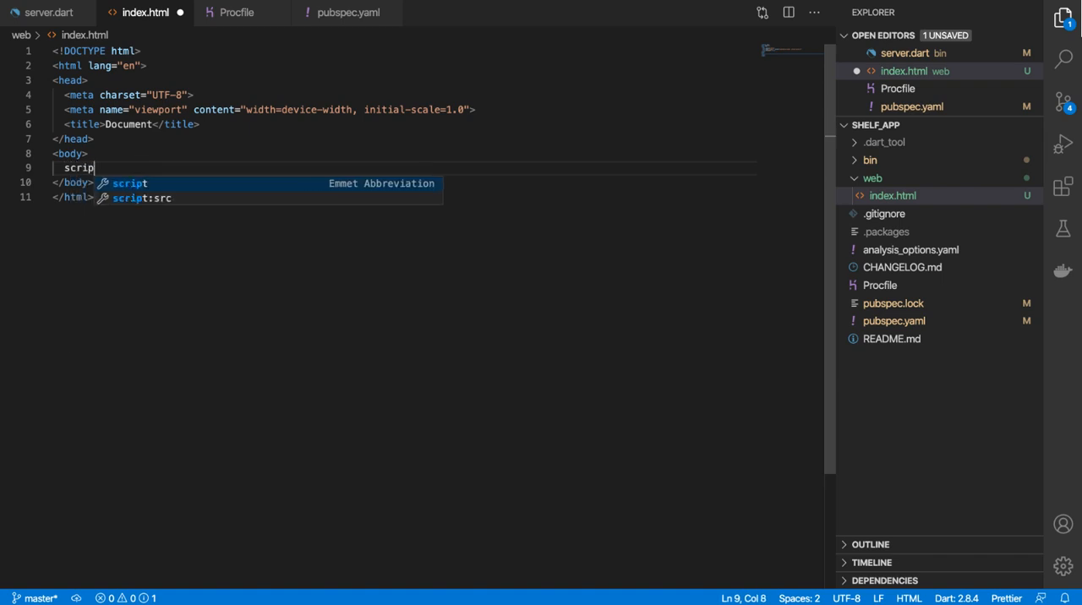
key(Tab)
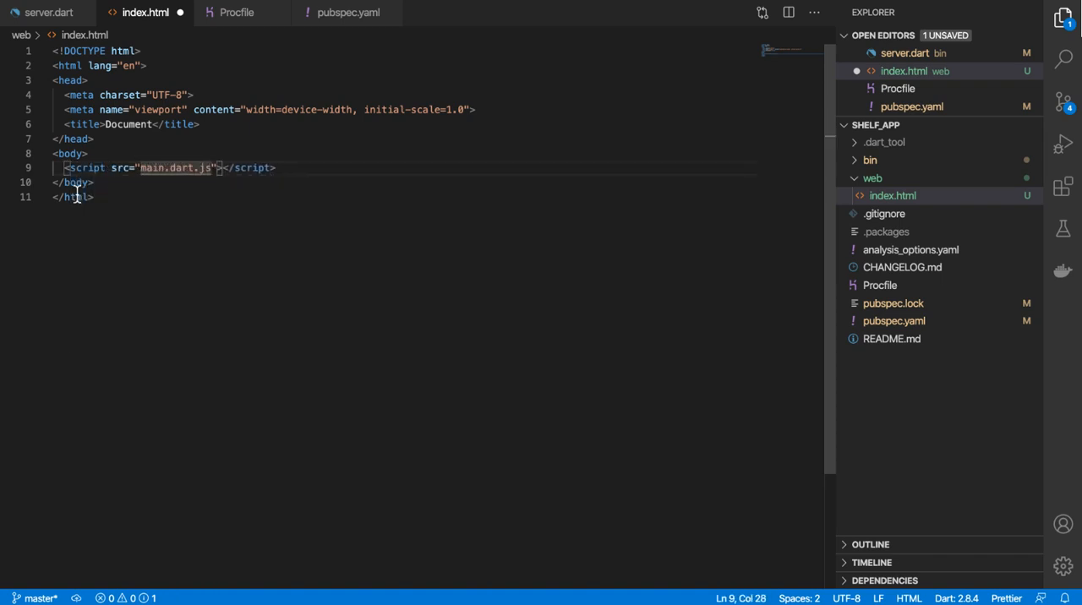
text(<H1><</H1>)
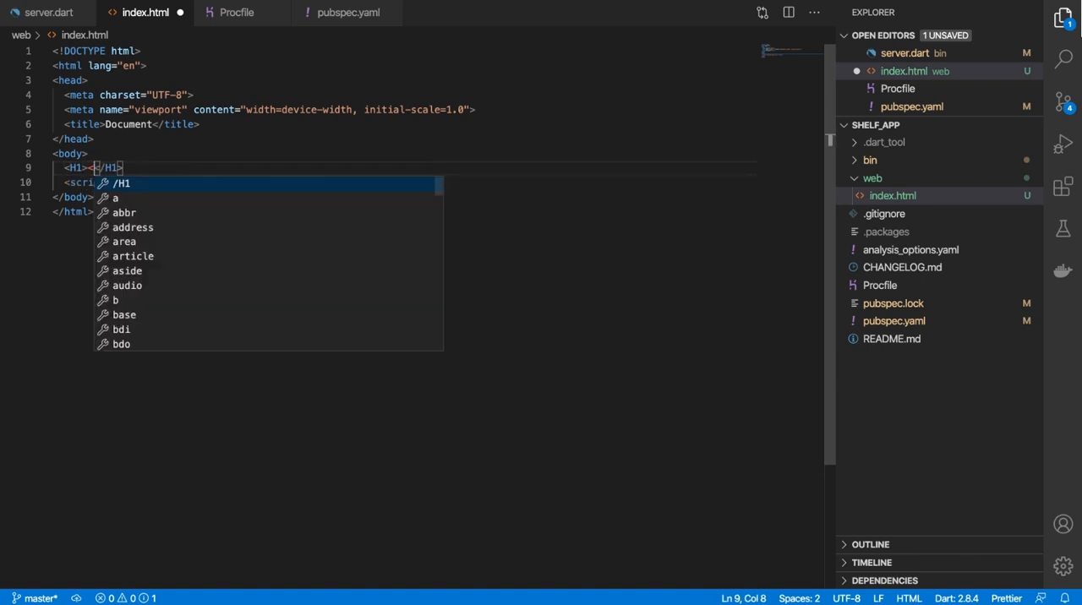
text(Hello, Heroku!)
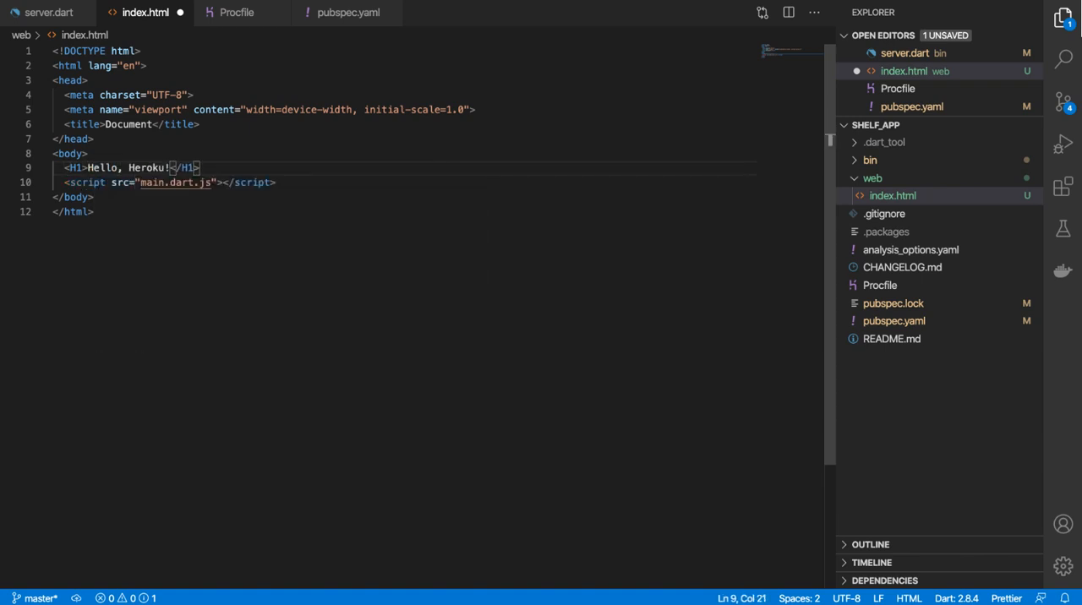
right_click(872, 177)
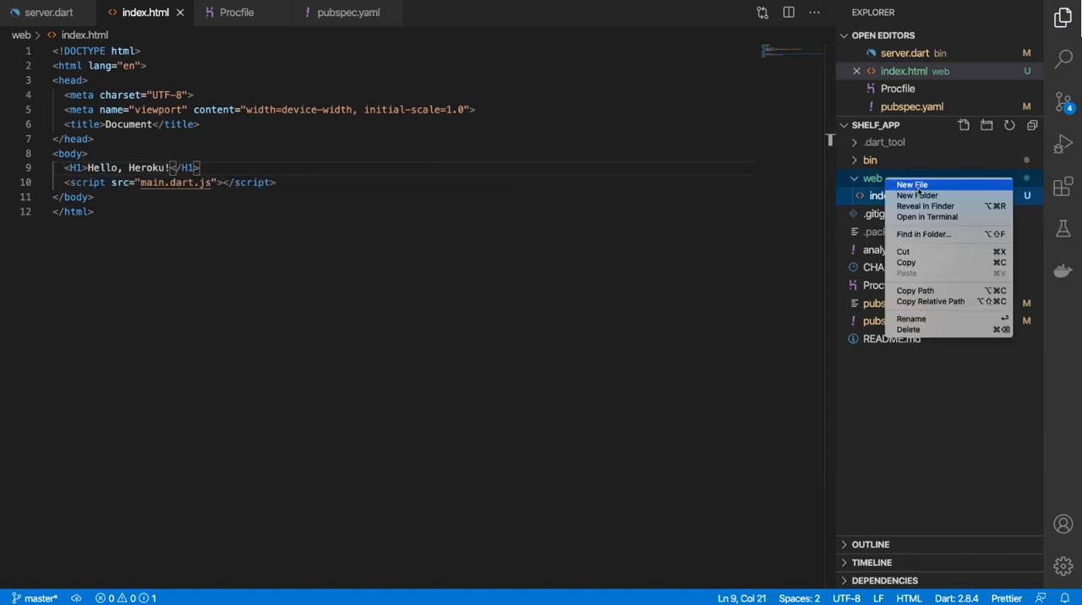
click(911, 185)
text(main.dart)
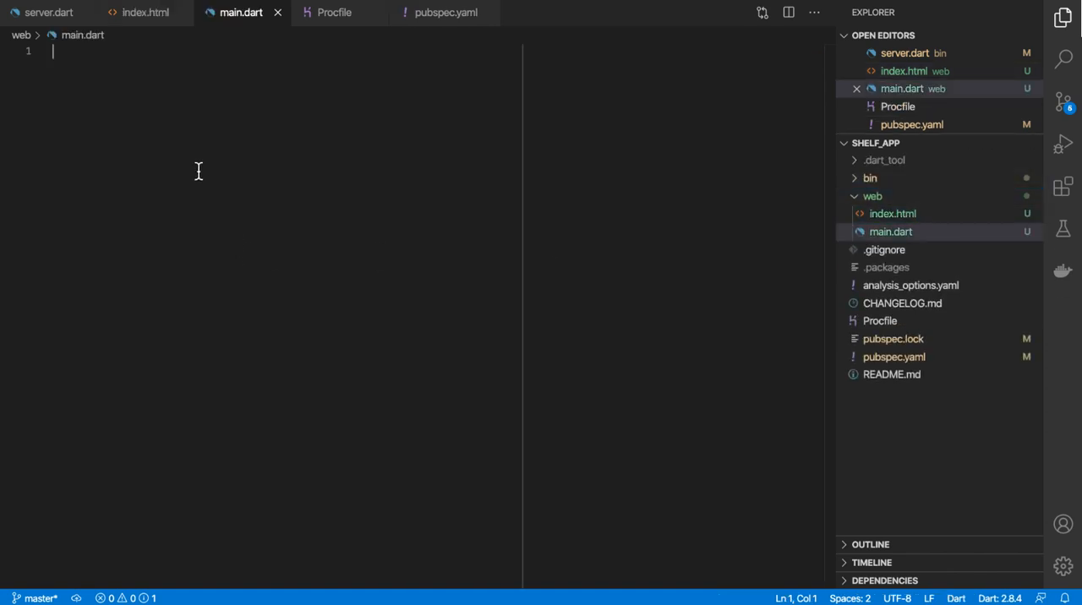
Type 'void main' into web/main.dart and commit the web files as 'Add web files'.
text(void main)
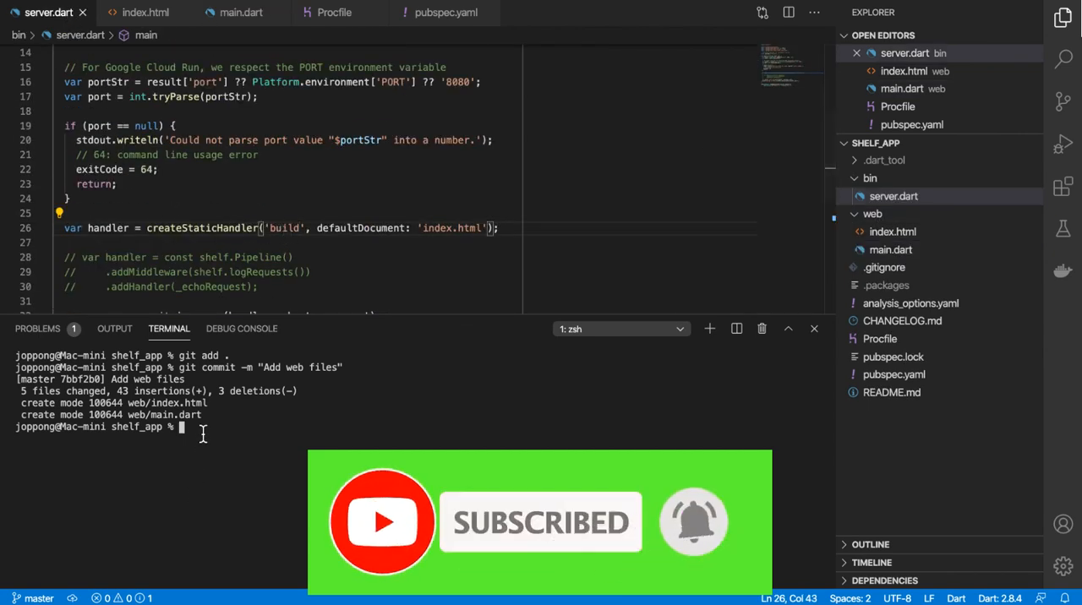
text(pub)
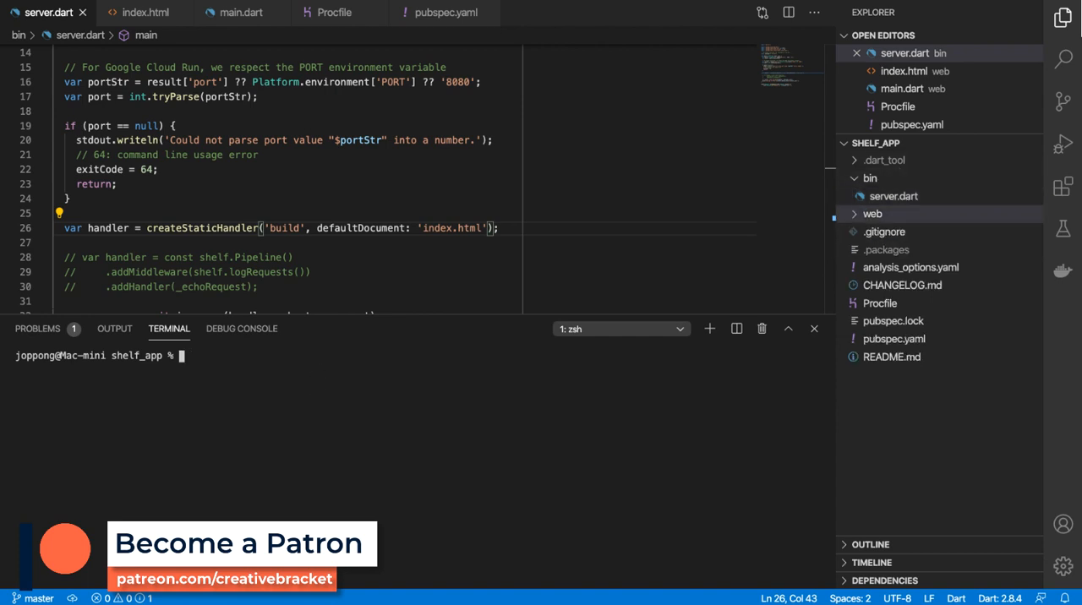
Run git push heroku master and highlight the failing pub build step in the log.
text(git push heroku master)
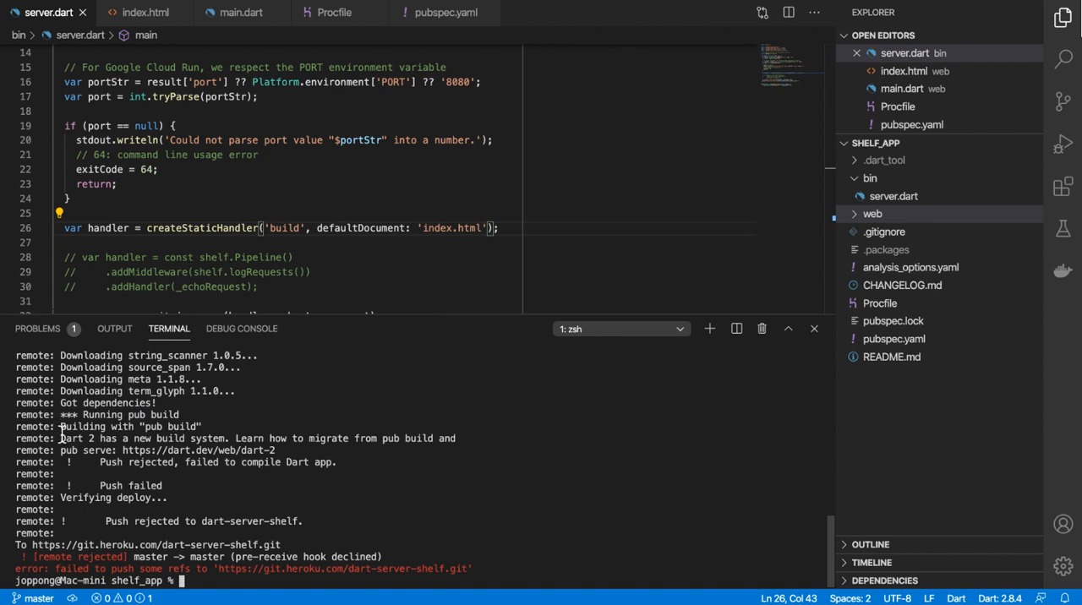
double_click(169, 426)
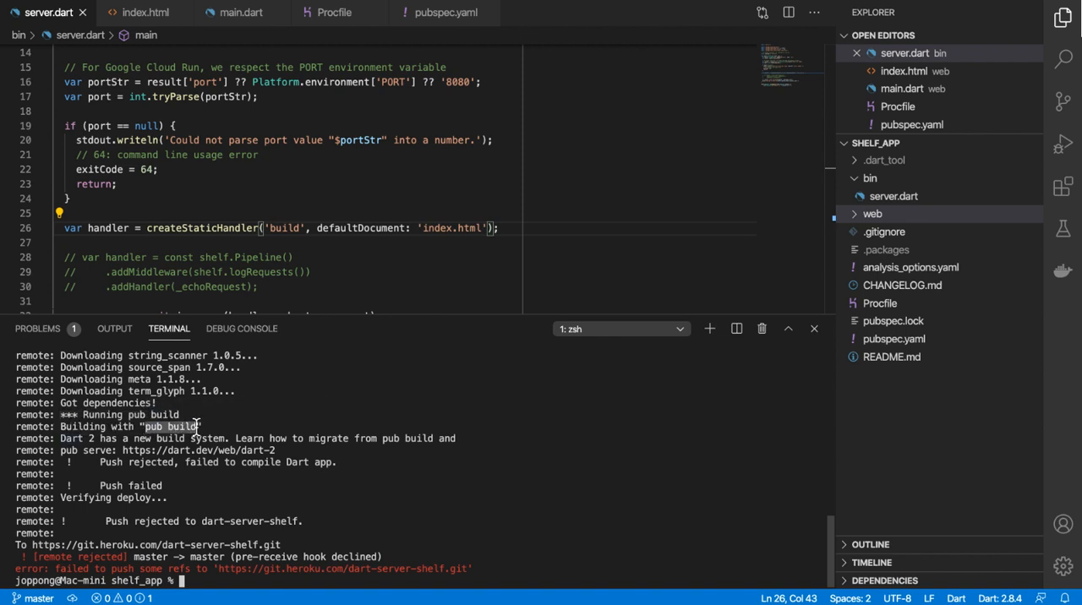
mouse_move(152, 391)
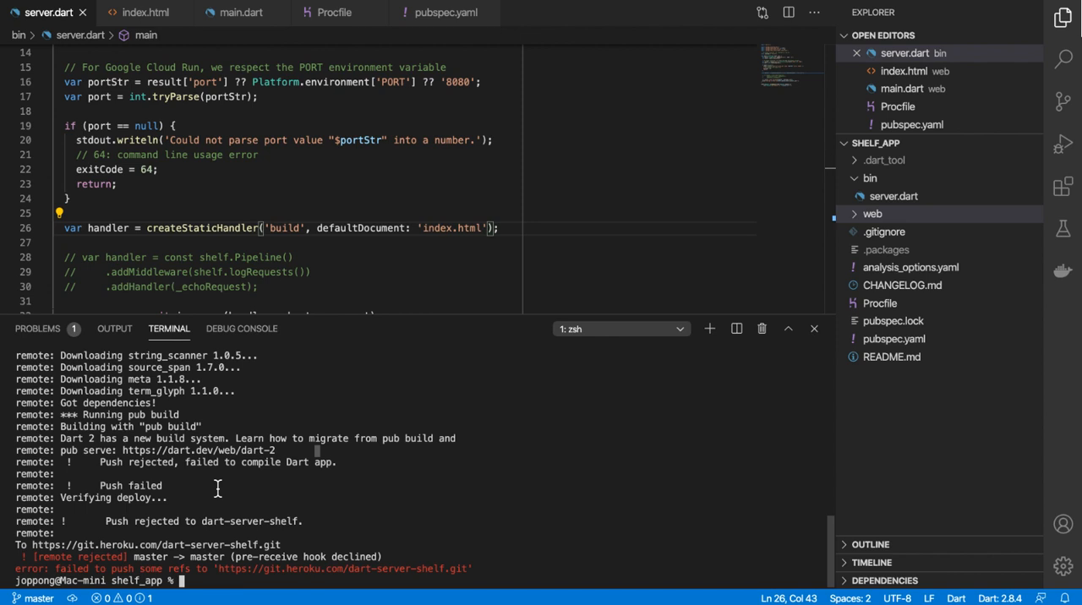
text(heroku)
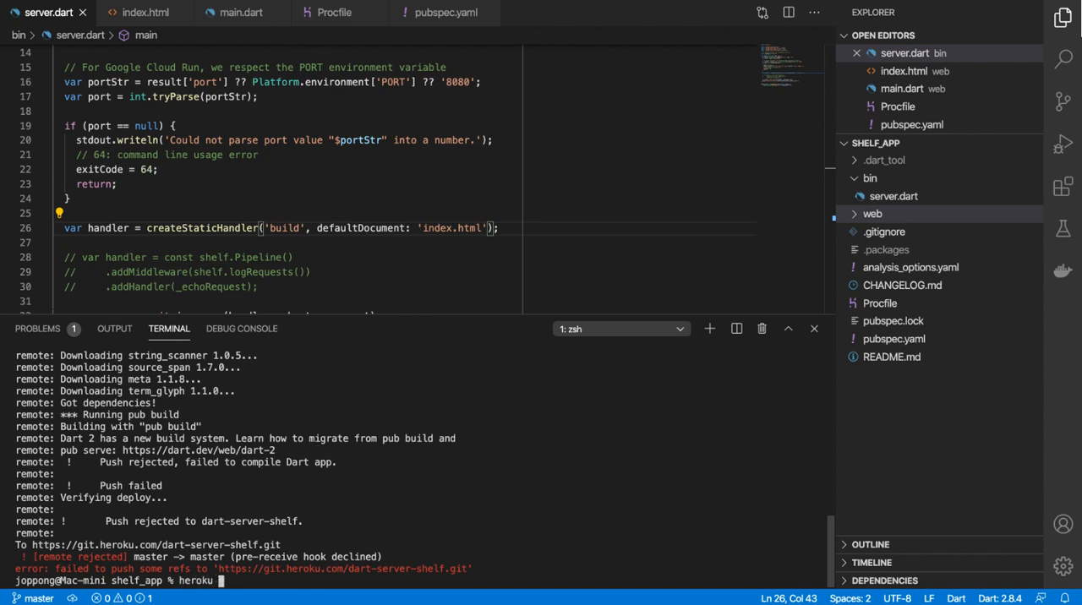
Run heroku config:set DART_BUILD_CMD to activate webdev and run webdev build.
text(config:set DART_BUILD_CMD=)
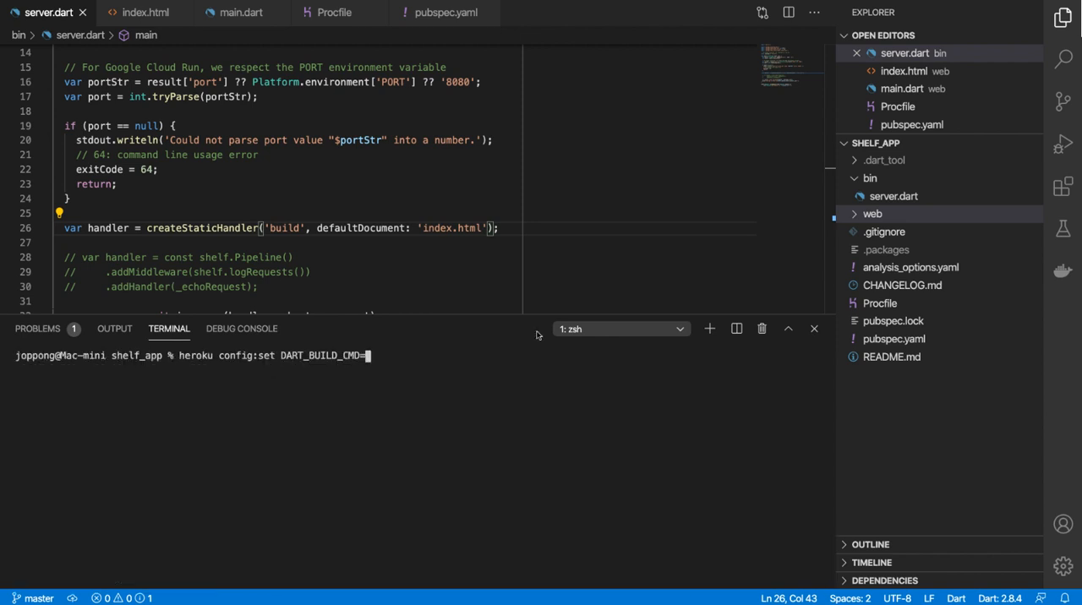
text("")
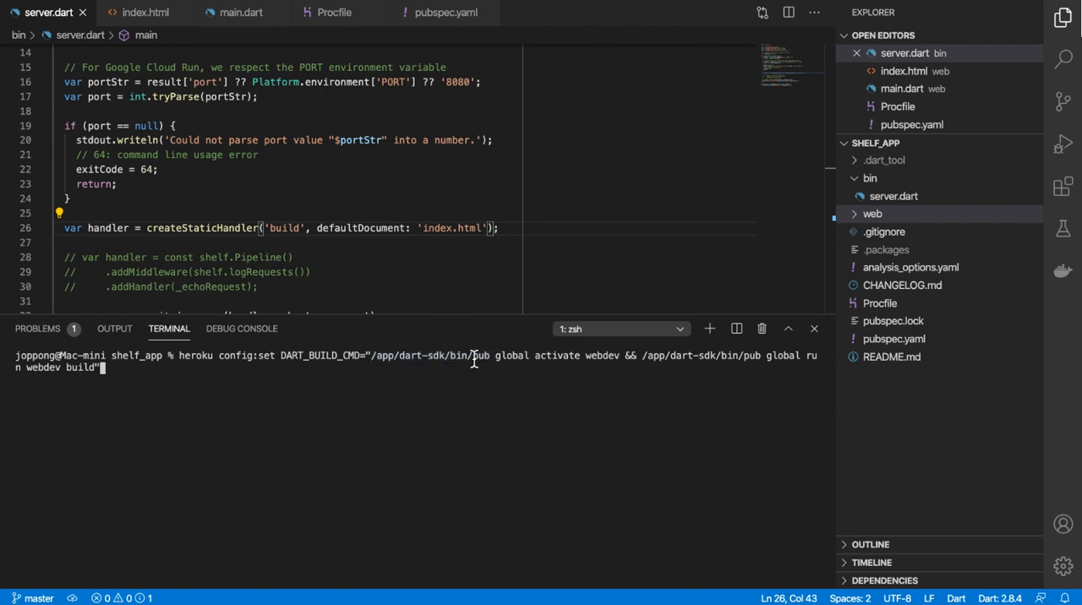
drag(475, 355, 615, 355)
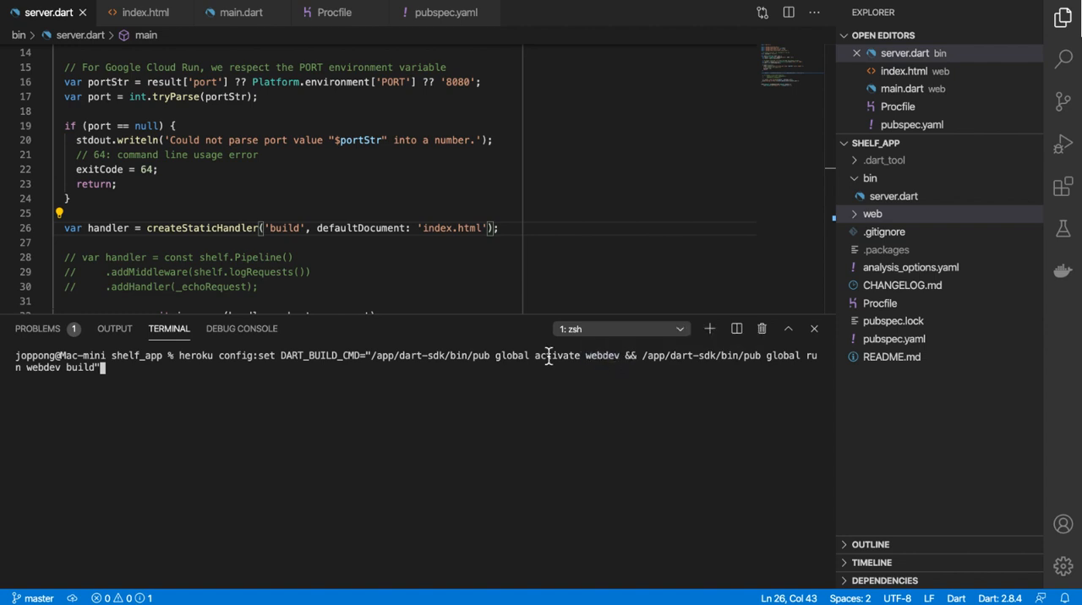
mouse_move(497, 355)
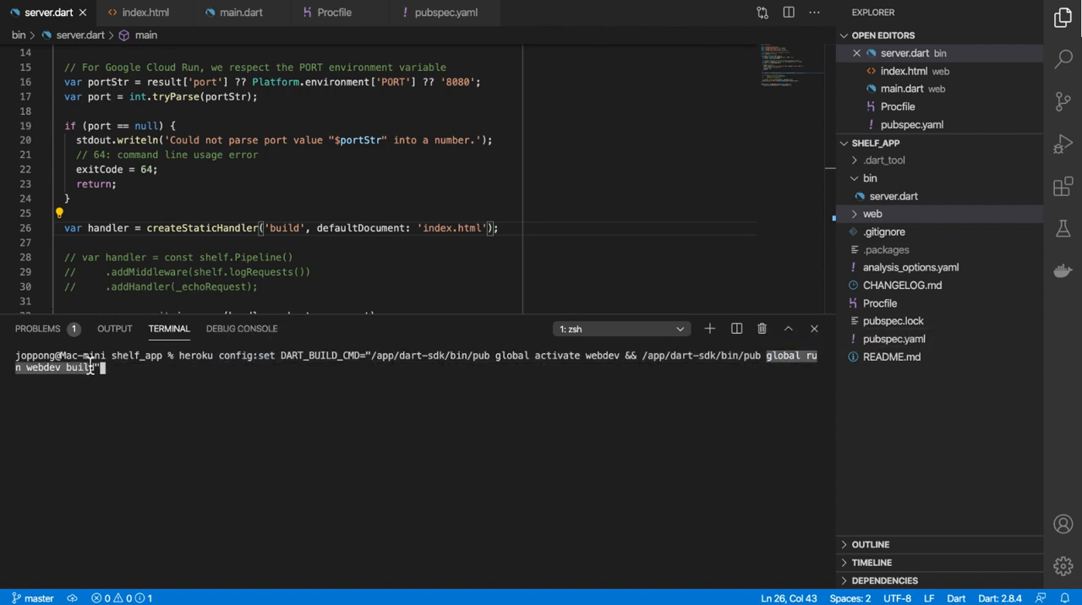
mouse_move(80, 366)
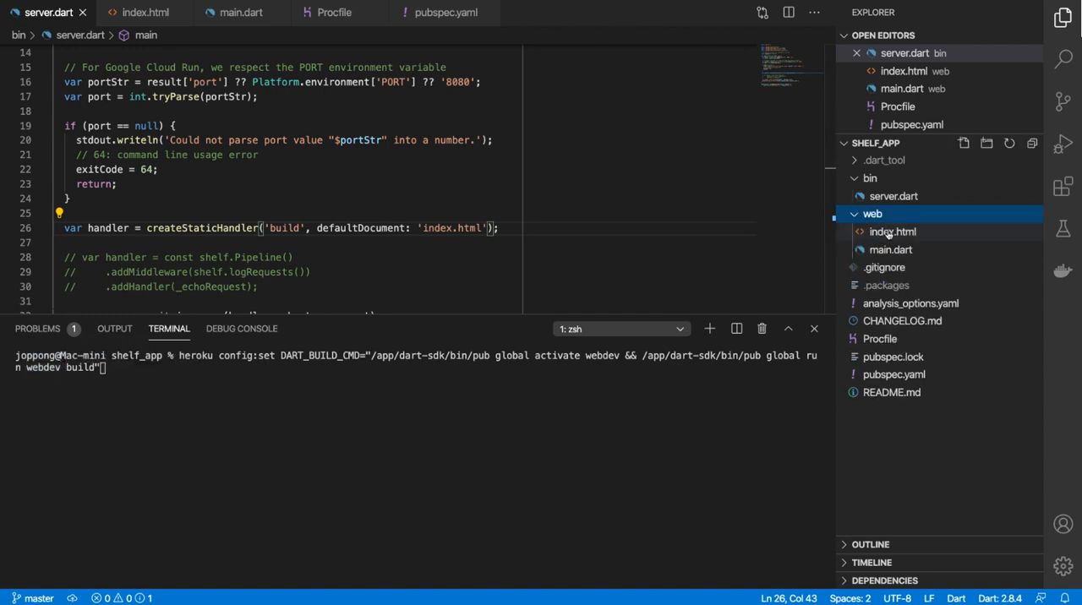
click(871, 213)
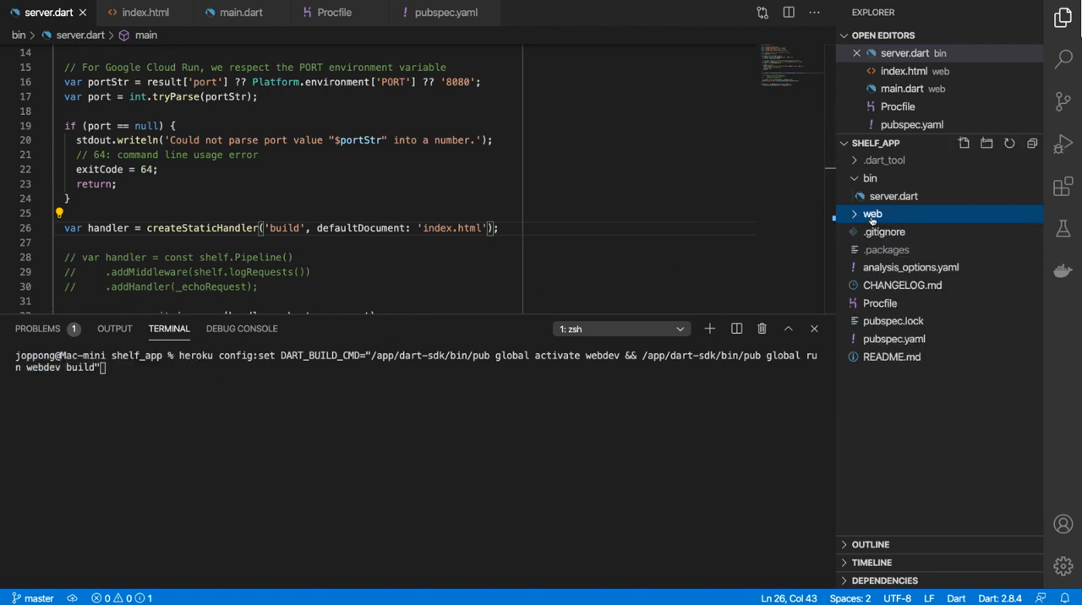
double_click(285, 227)
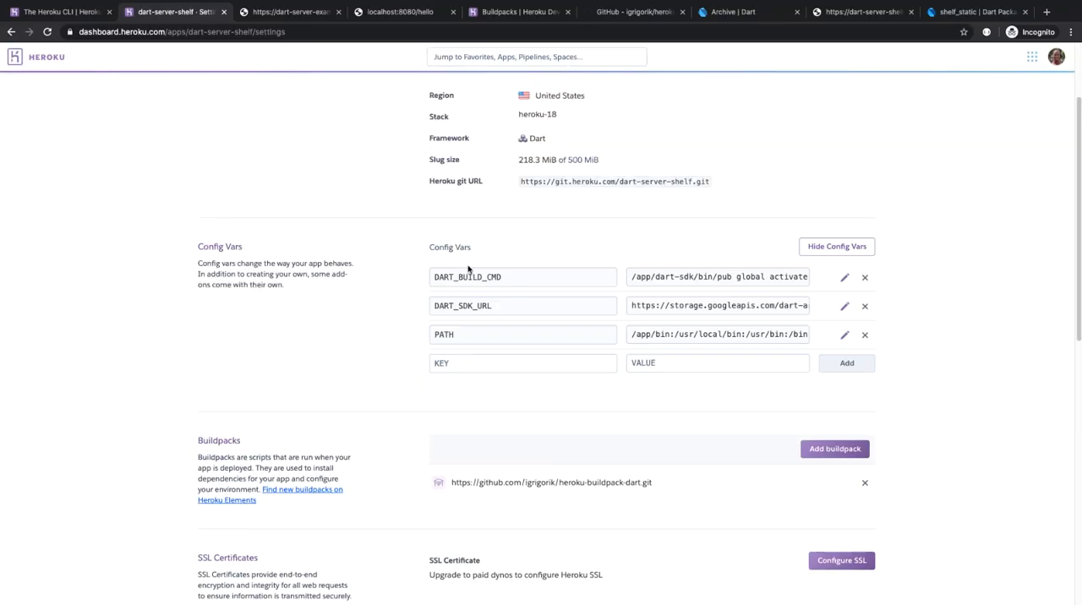
Confirm dart-server-shelf's Config Vars list DART_BUILD_CMD alongside DART_SDK_URL and PATH.
double_click(467, 276)
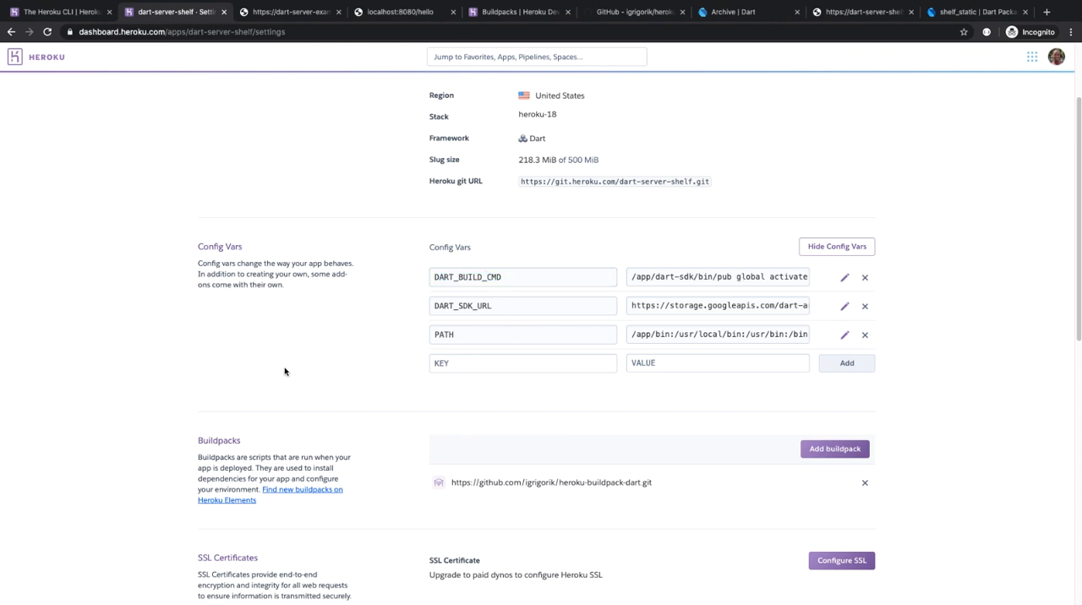
mouse_move(621, 348)
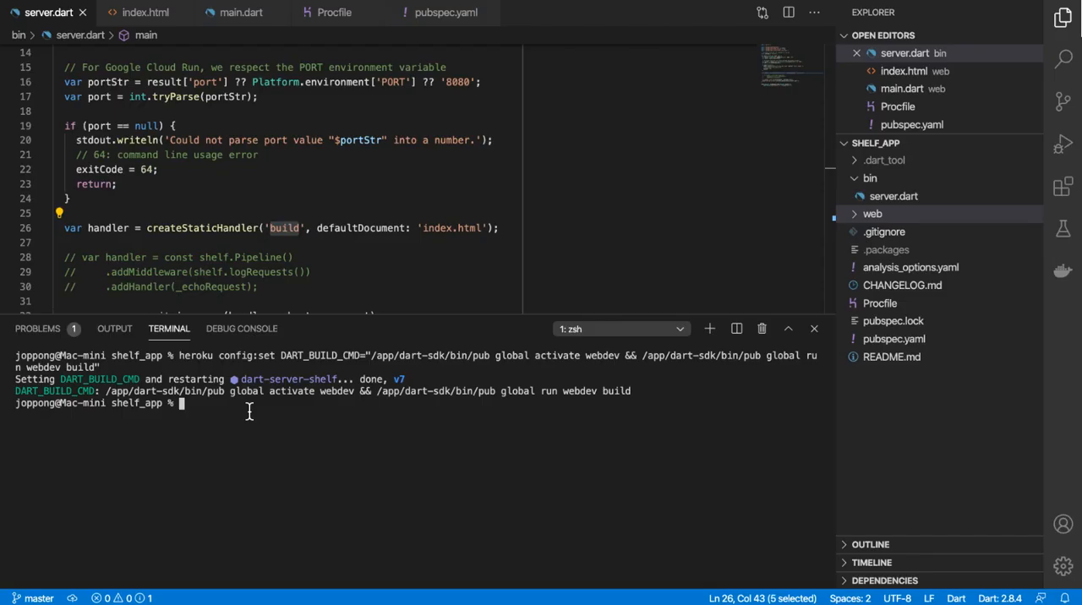
Push to Heroku, see it rejected for missing build_runner and build_web_compilers, and open pubspec.lock.
text(git push heroku master)
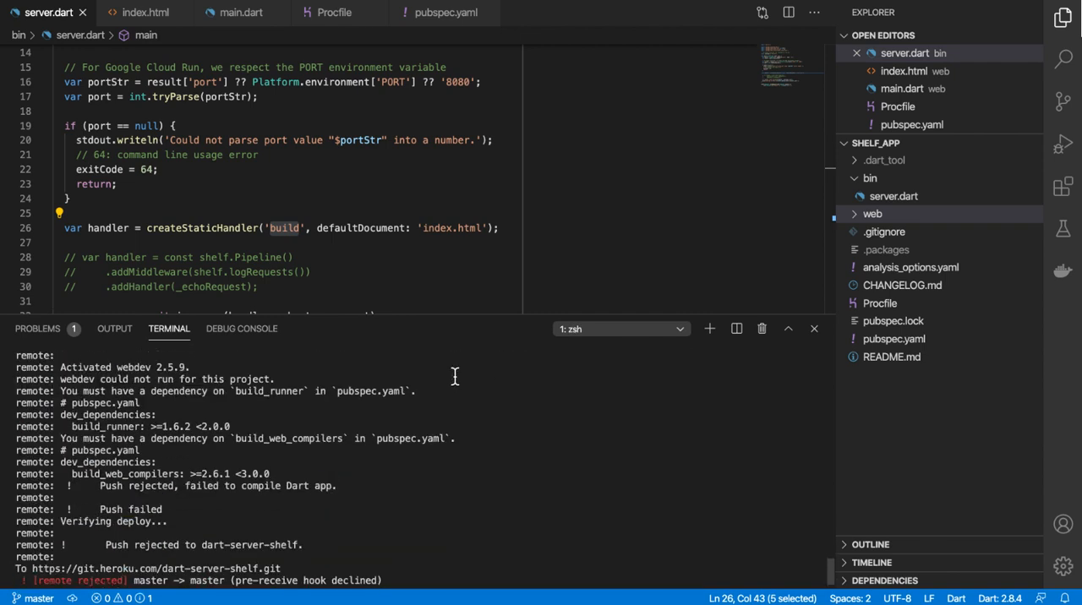
click(893, 339)
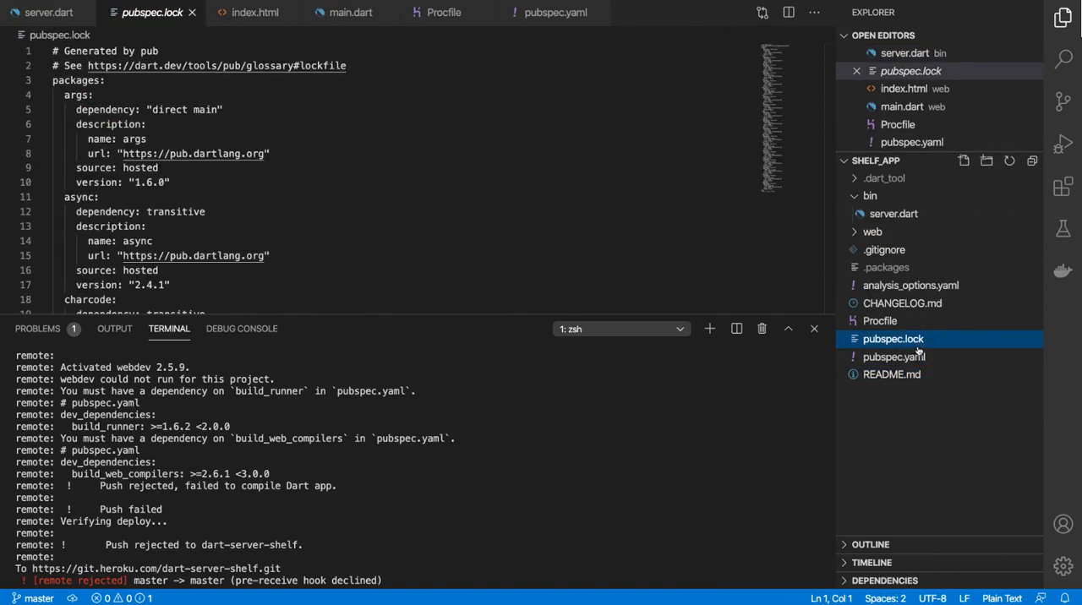
Add build_runner '>=1.6.2 <2.0.0' and build_web_compilers to pubspec.yaml dev_dependencies, then redeploy to v8.
click(893, 355)
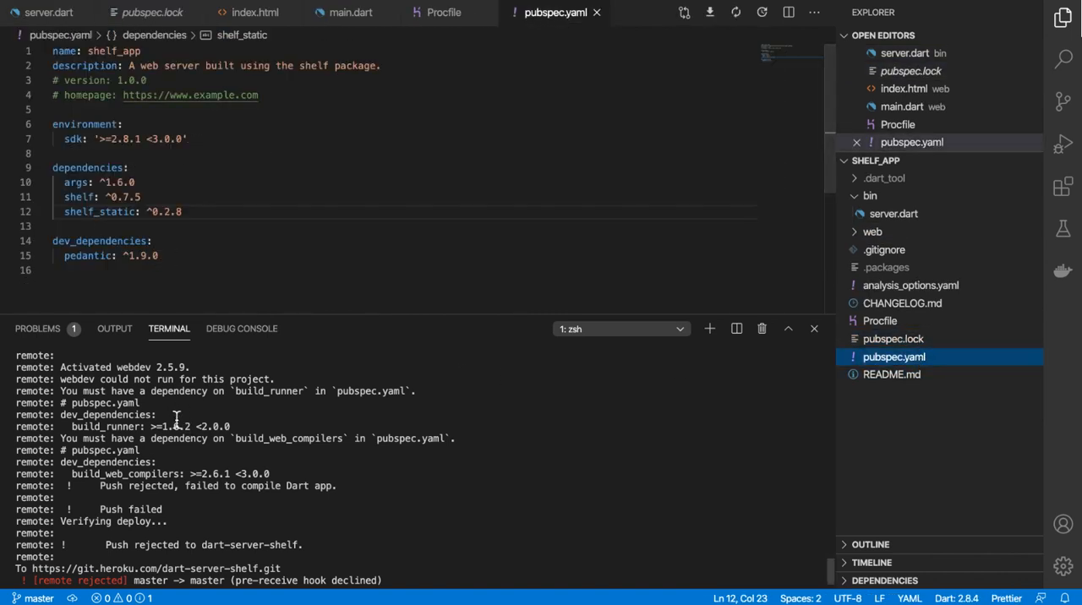
text(build_runner: '>=1.6.2 <2.0.0')
text(build_web_compilers: '>=2.6.1 <3.0.0')
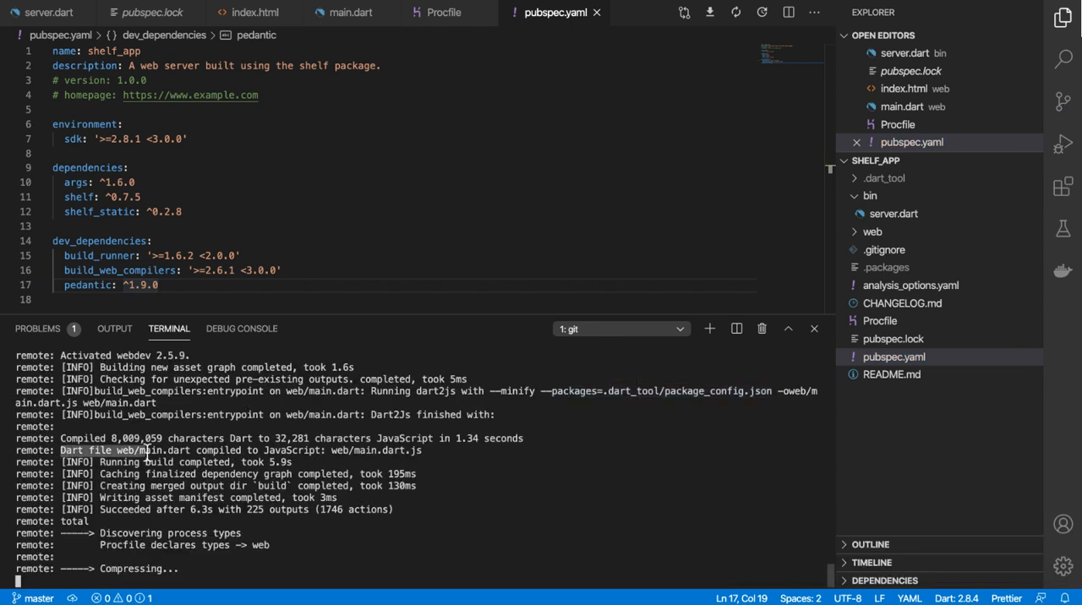
double_click(170, 450)
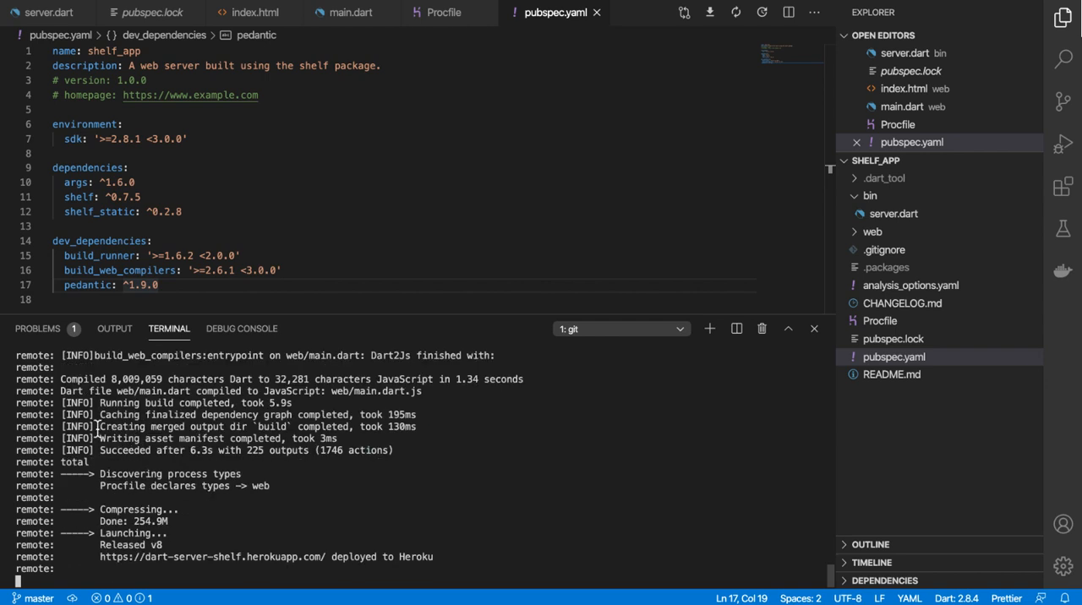
mouse_move(279, 404)
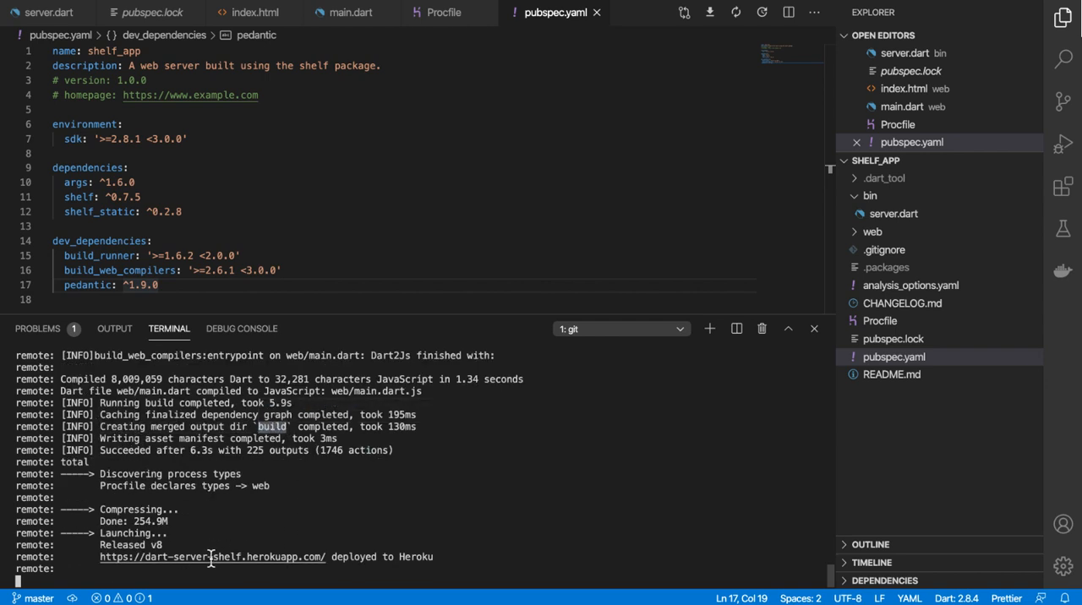
mouse_move(212, 556)
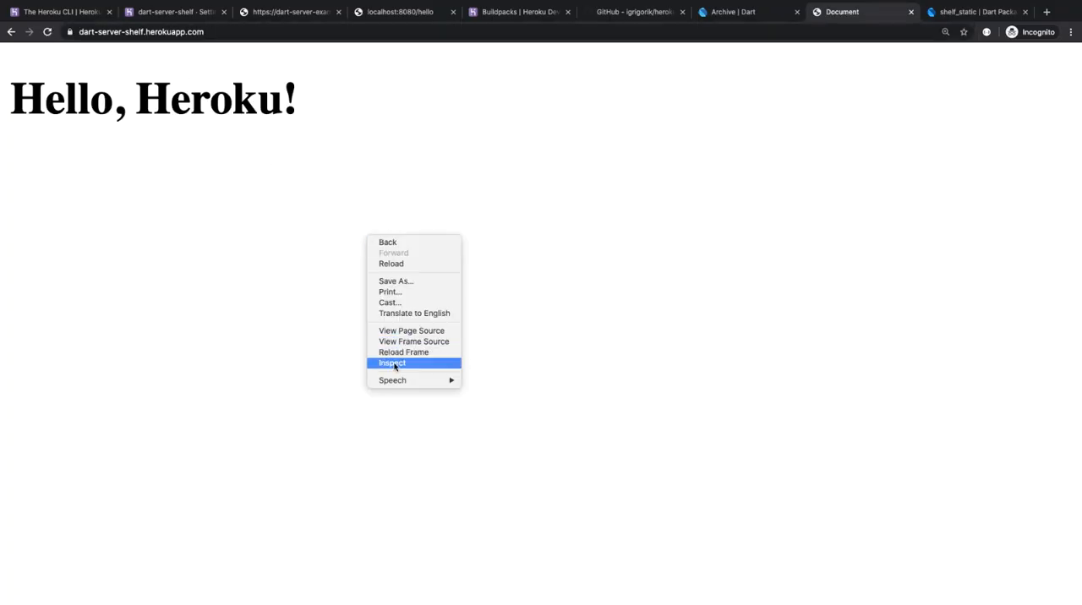
Inspect the markup of the deployed Hello, Heroku! page in Chrome.
click(392, 363)
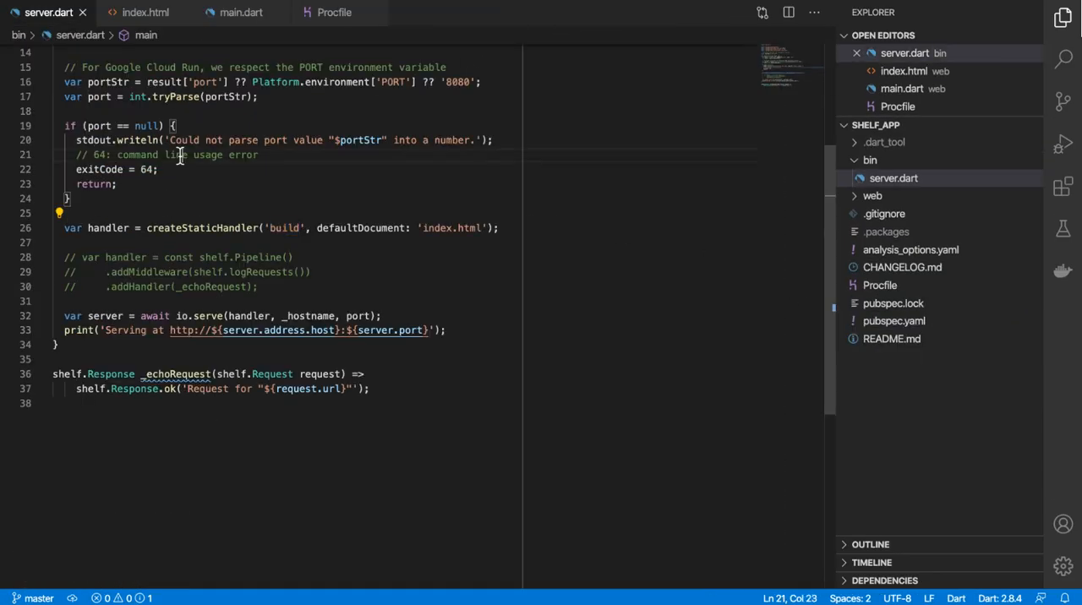
Store PORT in portEnv, use 'localhost' when it is null, and reuse portEnv for the port.
scroll(up, 3)
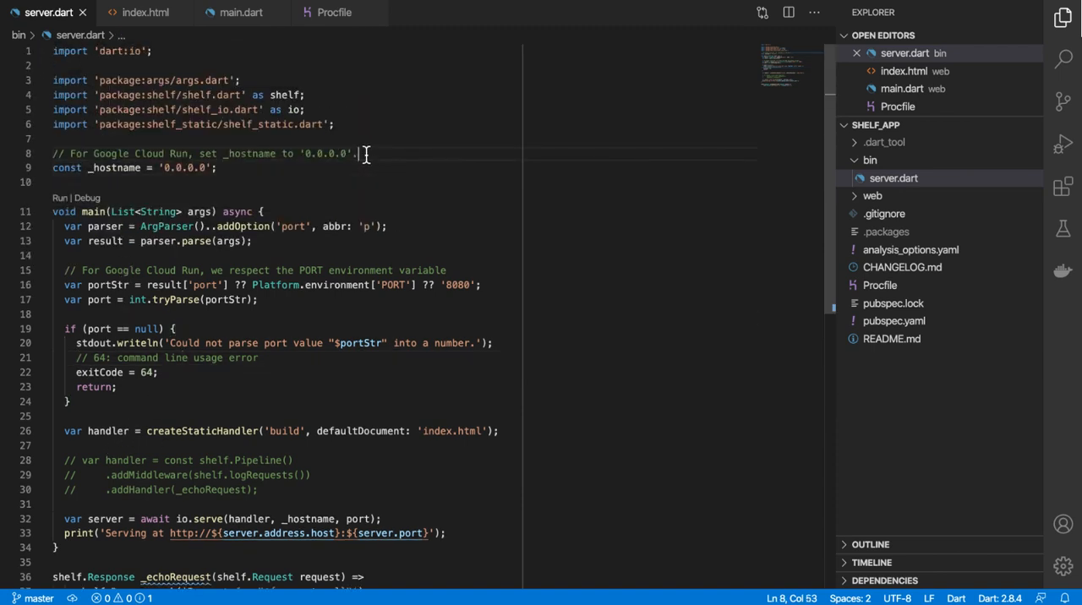
text(var portEnv = Platform.environment['PORT'];)
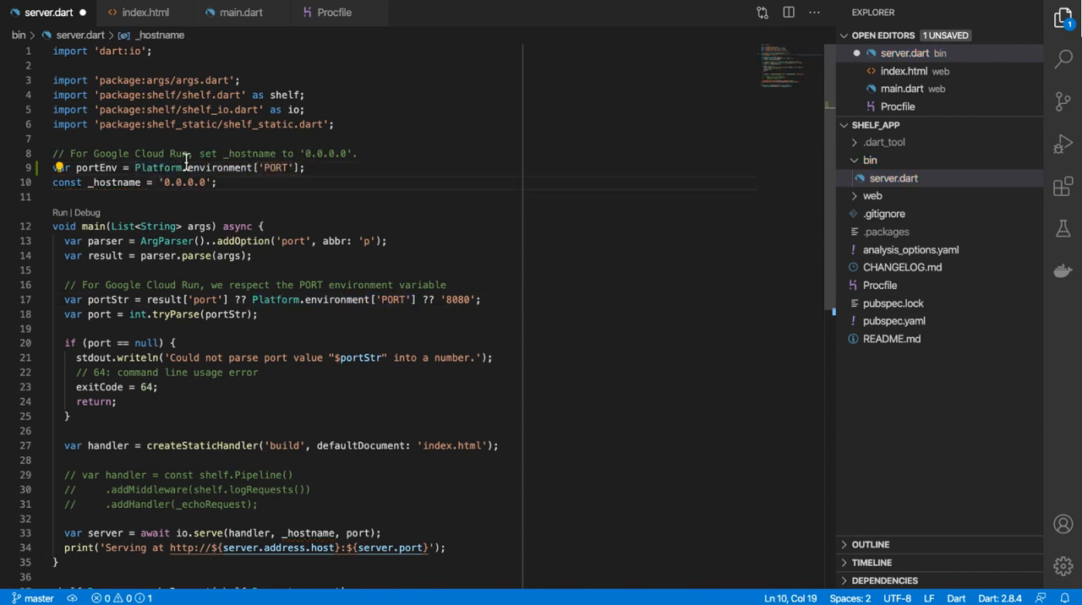
text(portEnv == null ?)
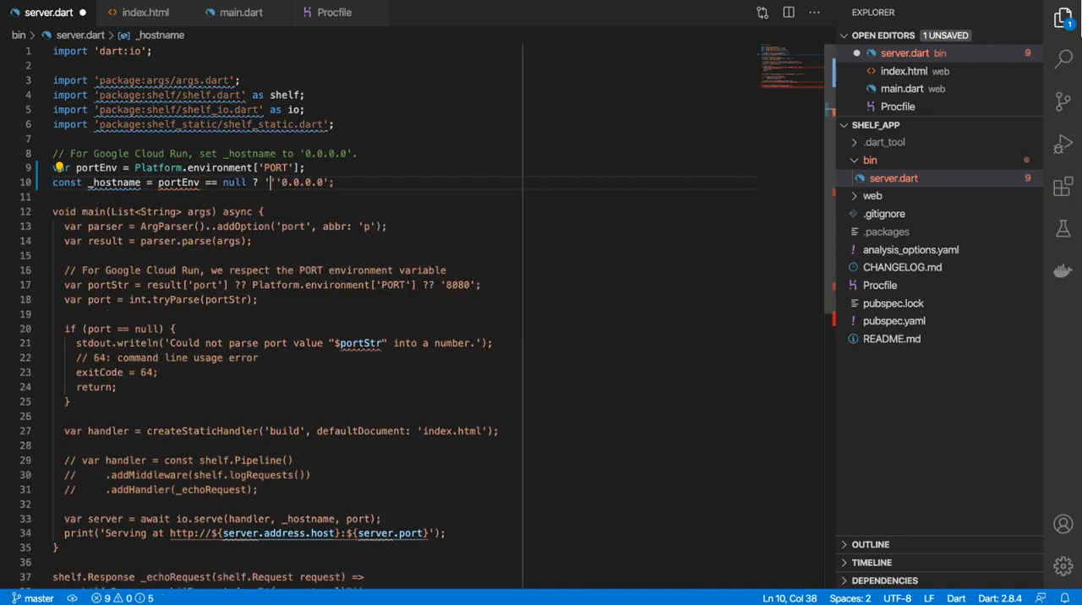
text('localhost' :)
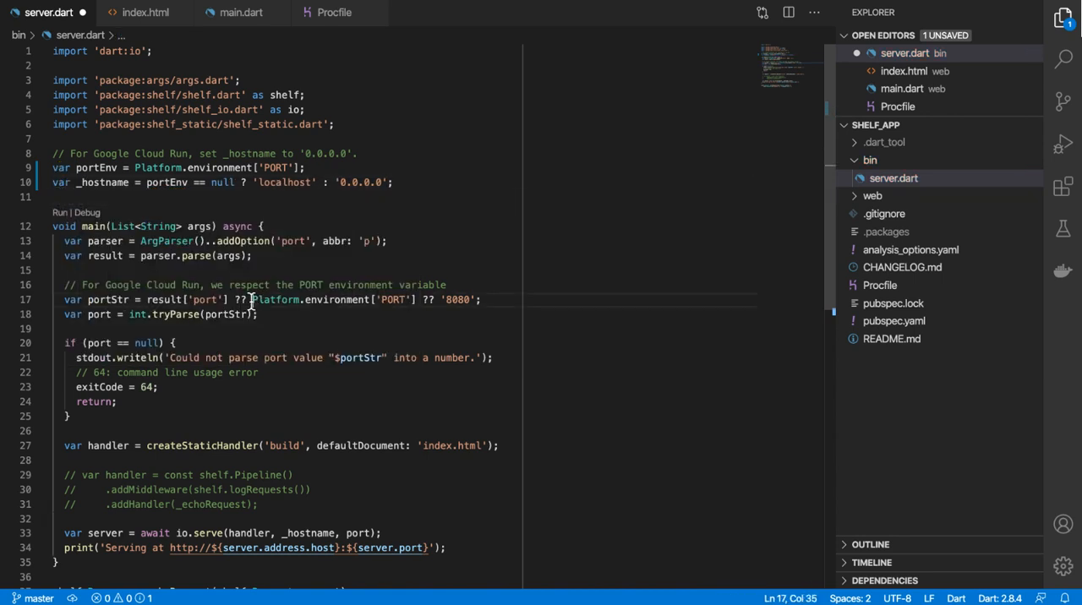
text(portE)
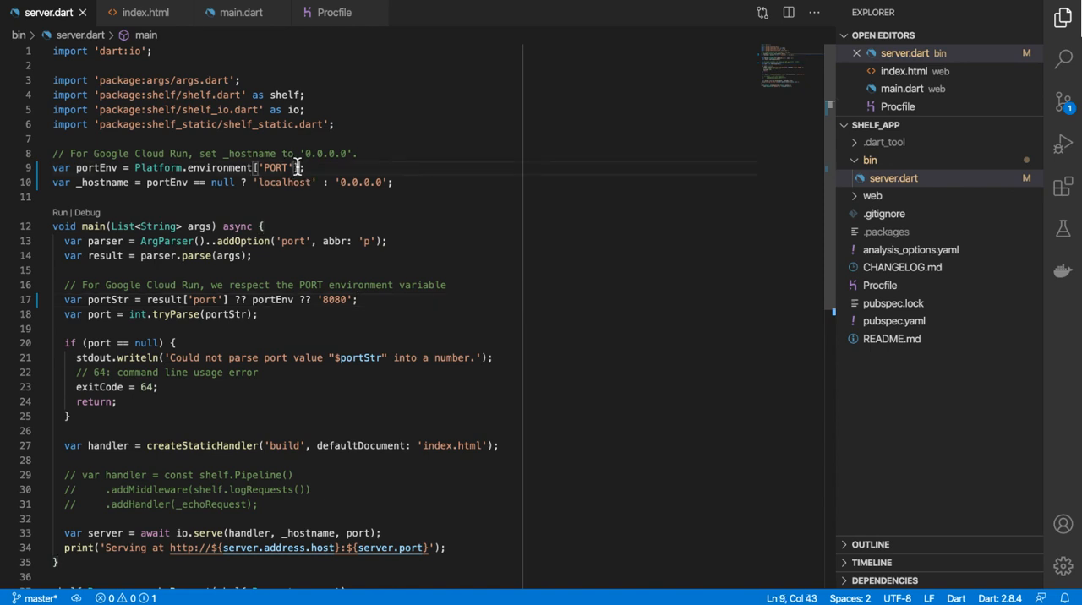
Highlight the PORT environment lookup and the hostname null check in server.dart.
drag(134, 167, 298, 167)
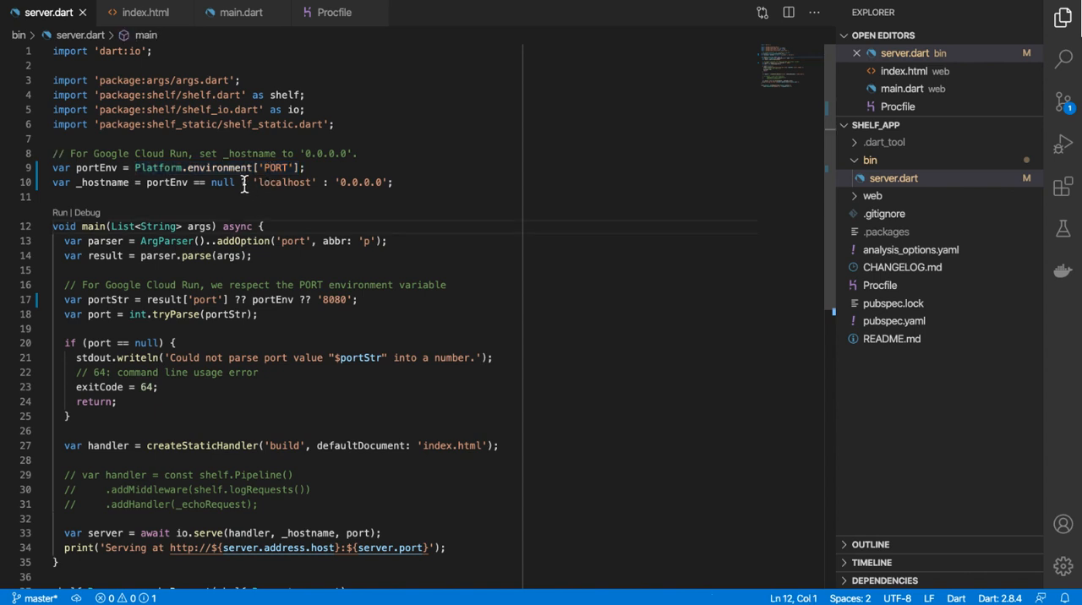
double_click(275, 167)
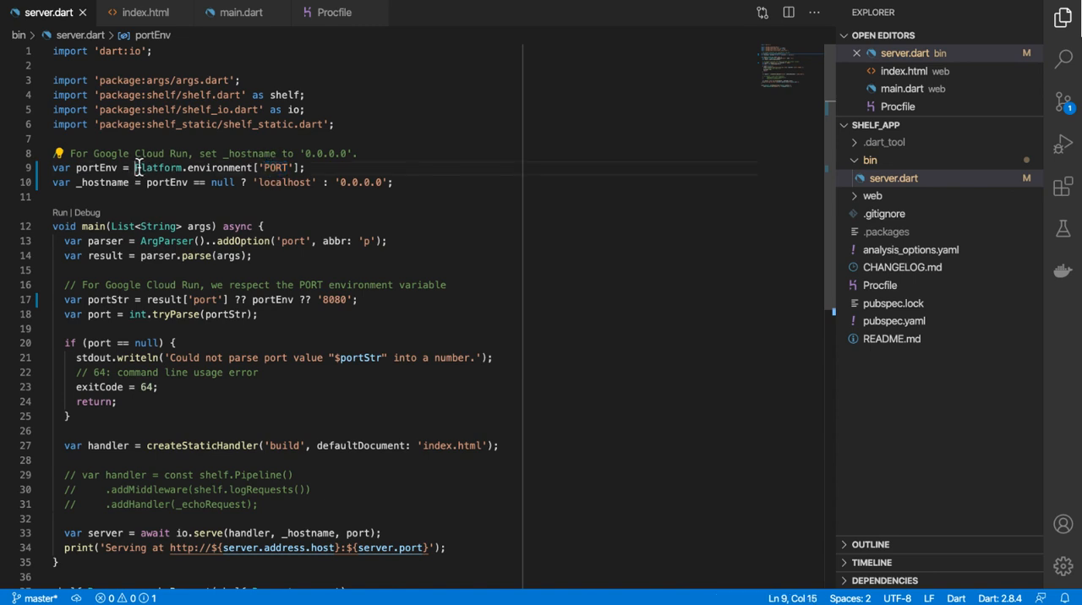
drag(134, 168, 296, 167)
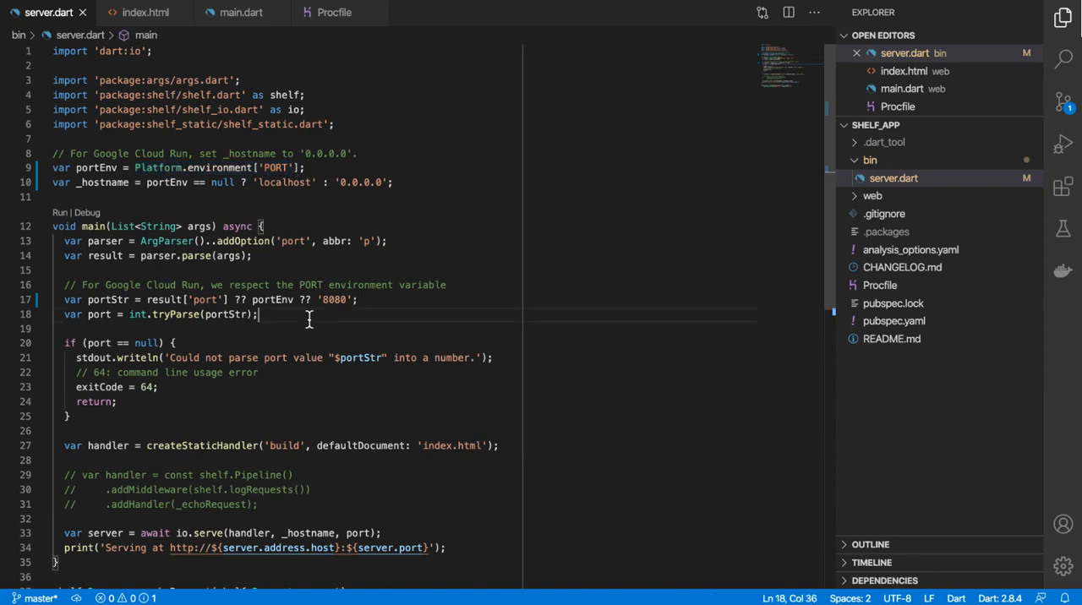
Build with webdev, serve locally at localhost:8080, stop the server, and push to Heroku.
click(168, 328)
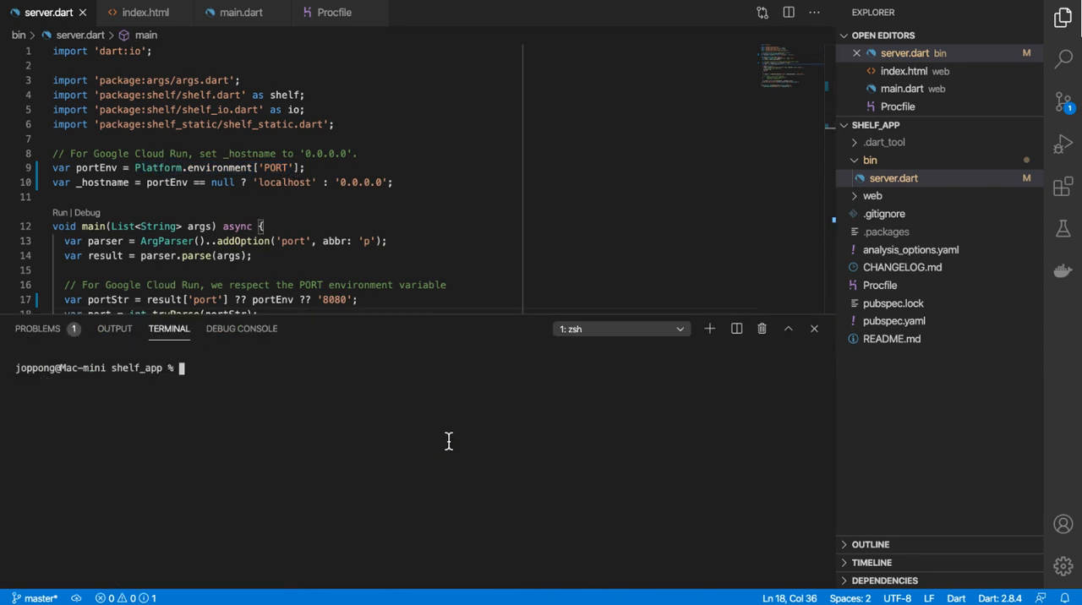
text(dart bin/server.dart)
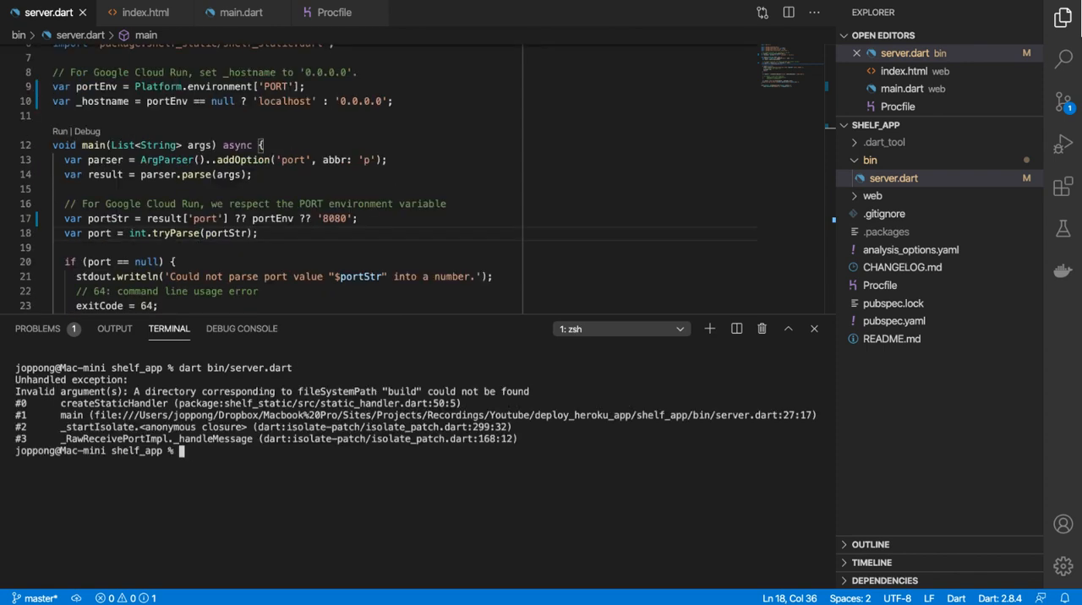
text(webdev build)
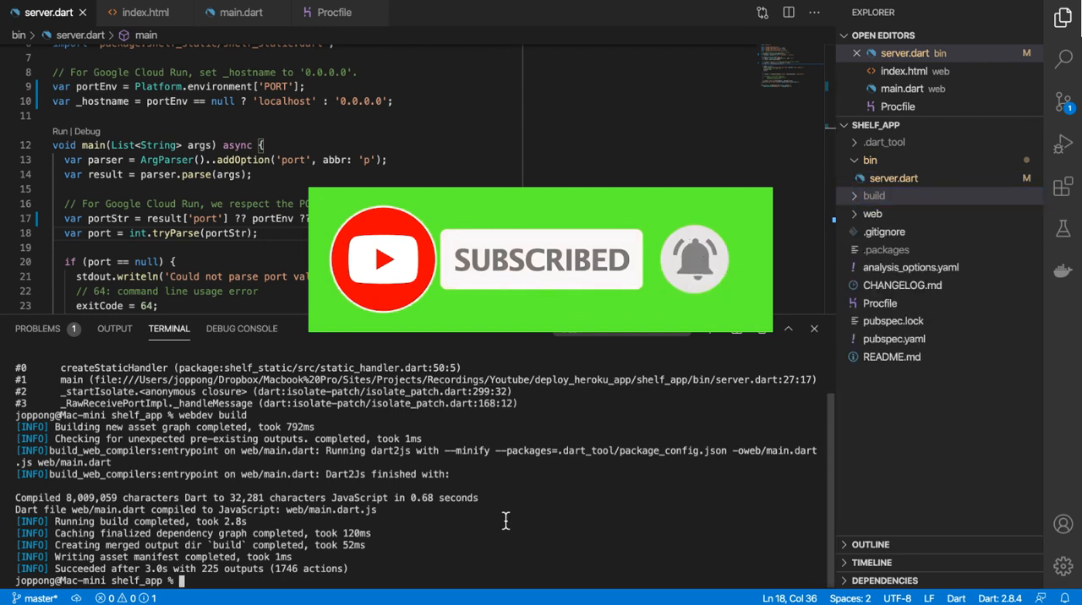
text(dart bin/server.dart)
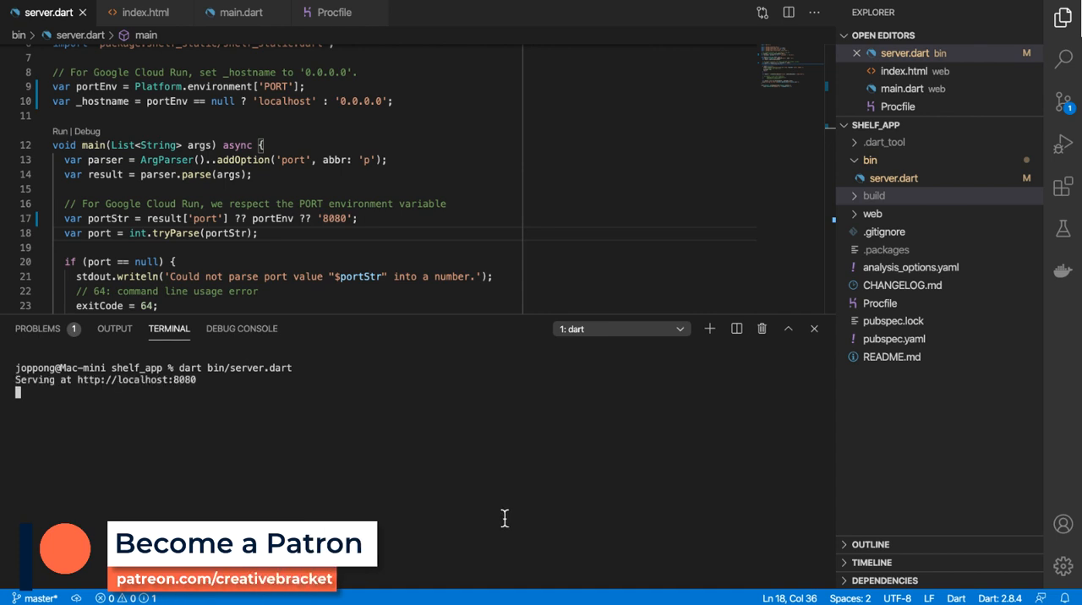
double_click(136, 379)
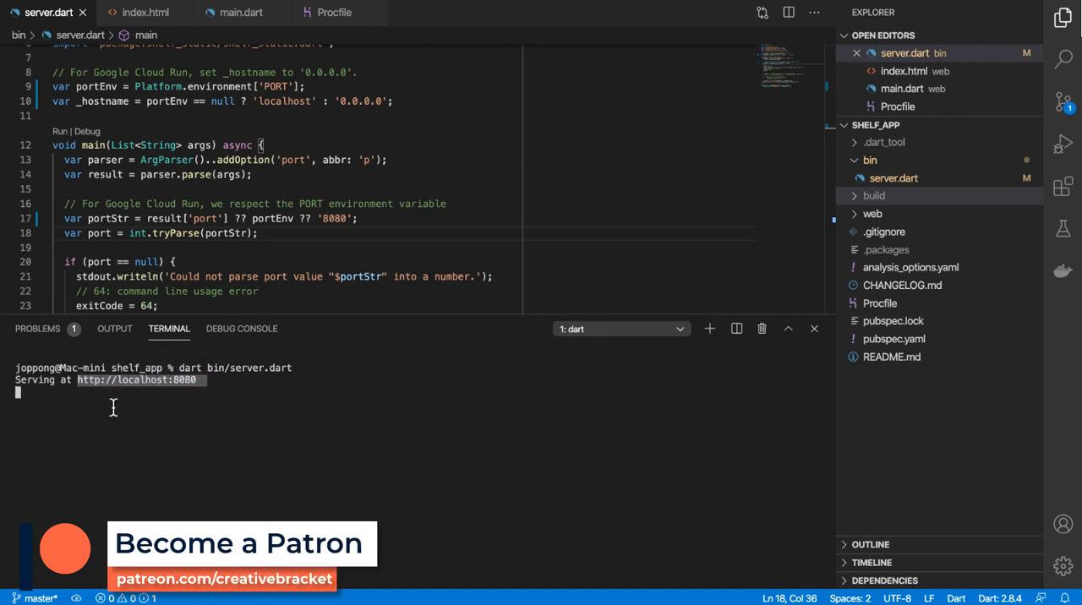
key(ctrl+c)
text(git commit -m "Refactor for local dev)
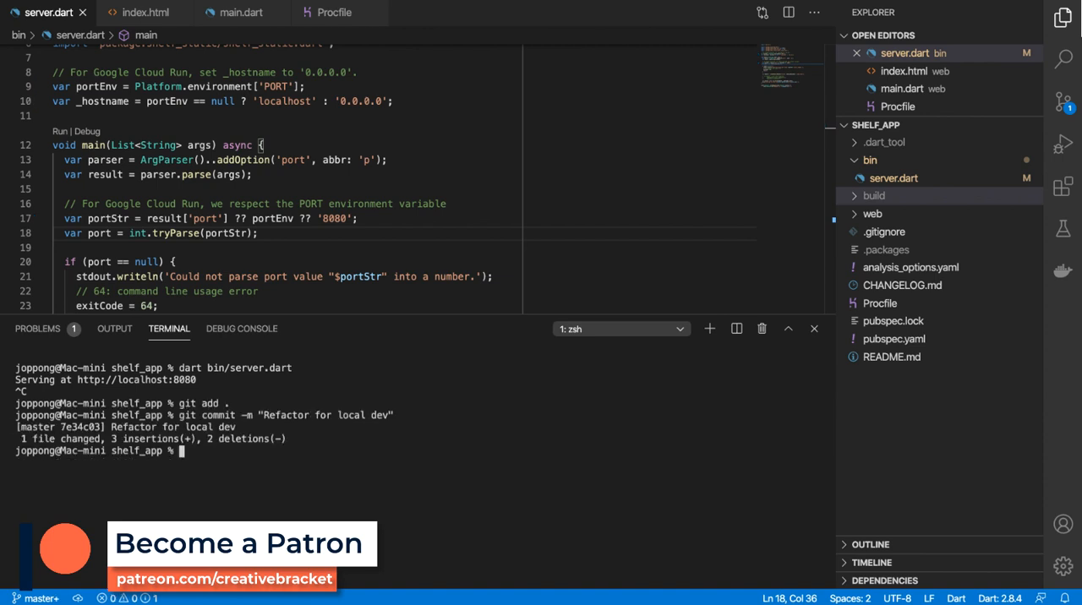
text(git push heroku master)
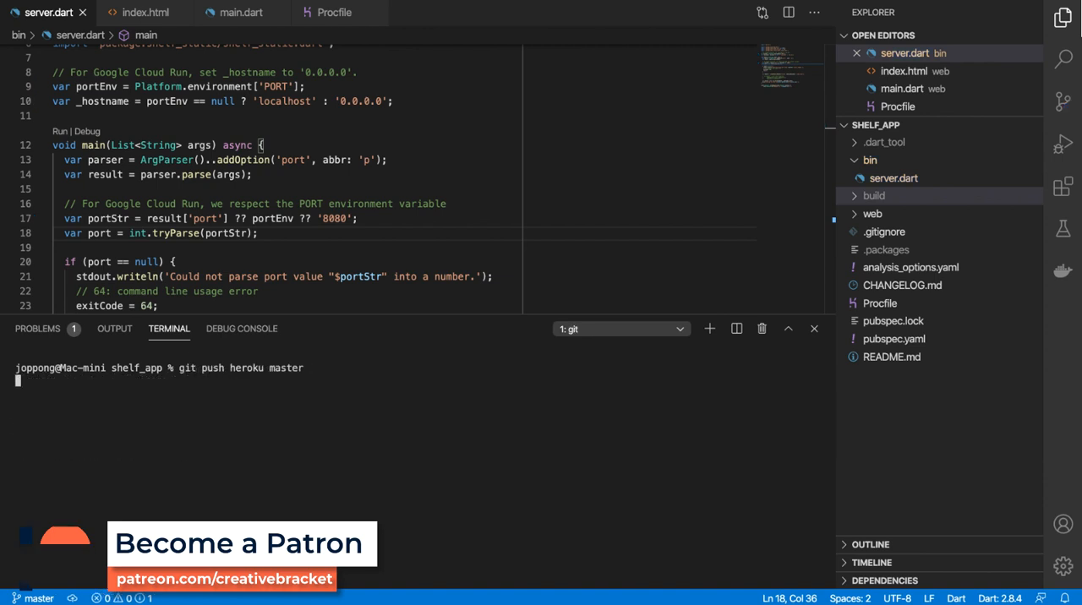